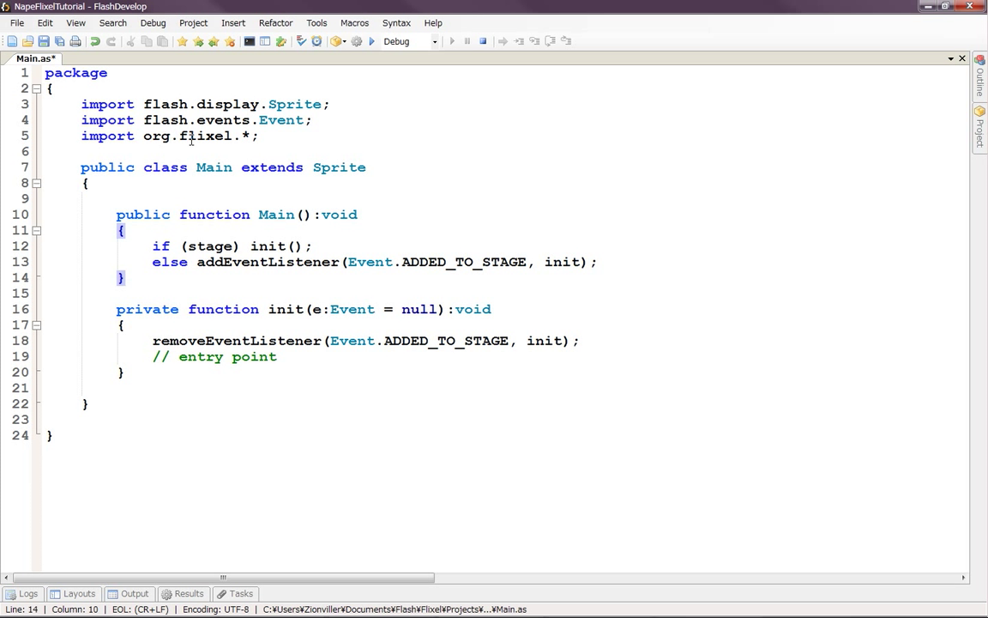
Delete the flash.display and flash.events imports and the init function from Main.as
double_click(206, 136)
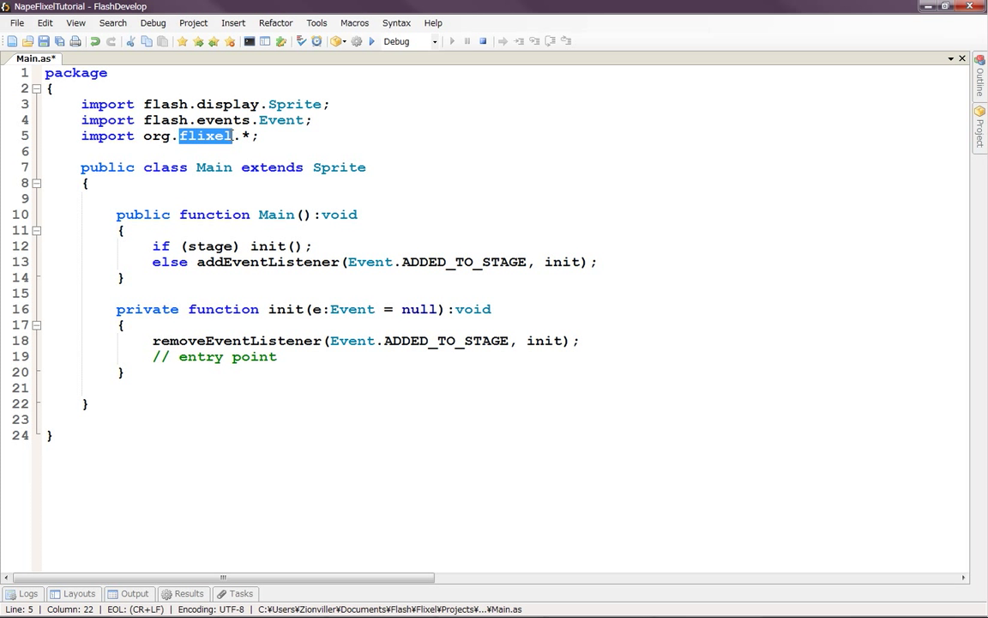
mouse_move(795, 145)
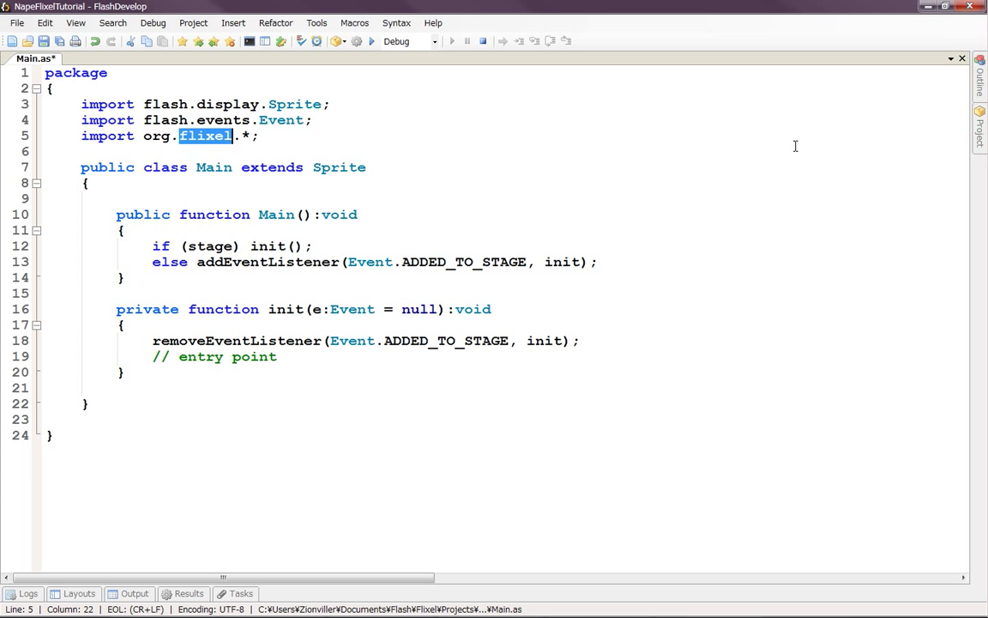
click(976, 128)
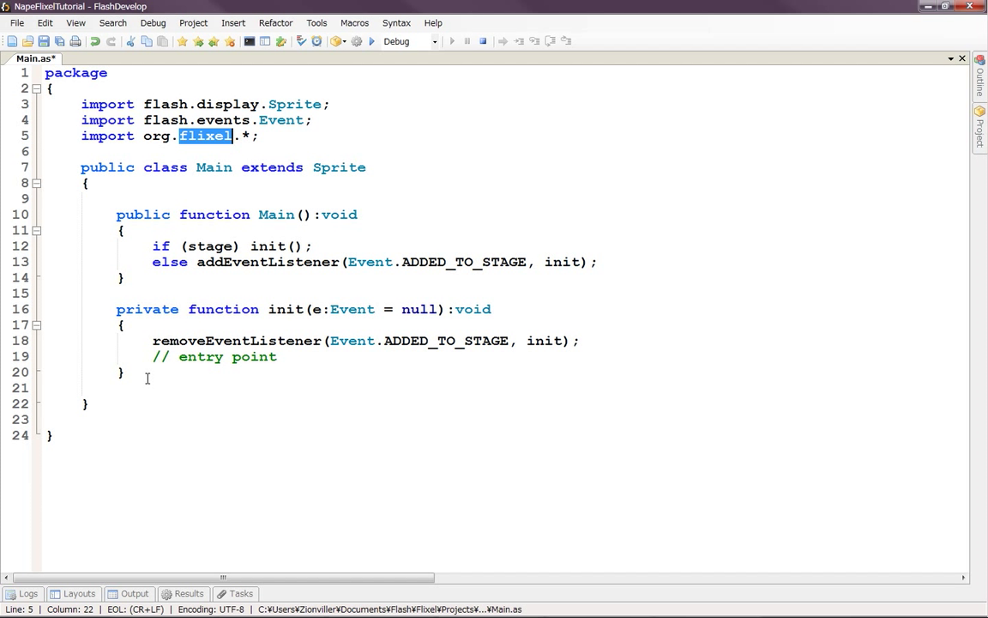
mouse_move(763, 191)
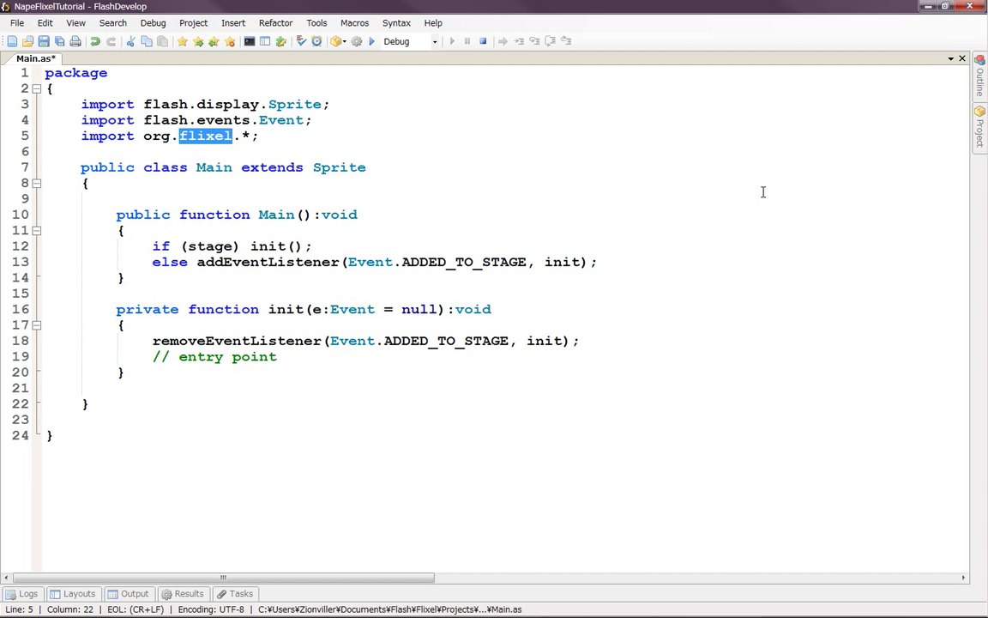
click(981, 129)
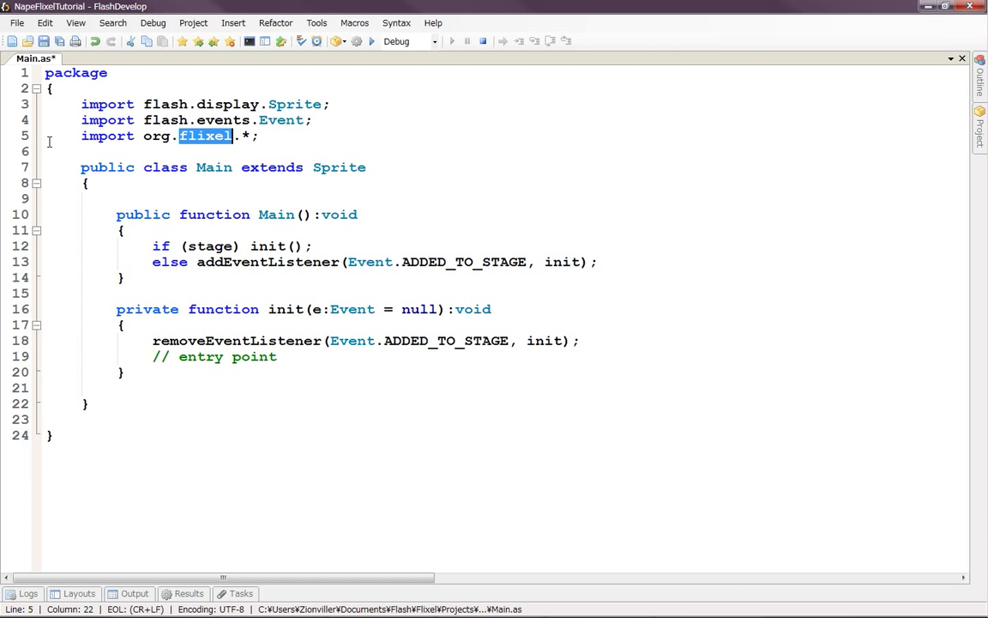
mouse_move(148, 380)
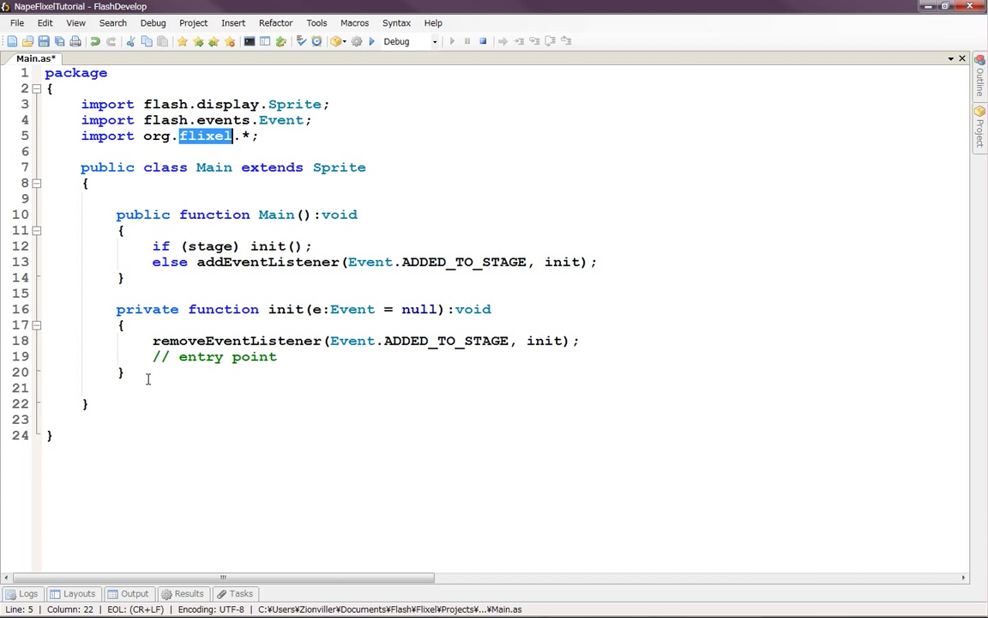
mouse_move(200, 461)
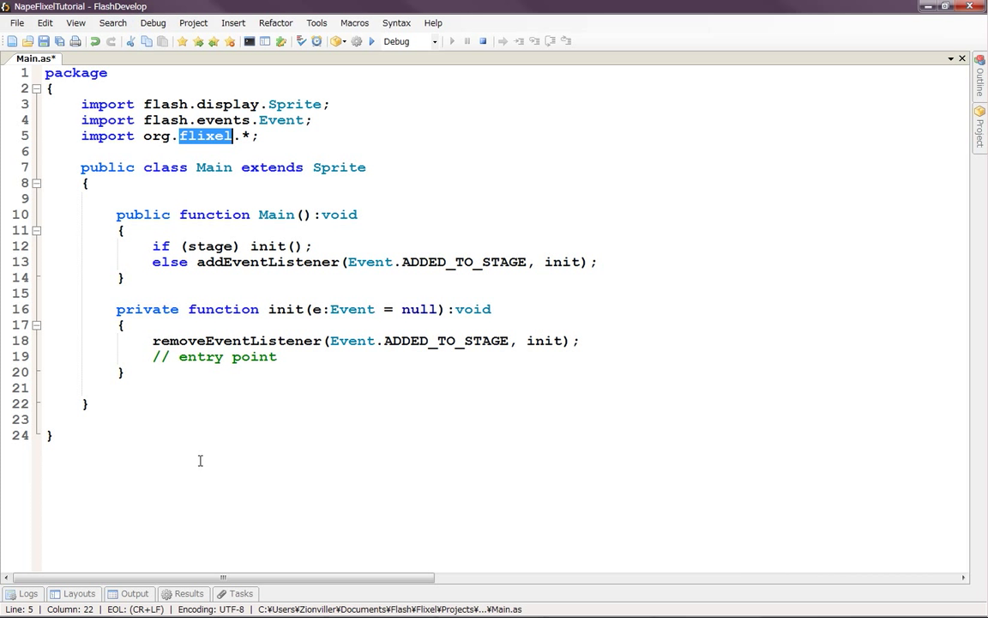
mouse_move(170, 383)
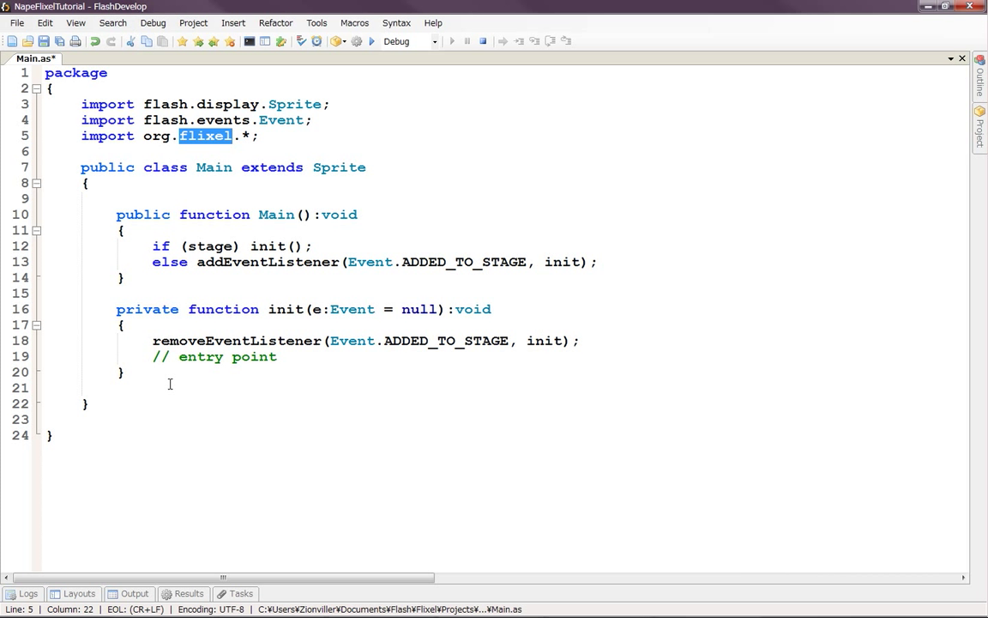
mouse_move(210, 165)
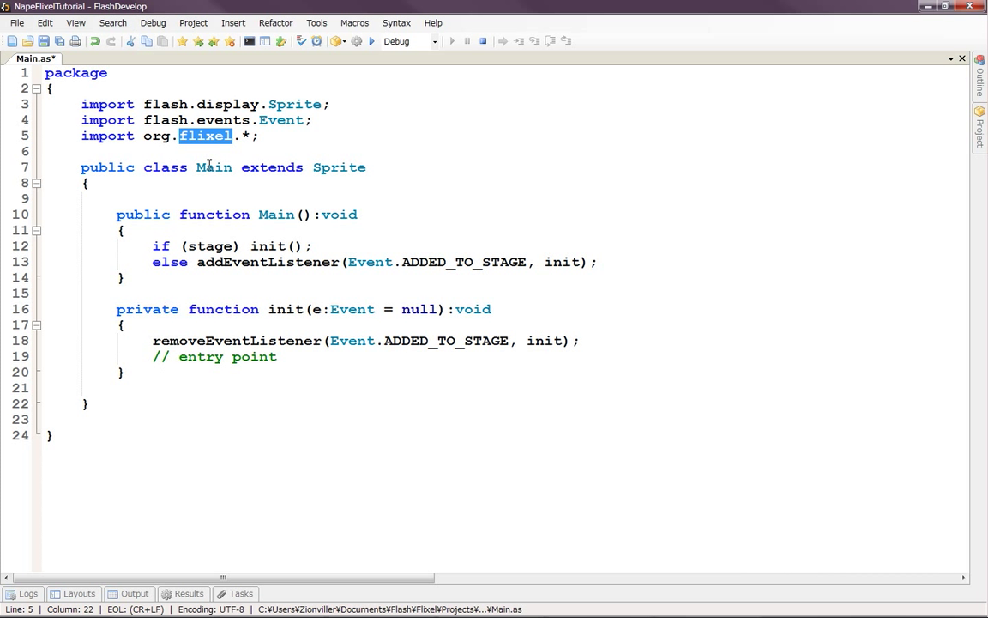
mouse_move(151, 364)
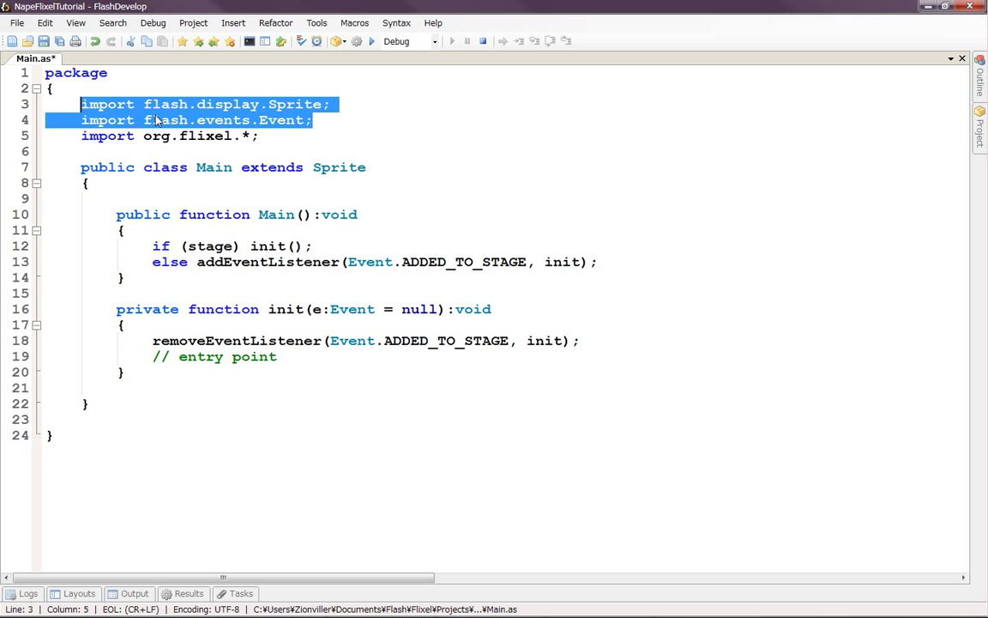
mouse_move(361, 115)
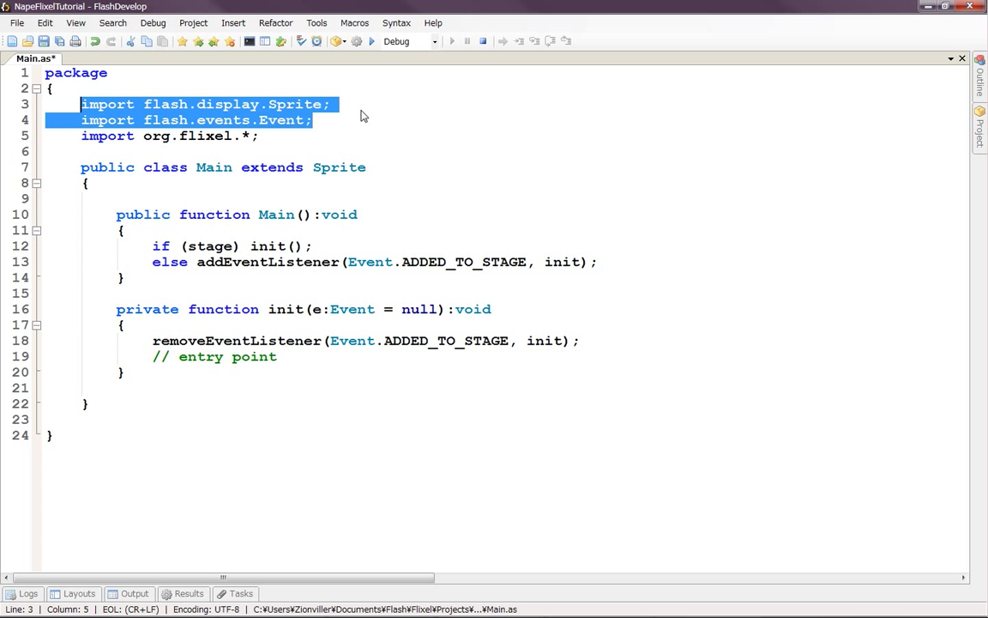
key(Delete)
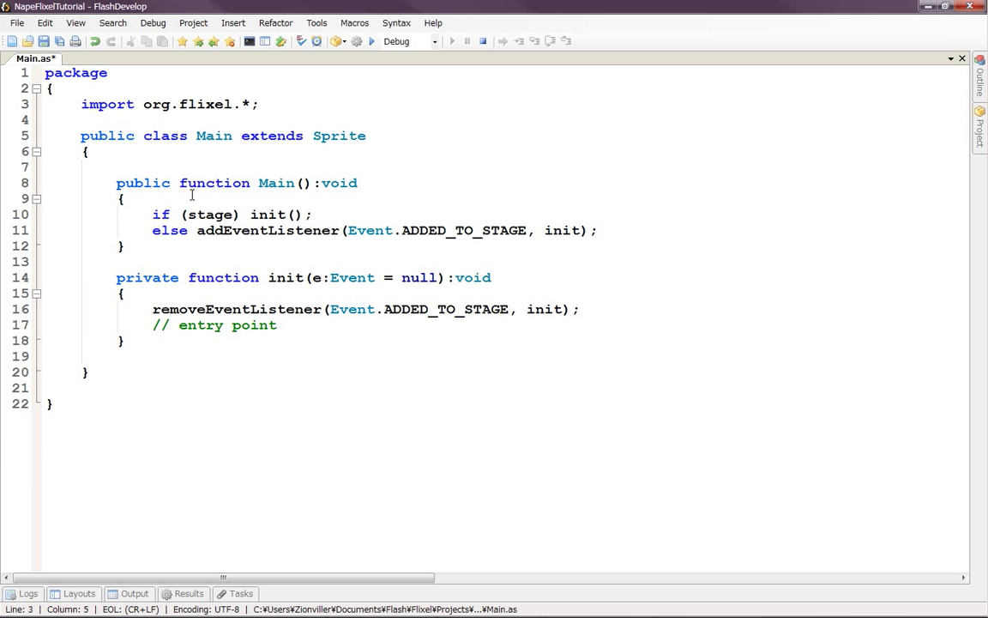
drag(117, 277, 124, 340)
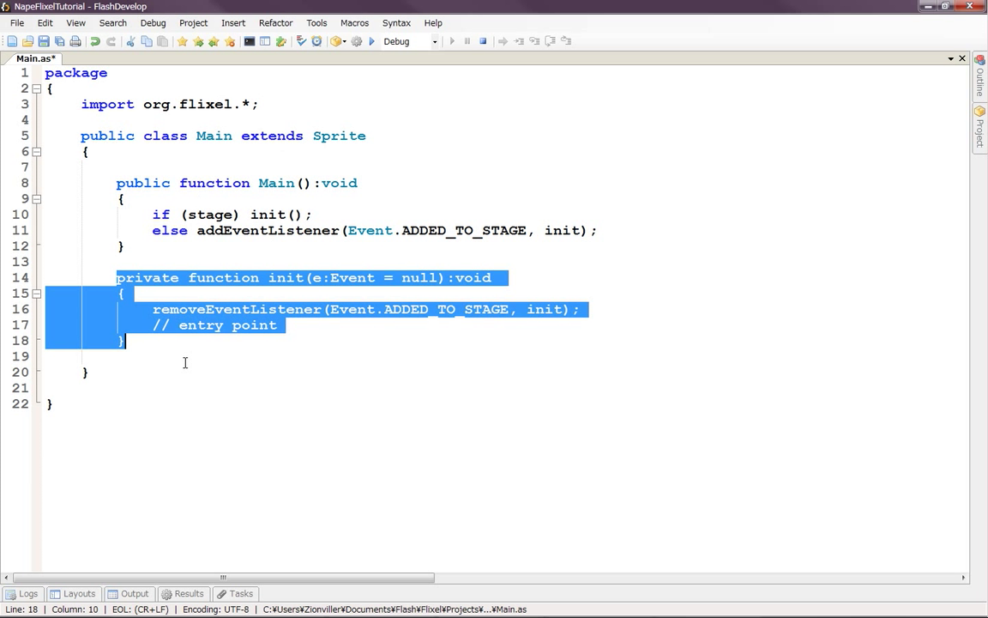
key(Delete)
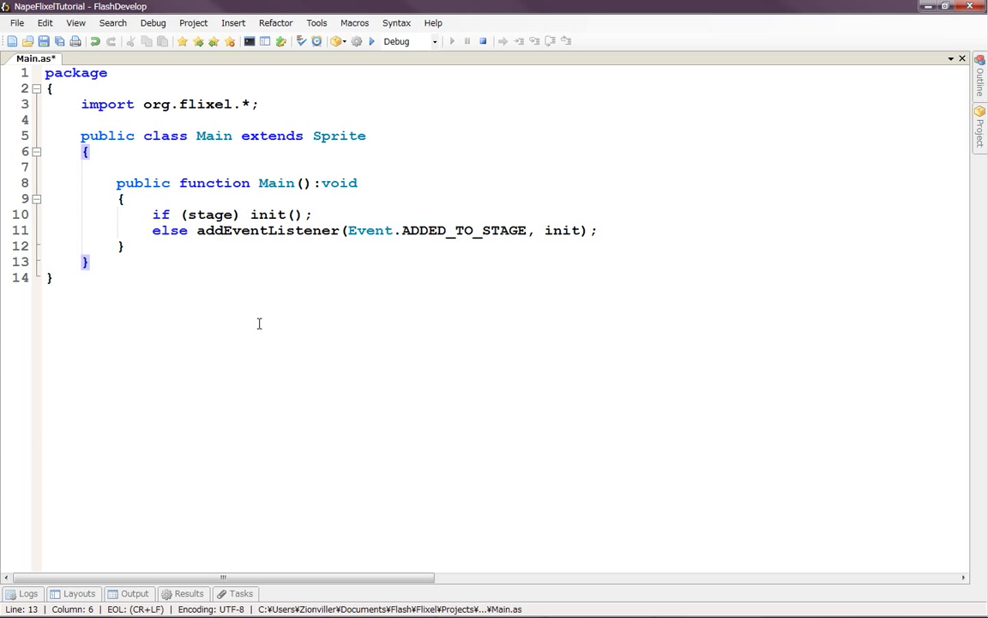
Make Main extend FlxGame, empty the constructor body and drop its :void return type
double_click(339, 135)
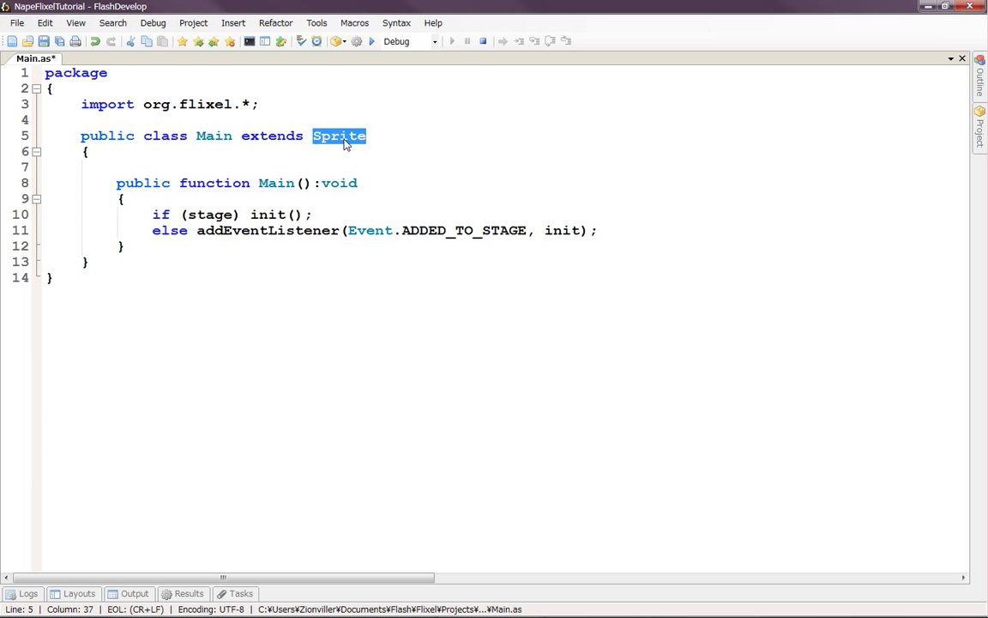
text(FLx)
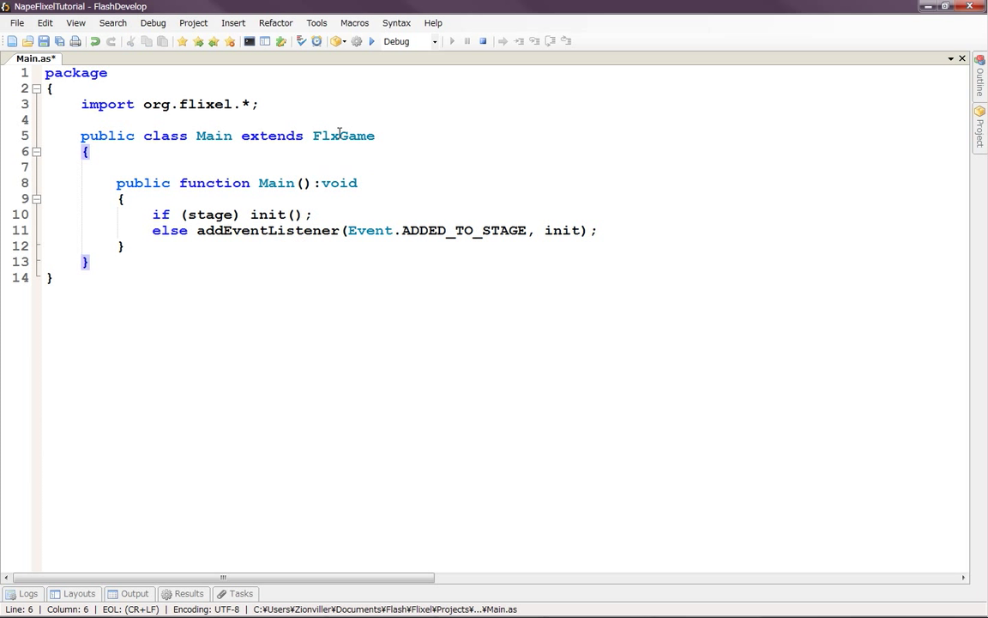
click(85, 151)
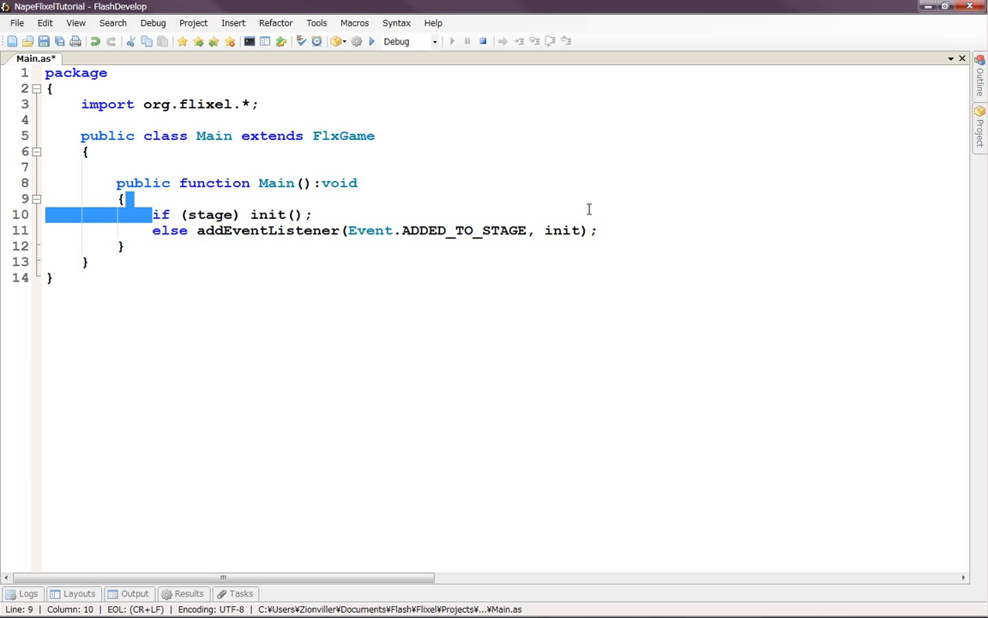
key(Delete)
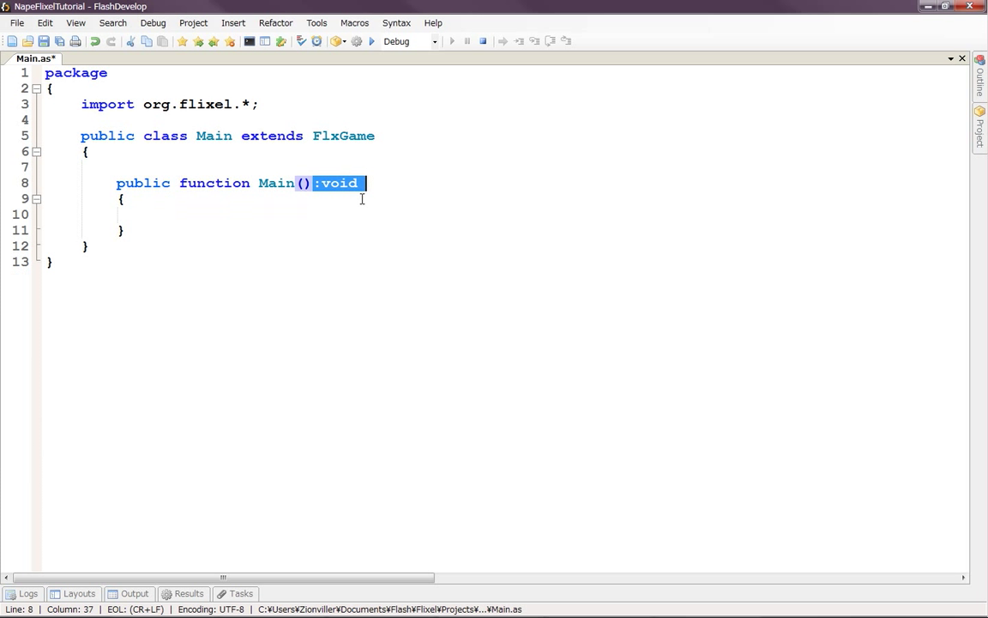
mouse_move(350, 204)
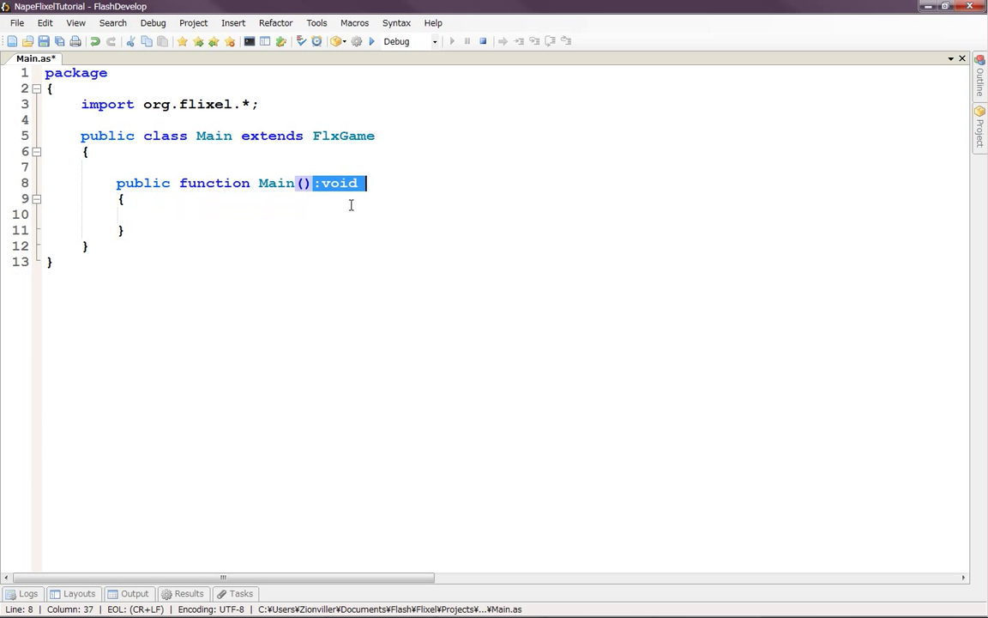
key(Delete)
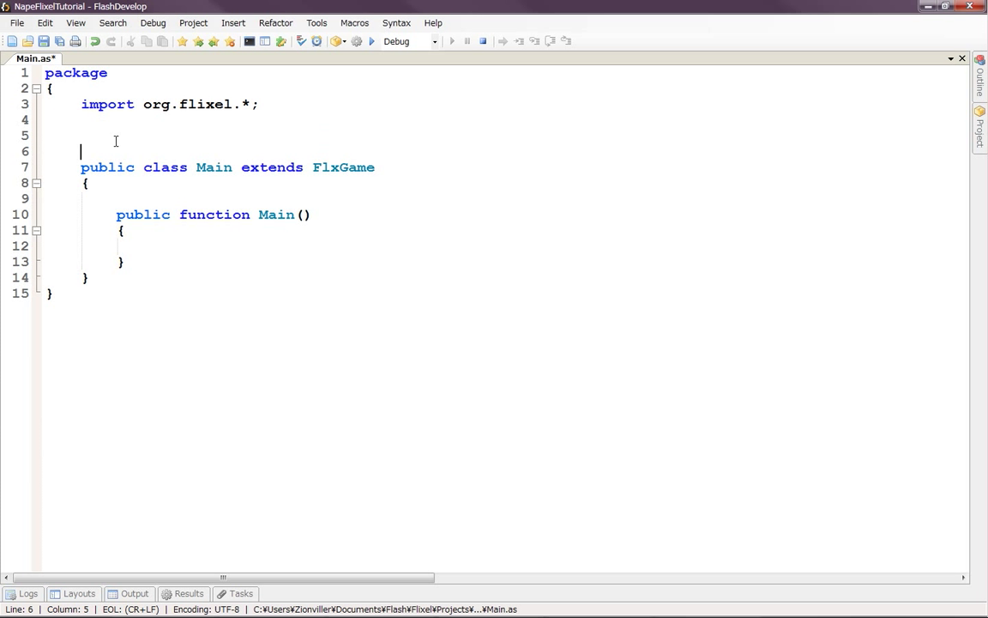
Add an empty [SWF()] tag above the class, with the caret inside the parentheses
key(Backspace)
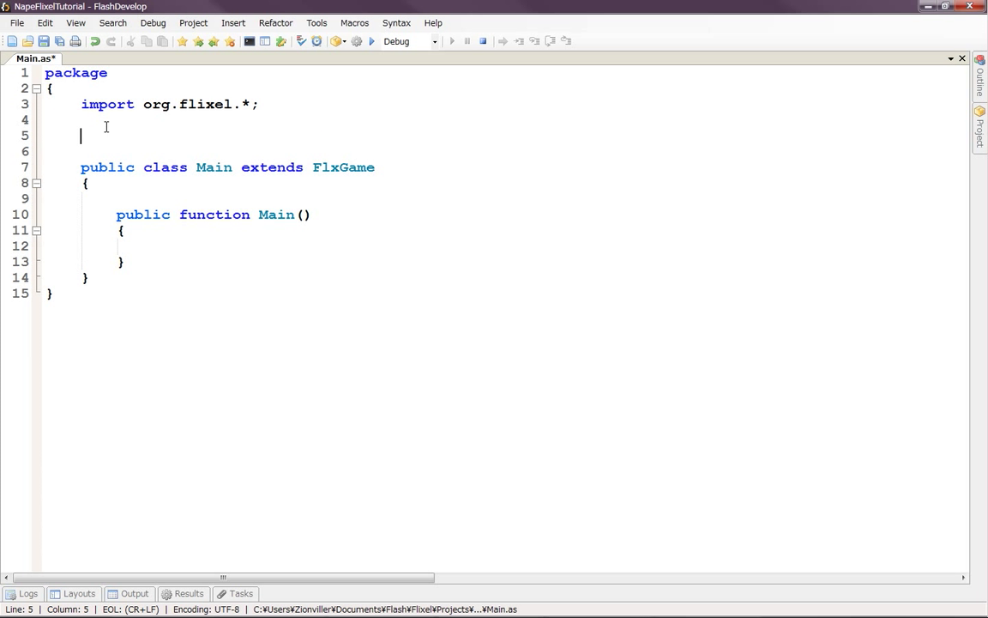
mouse_move(187, 131)
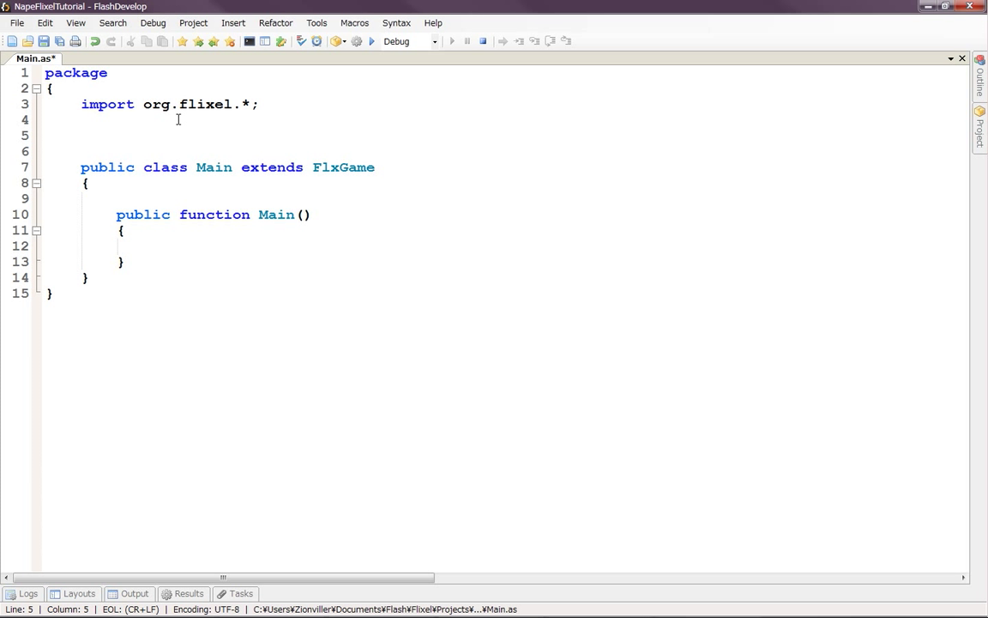
mouse_move(236, 122)
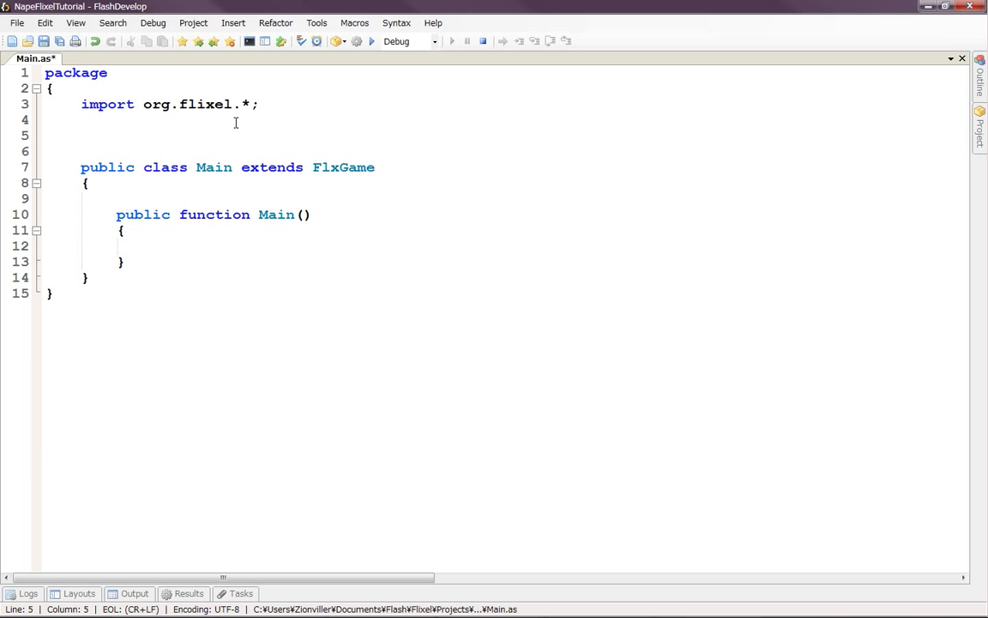
text([])
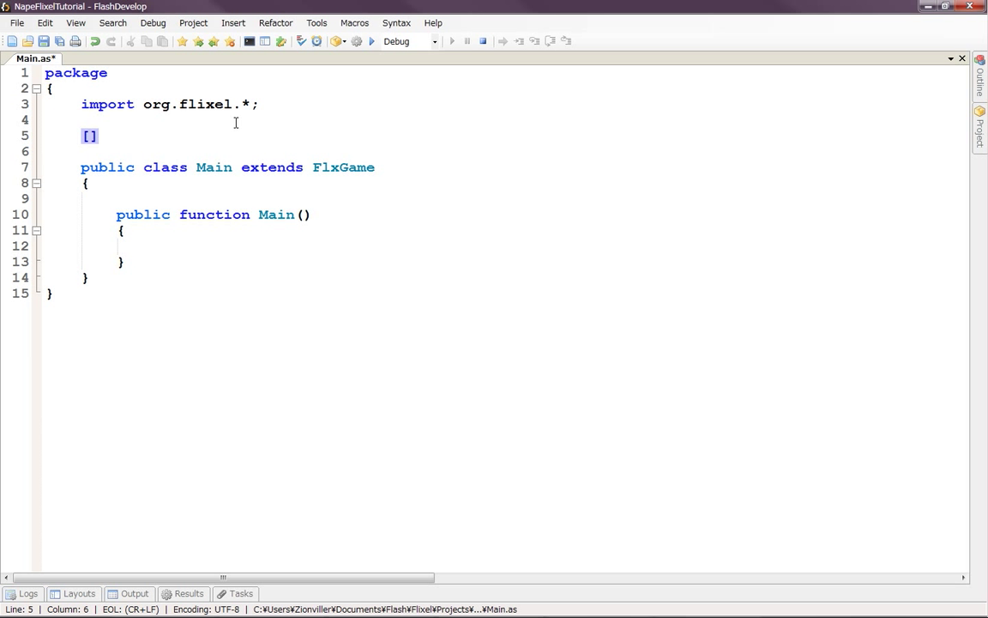
text(SWF()
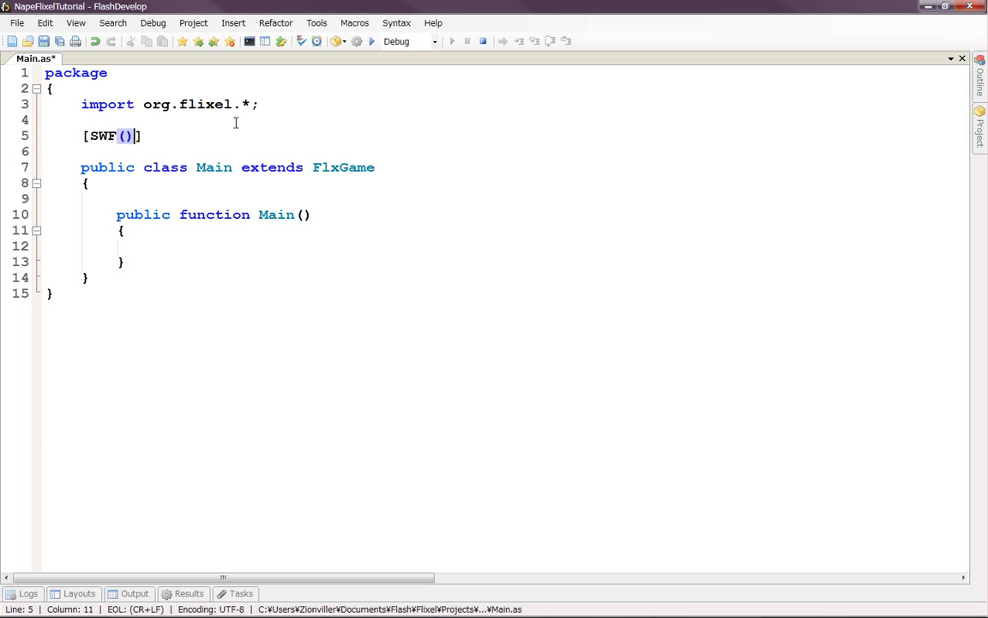
key(Left)
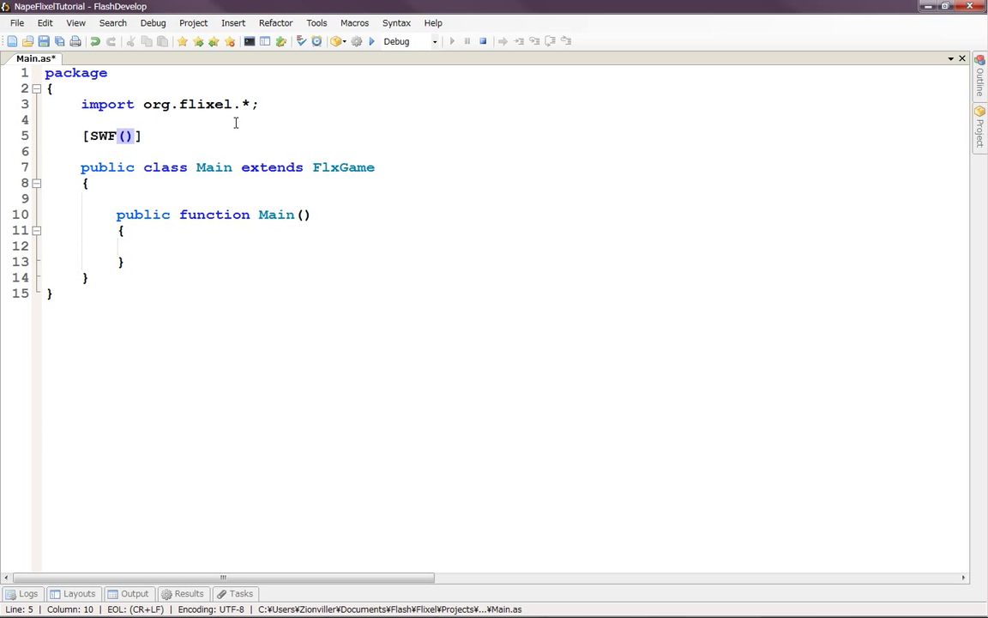
Fill the SWF tag with width 800, height "600" and an empty backgroundColor argument
text(width)
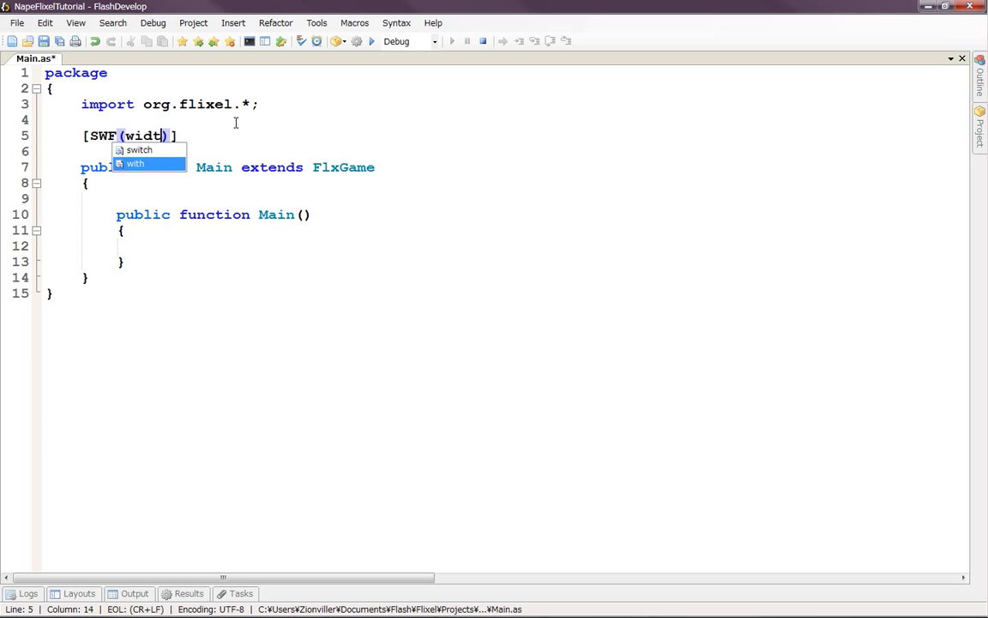
text(h =)
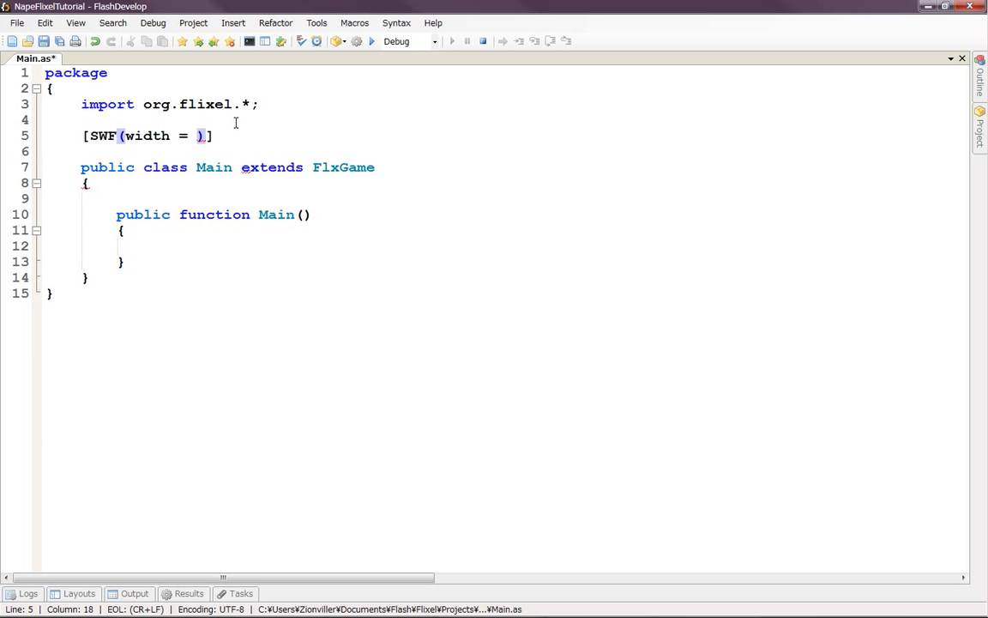
text("",)
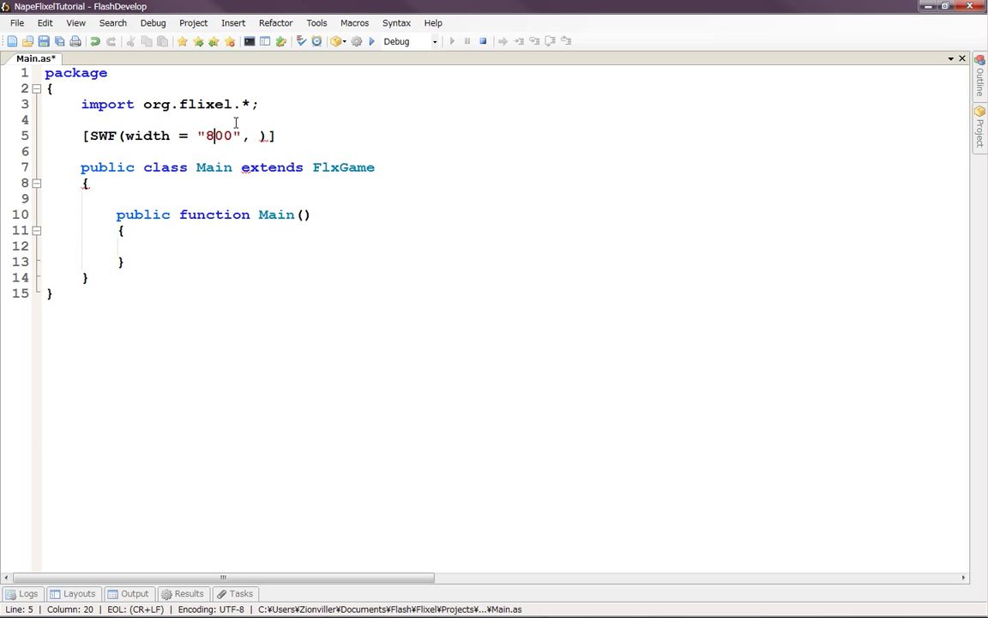
key(Left)
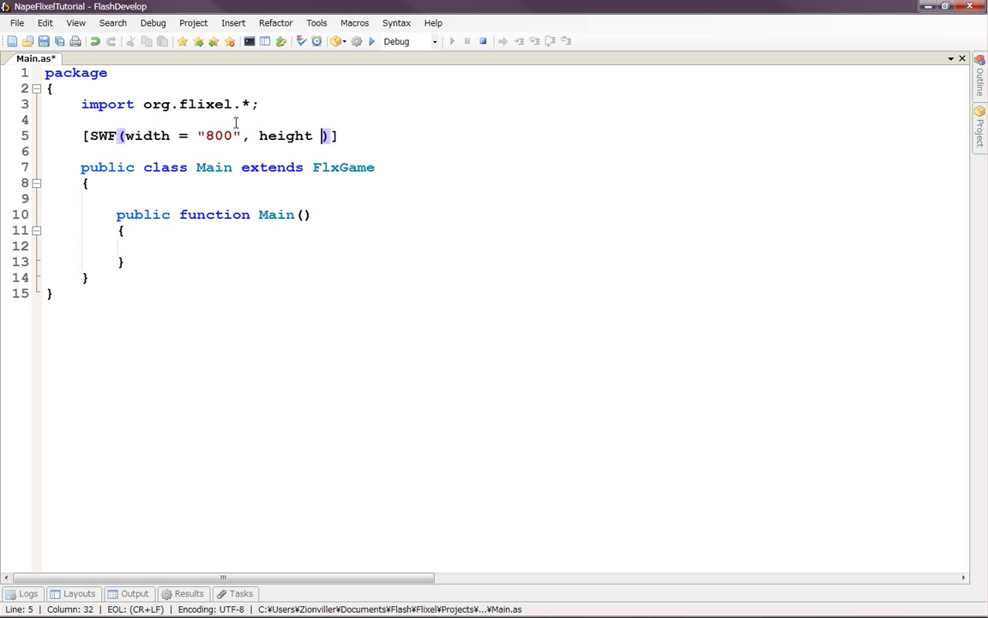
text(= "")
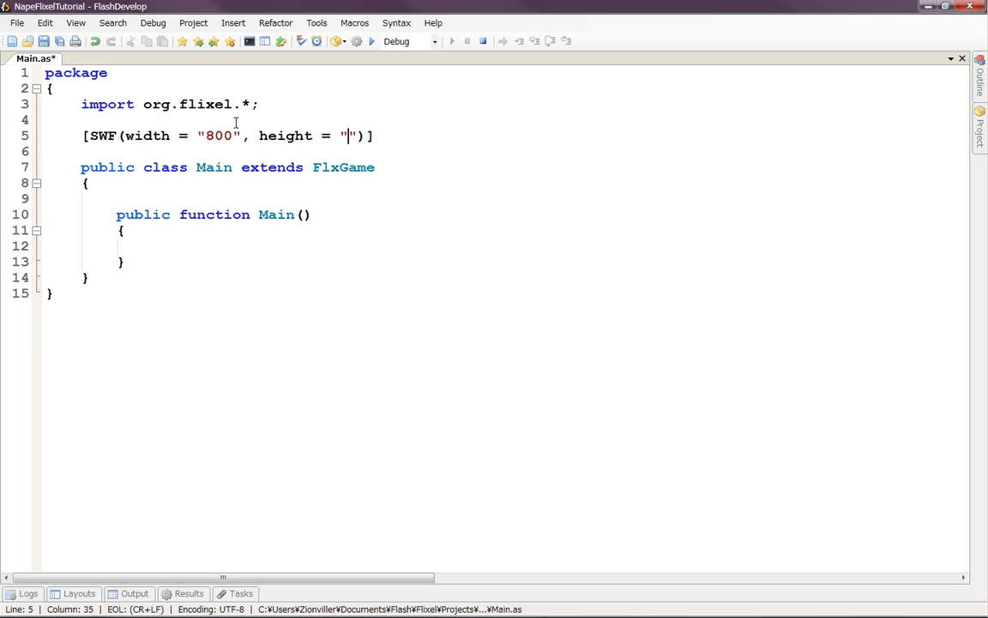
text(600)
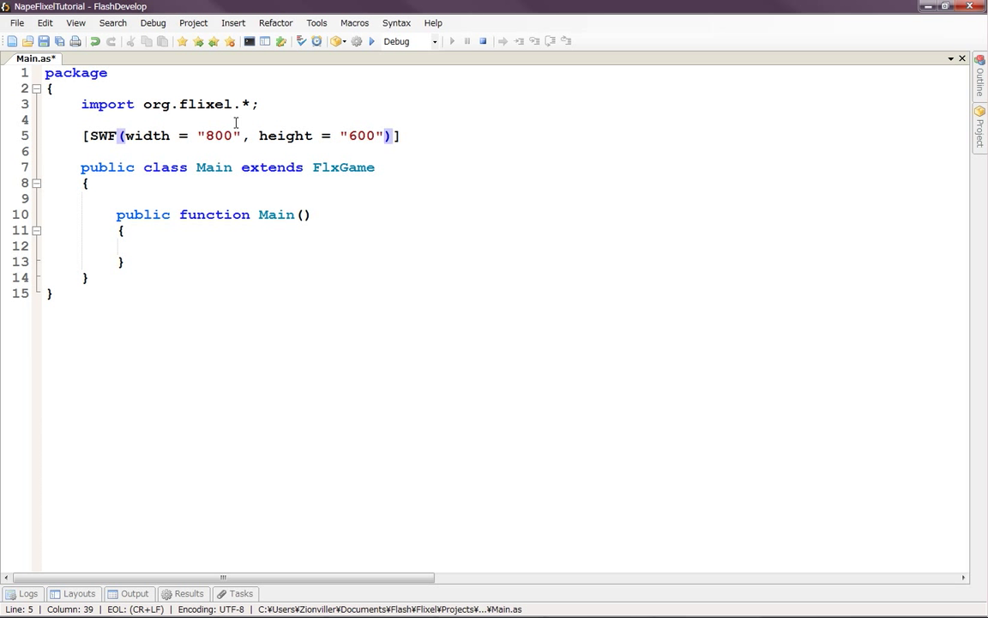
text(, b)
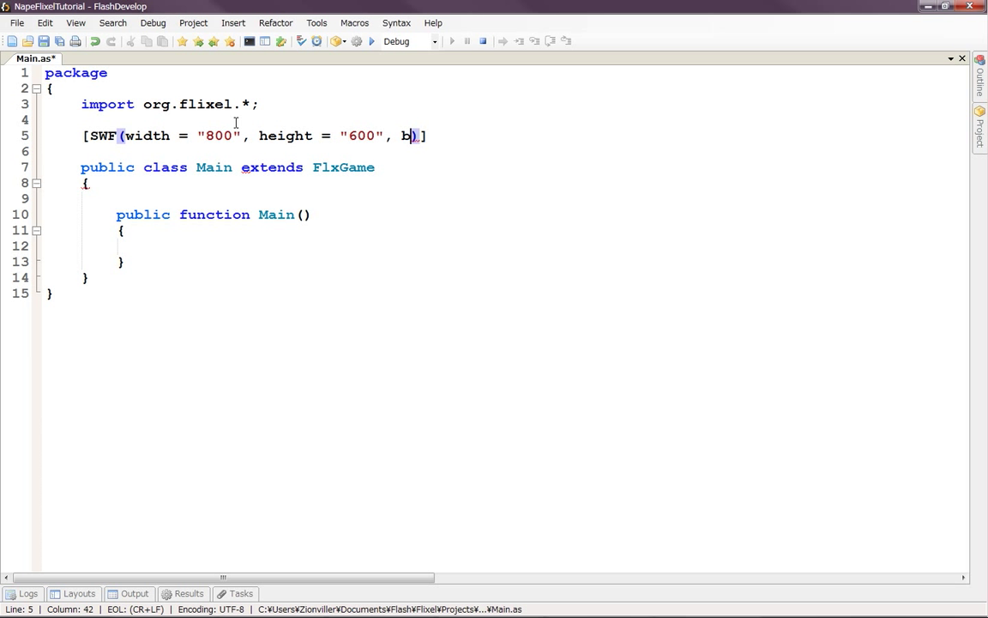
text(ackgroundColor)
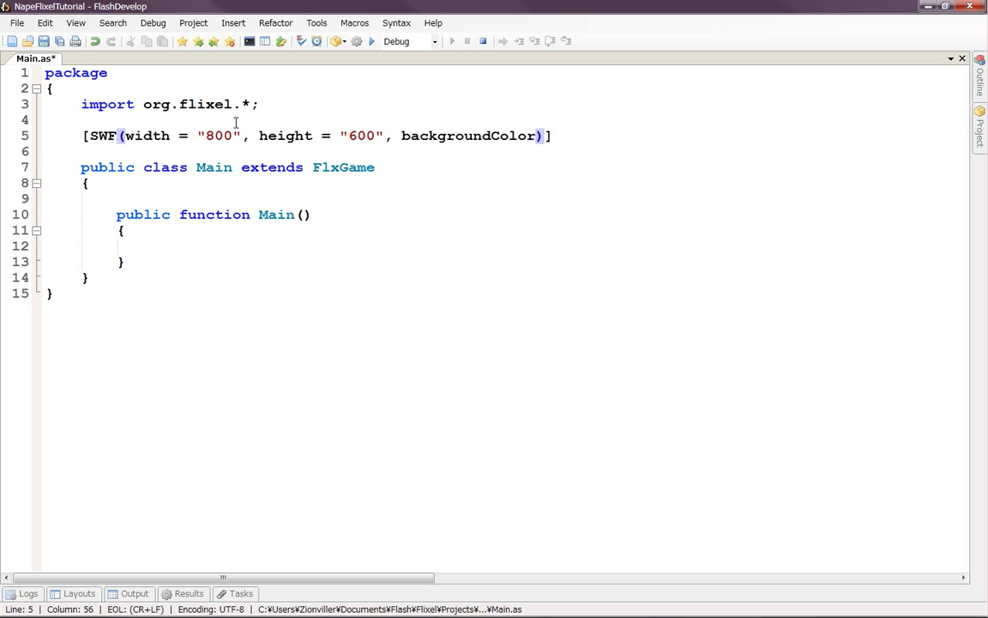
text(=)
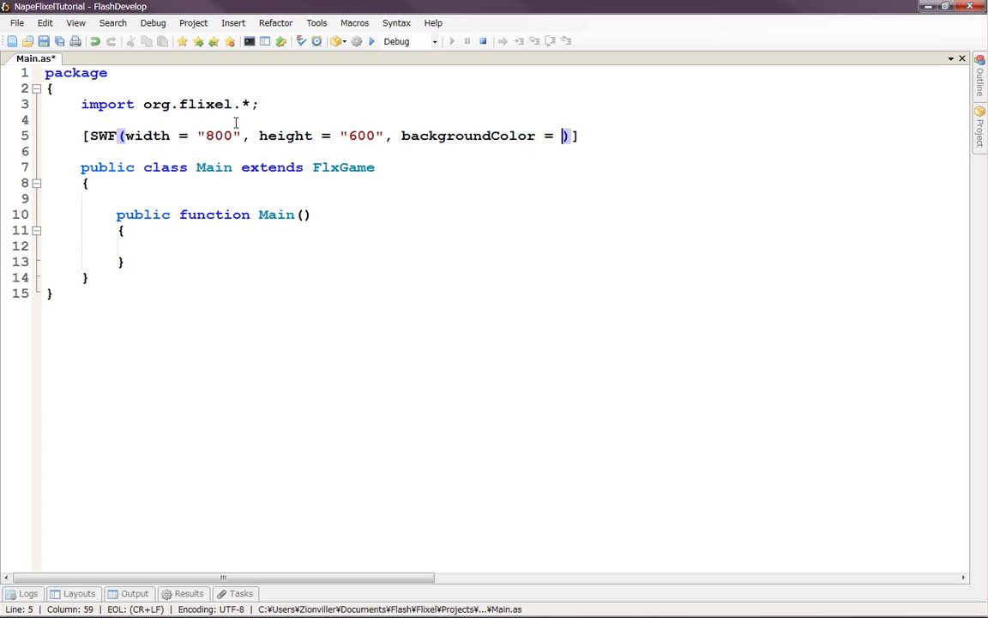
text(")
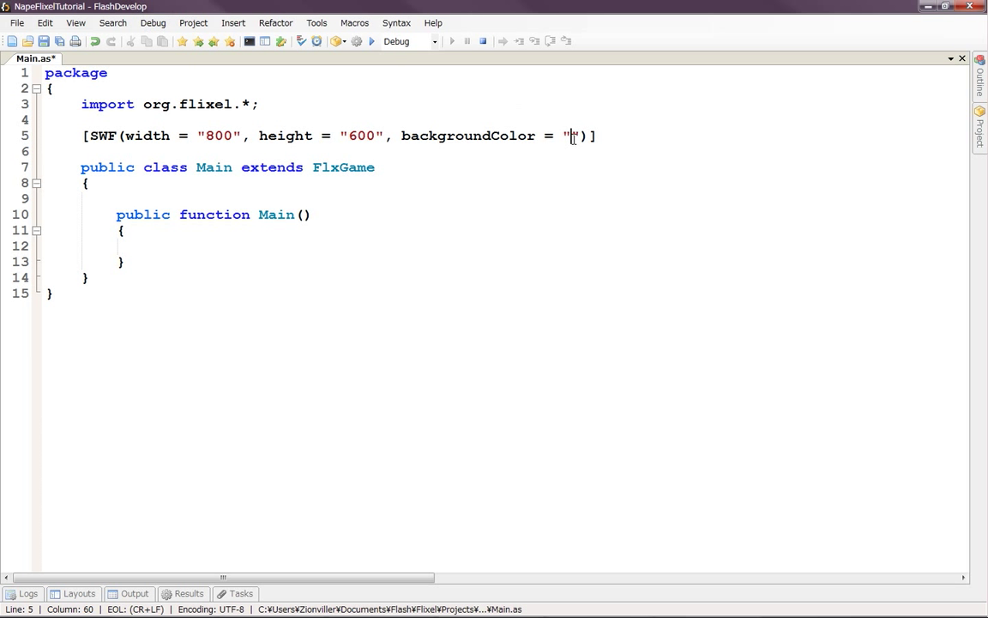
Insert hot-pink 0xF52985 into backgroundColor through the Insert Color picker
right_click(572, 135)
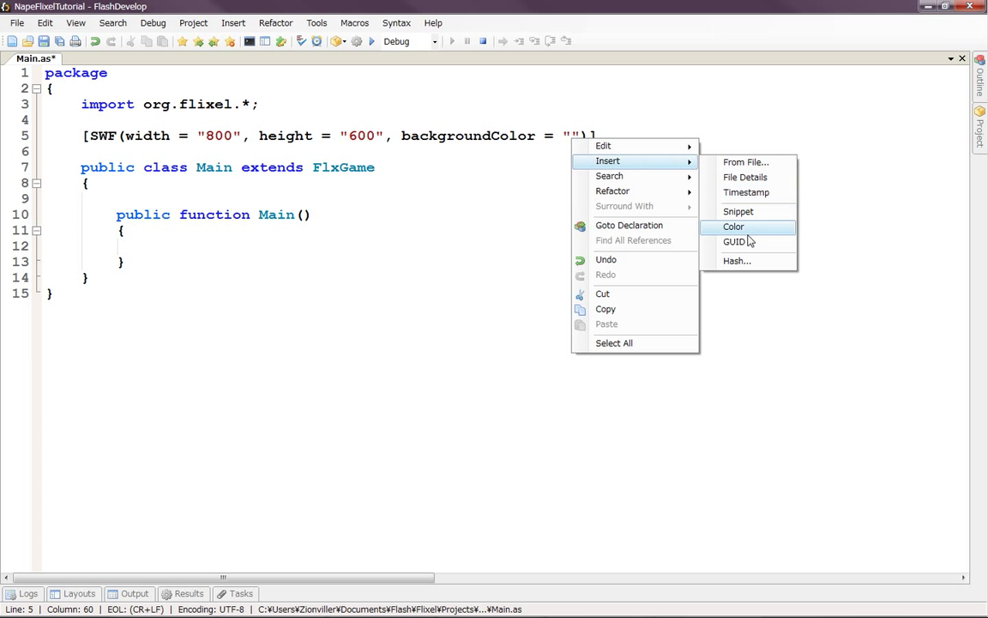
click(733, 226)
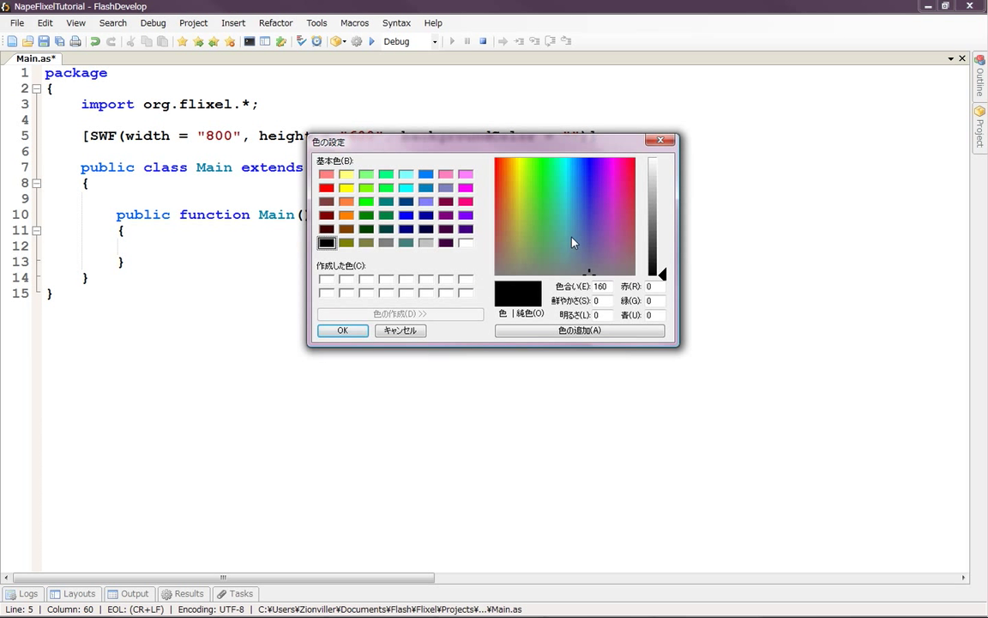
click(571, 249)
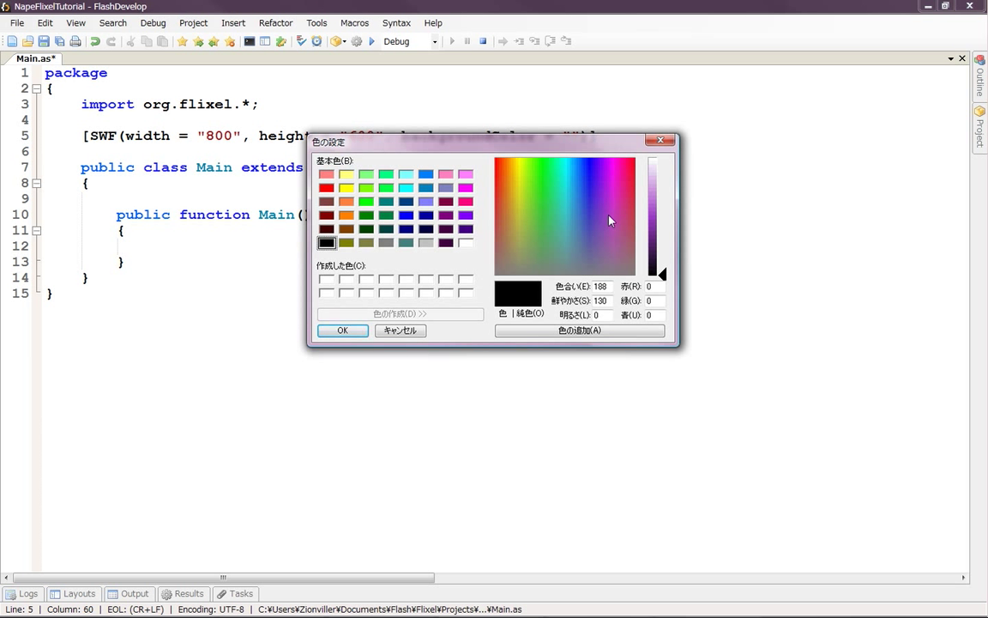
click(619, 223)
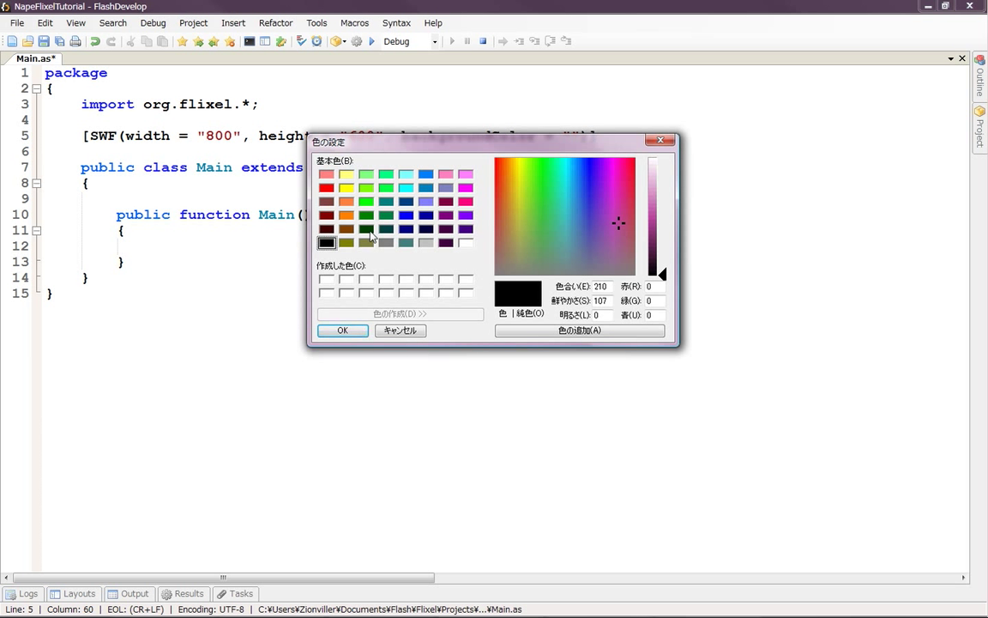
click(661, 271)
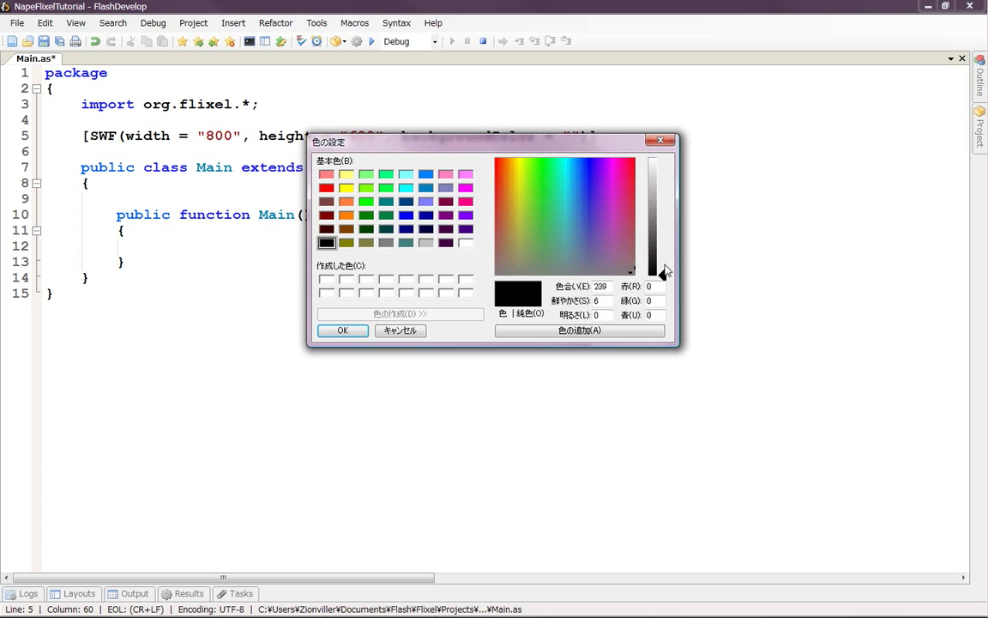
click(663, 161)
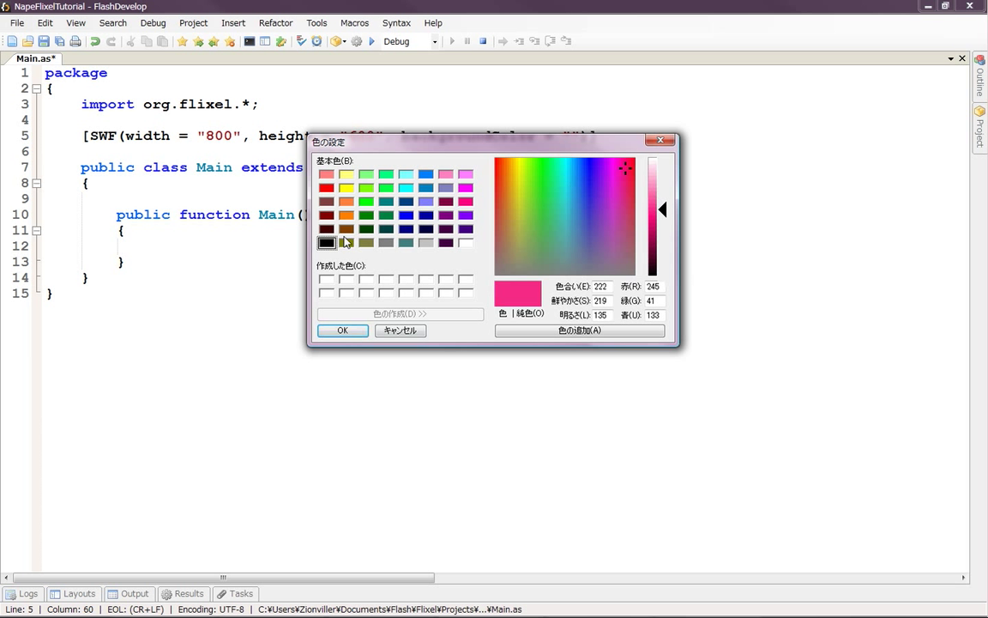
mouse_move(521, 289)
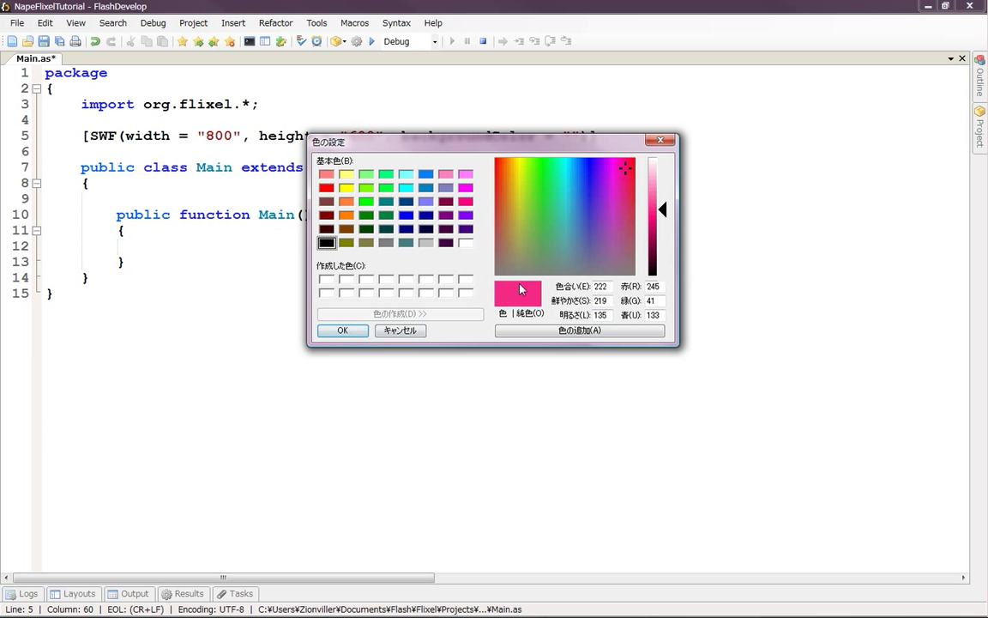
click(343, 331)
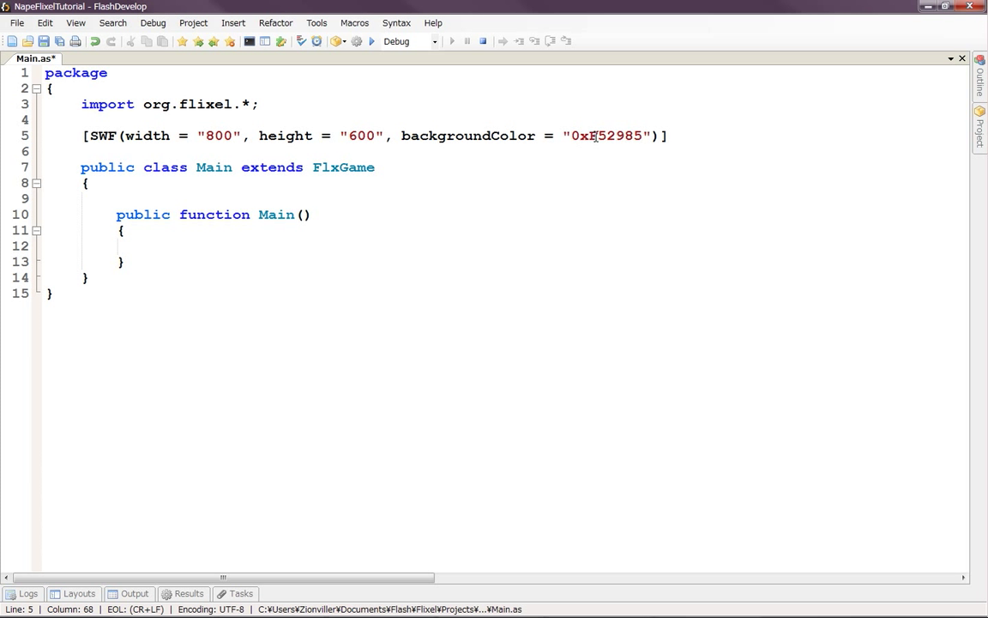
Replace the 0x prefix with # so backgroundColor reads "#F52985"
text(F)
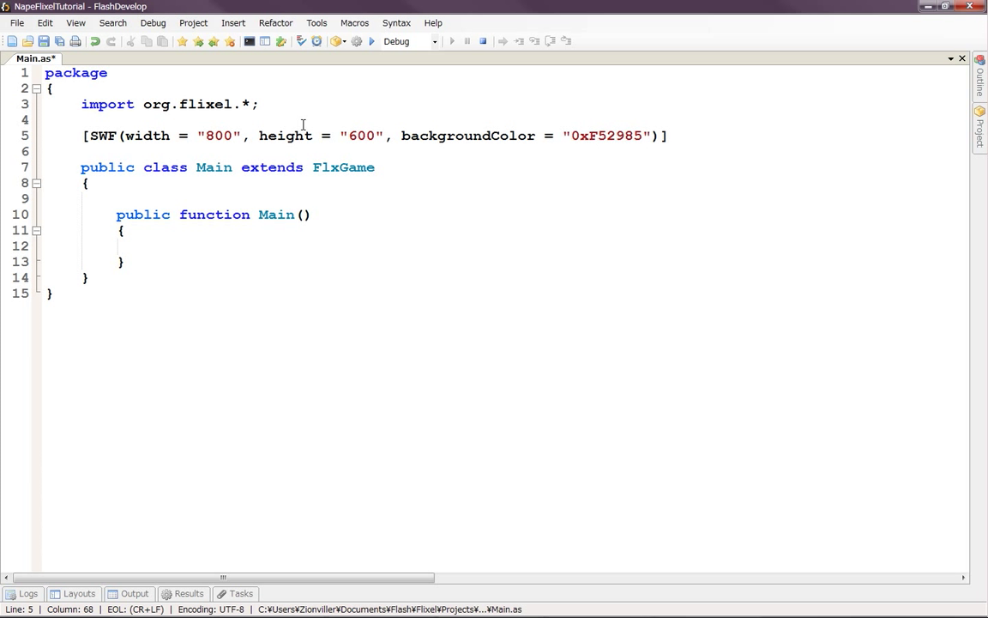
click(584, 136)
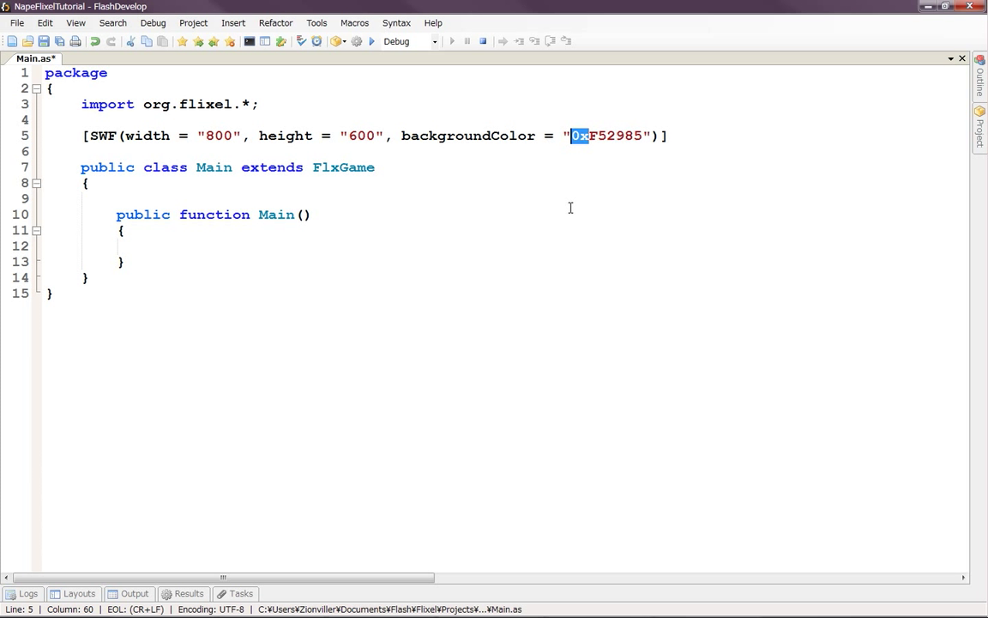
mouse_move(574, 218)
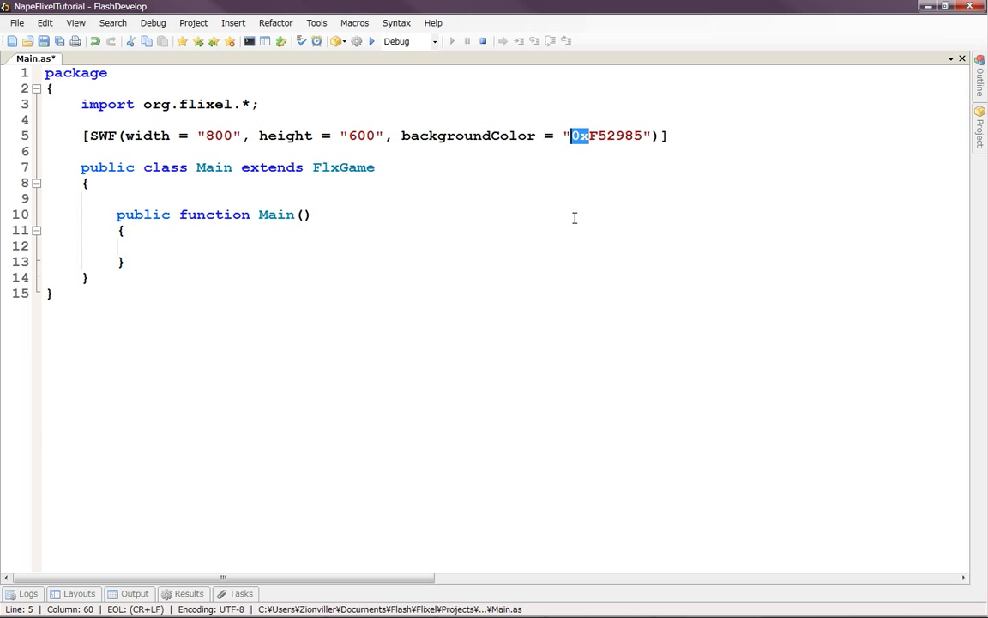
text(#)
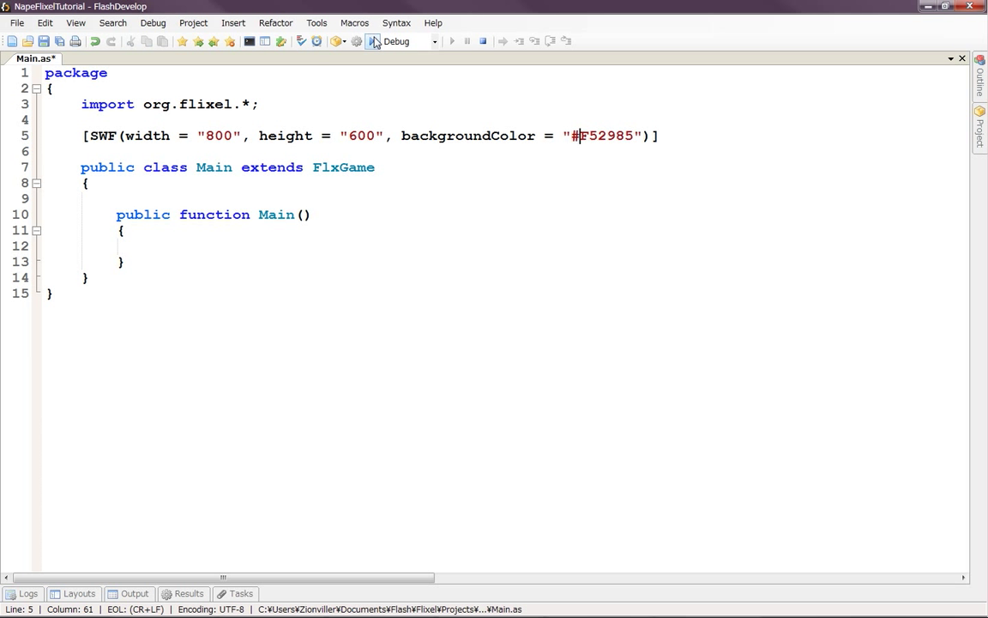
mouse_move(373, 41)
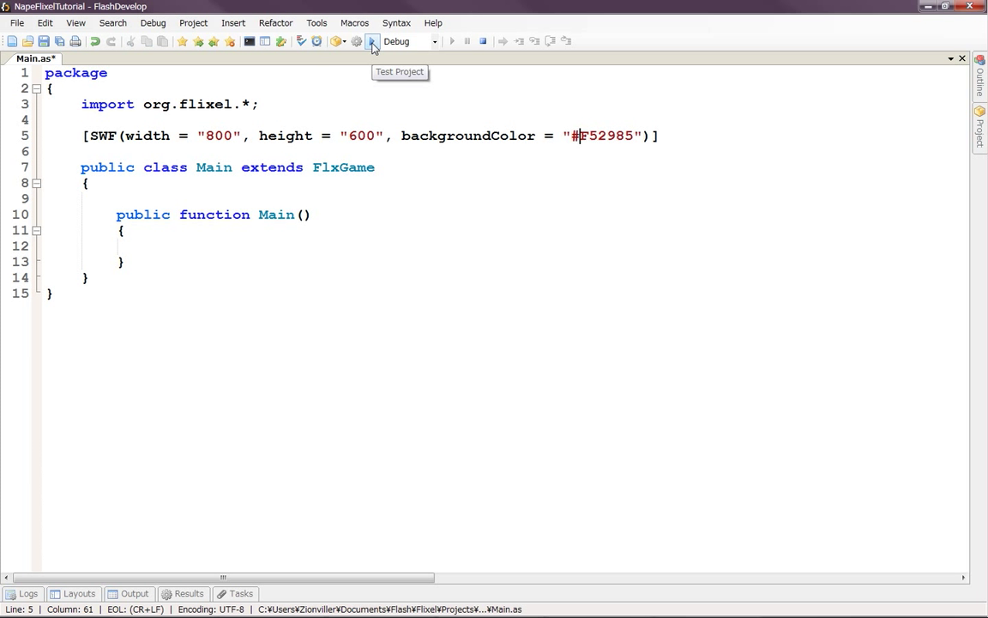
Build, read the missing FlxGame default constructor error, restore :void on Main(), and rebuild
click(371, 41)
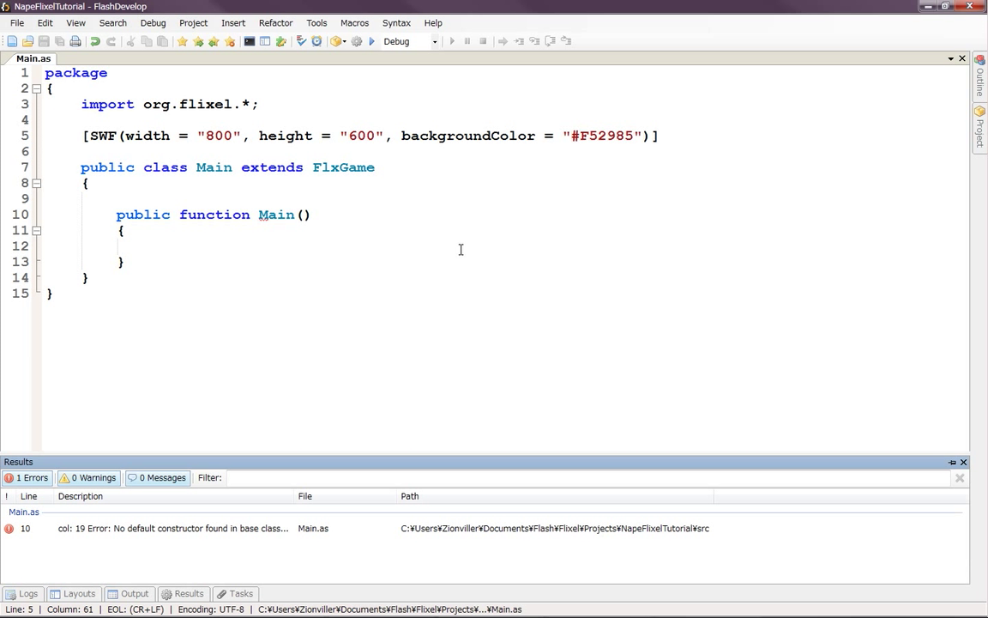
mouse_move(183, 521)
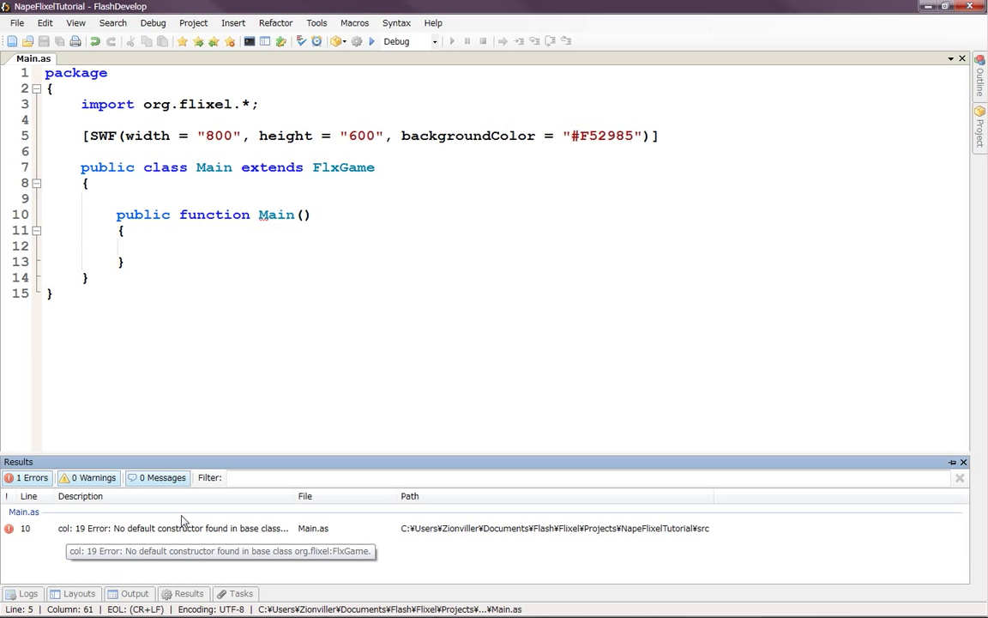
drag(292, 496, 429, 496)
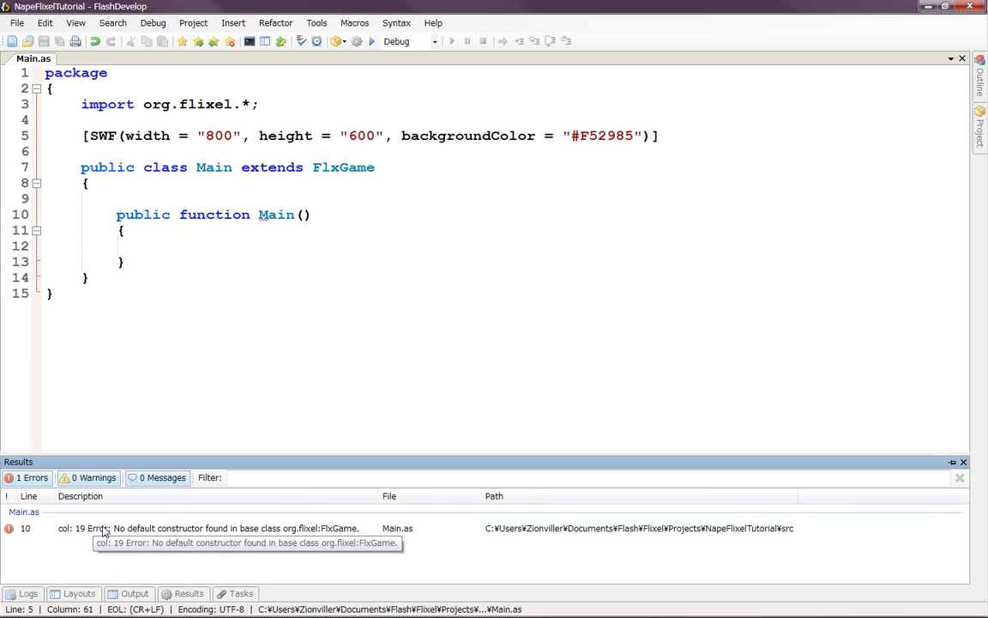
mouse_move(277, 534)
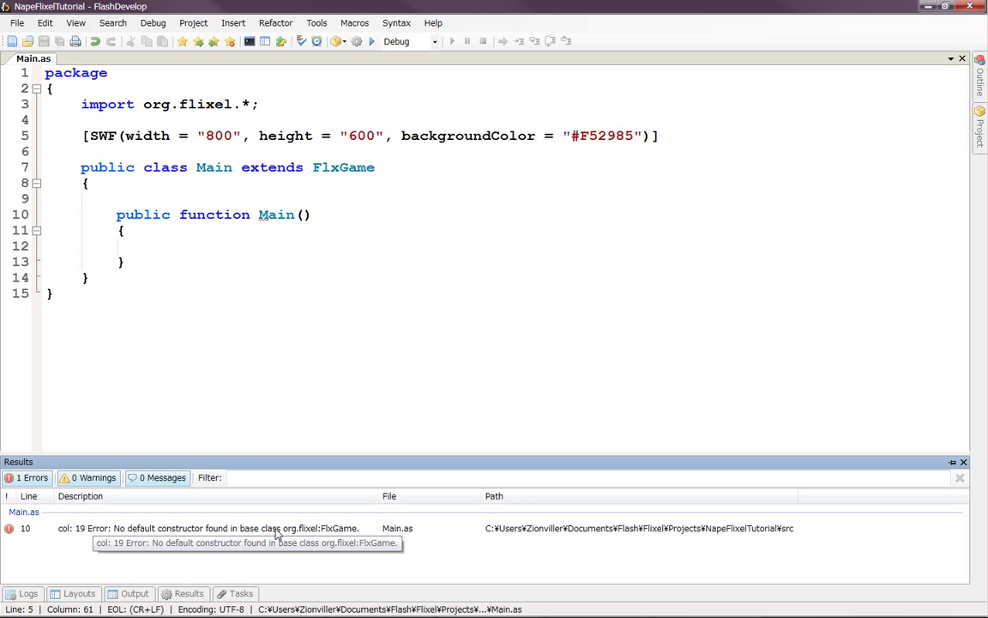
mouse_move(410, 548)
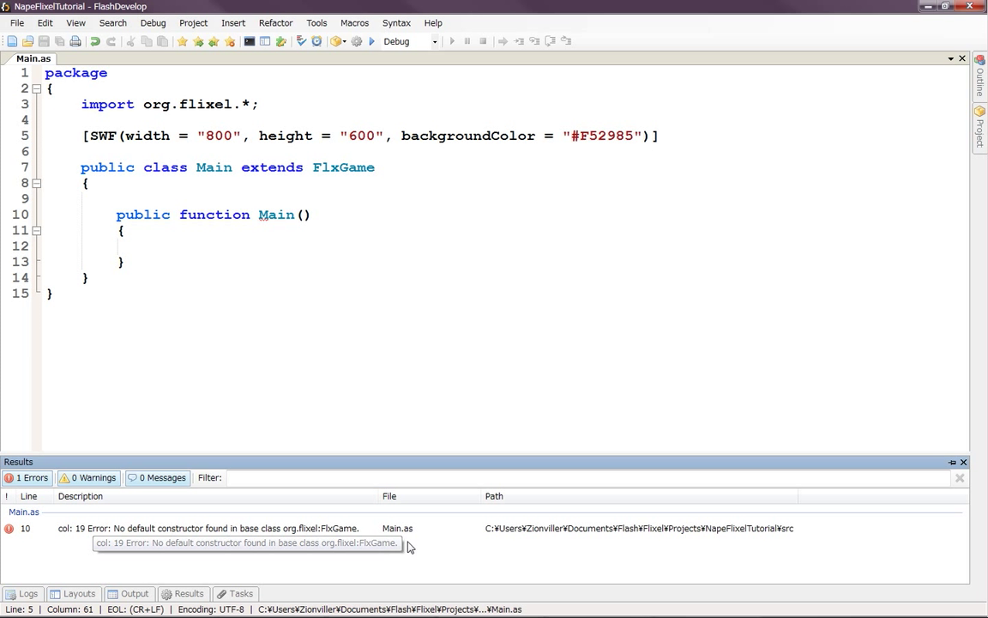
mouse_move(126, 168)
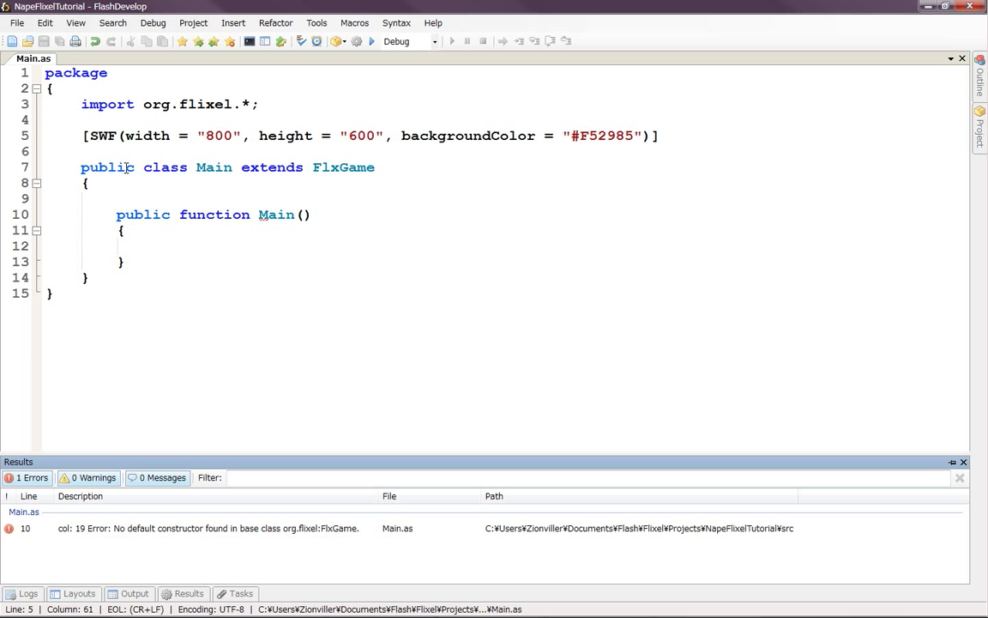
click(314, 215)
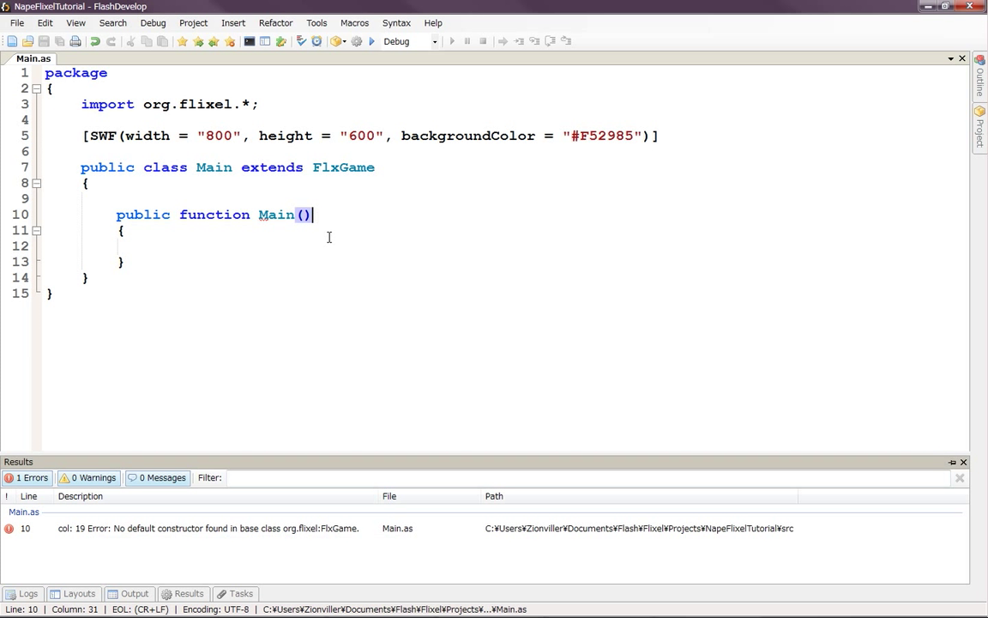
text(:voi)
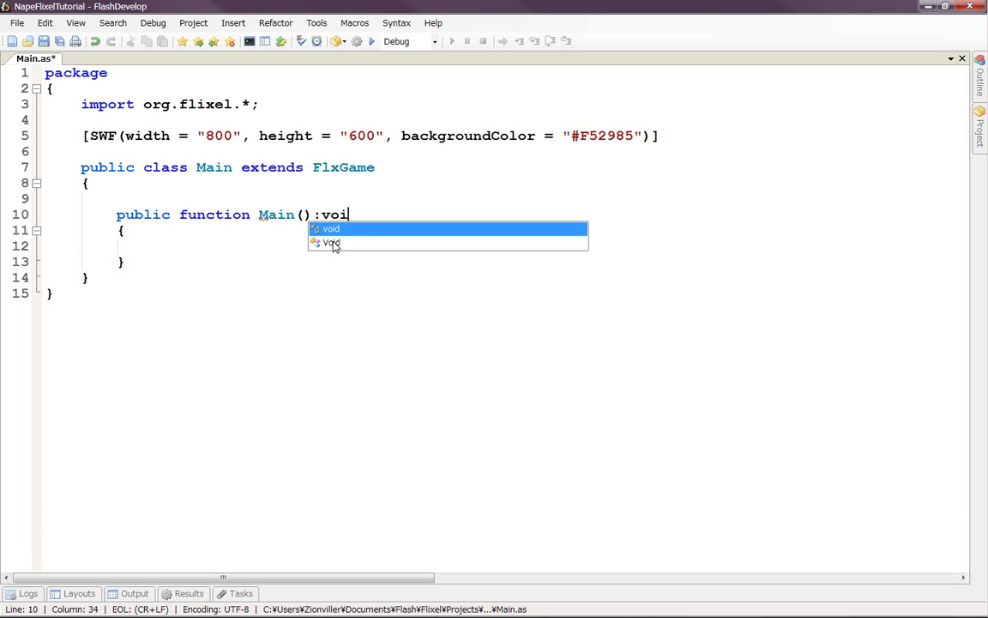
text(d)
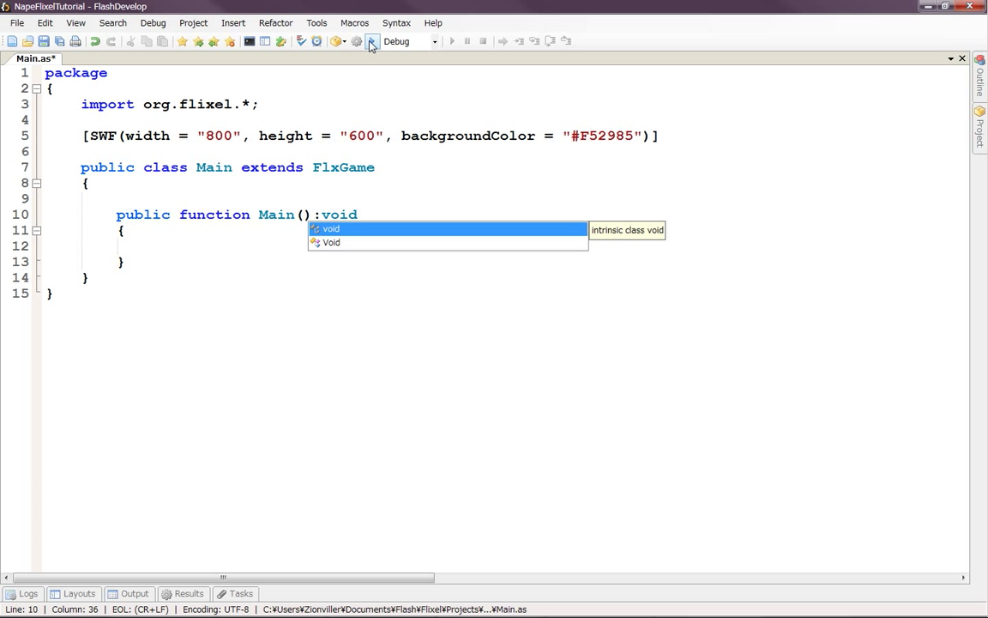
click(370, 41)
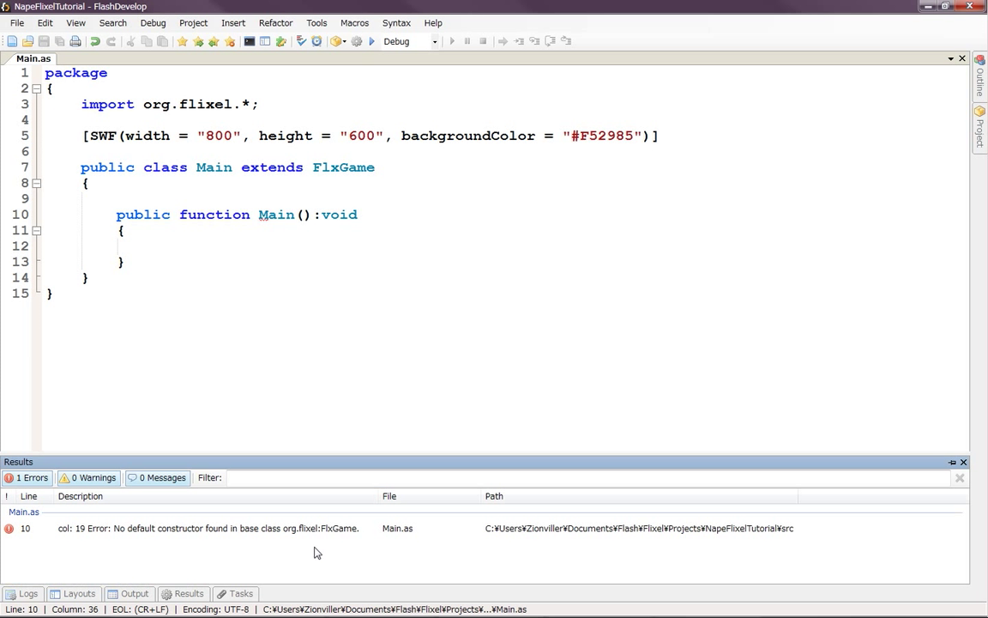
mouse_move(252, 533)
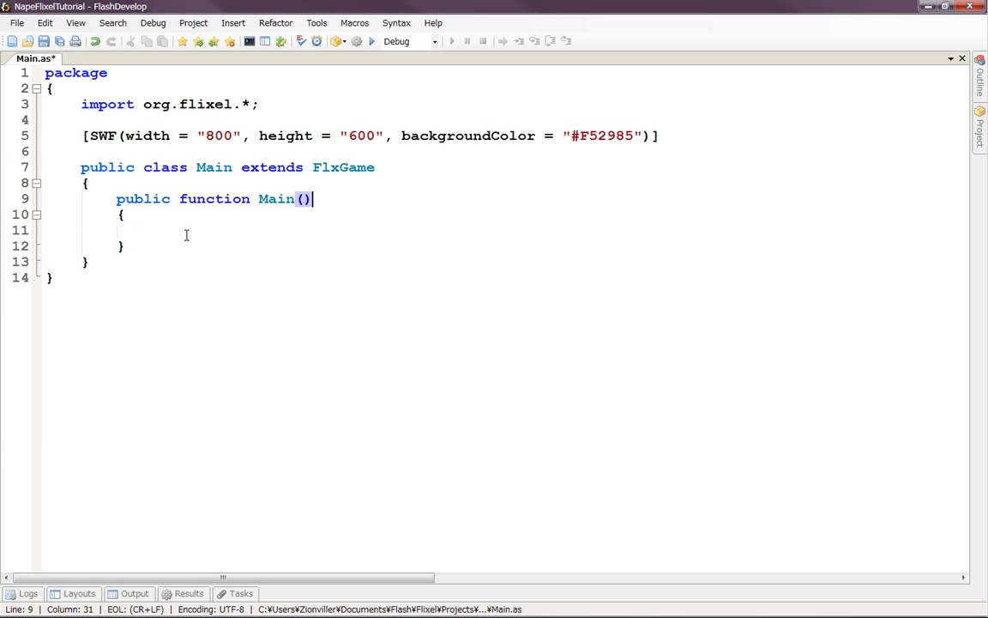
Add a super() call inside the Main constructor body
click(177, 229)
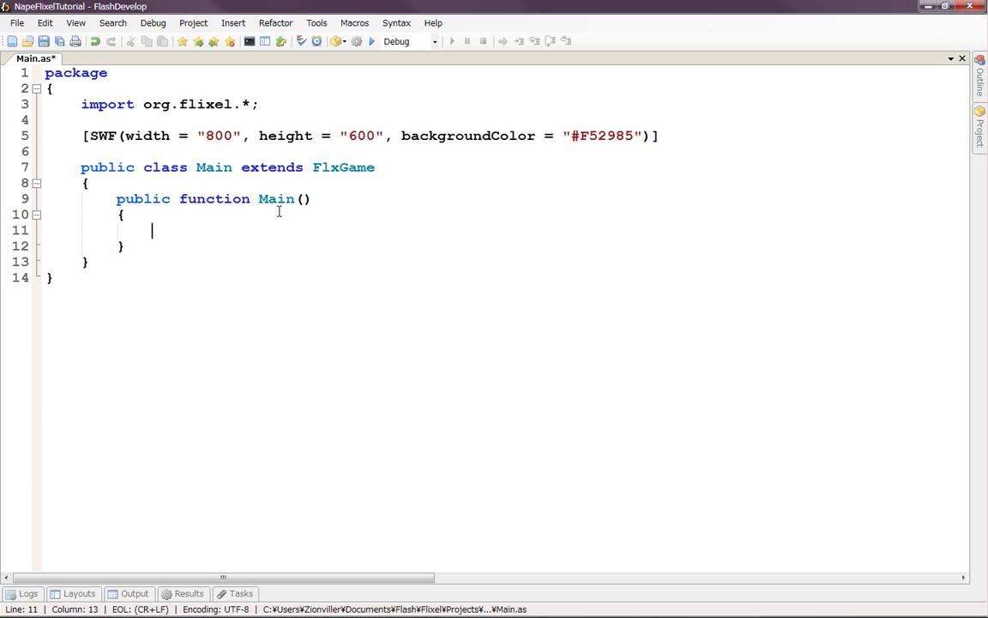
text(super();)
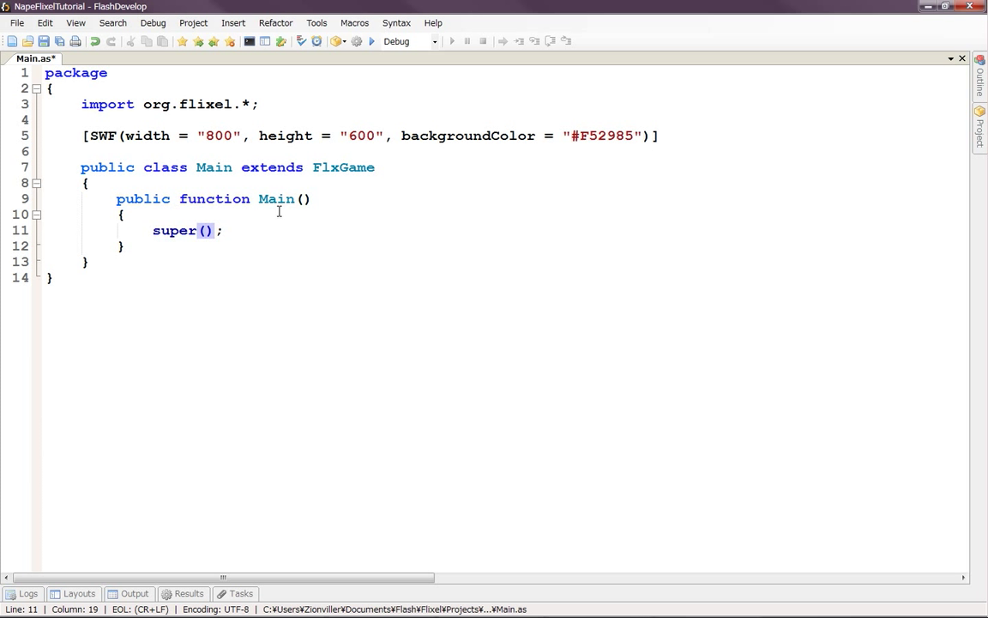
click(121, 214)
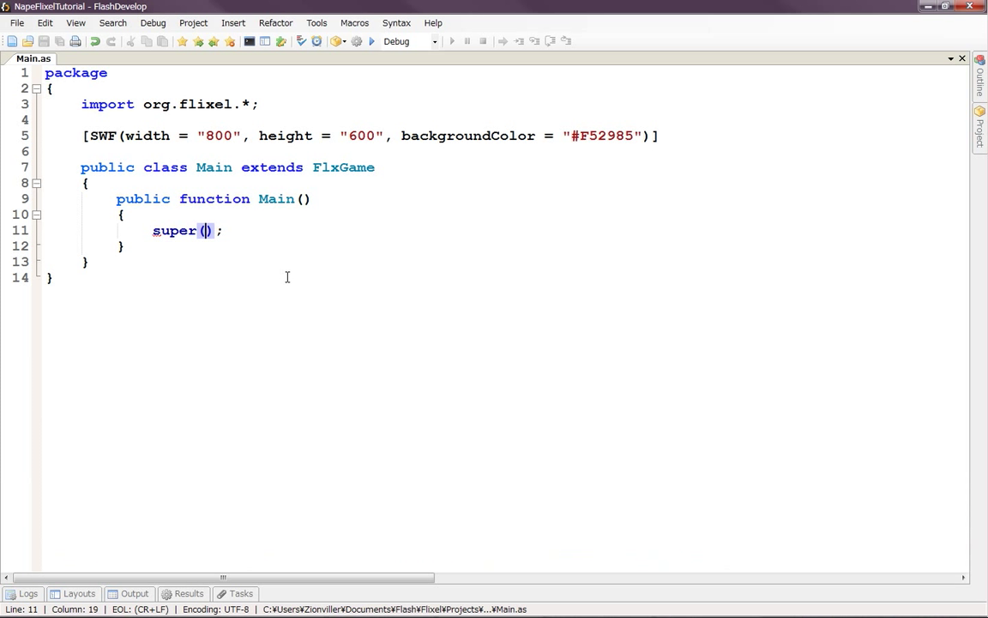
mouse_move(135, 123)
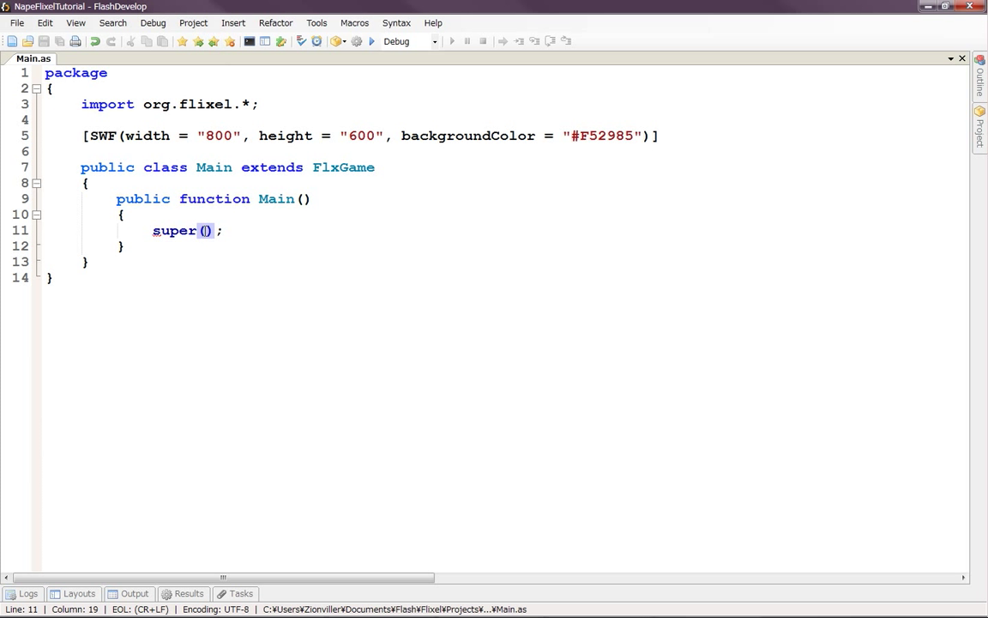
mouse_move(250, 302)
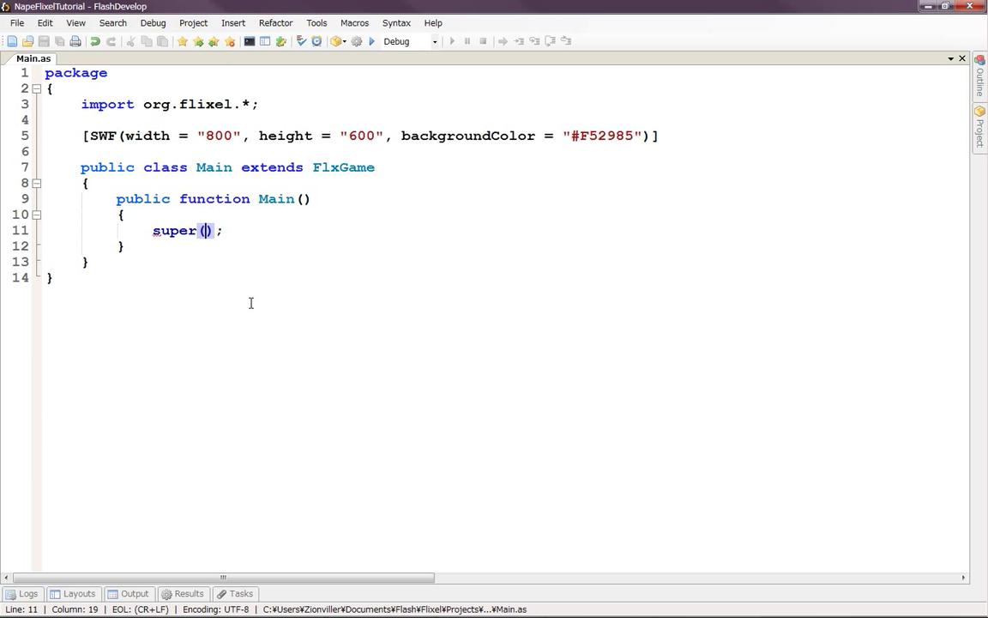
mouse_move(222, 314)
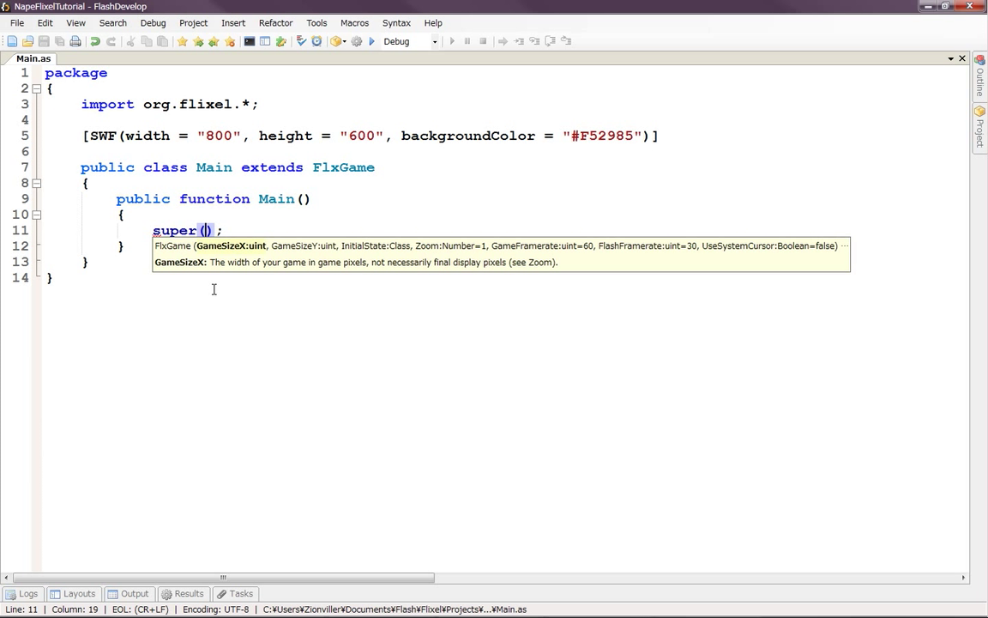
mouse_move(650, 250)
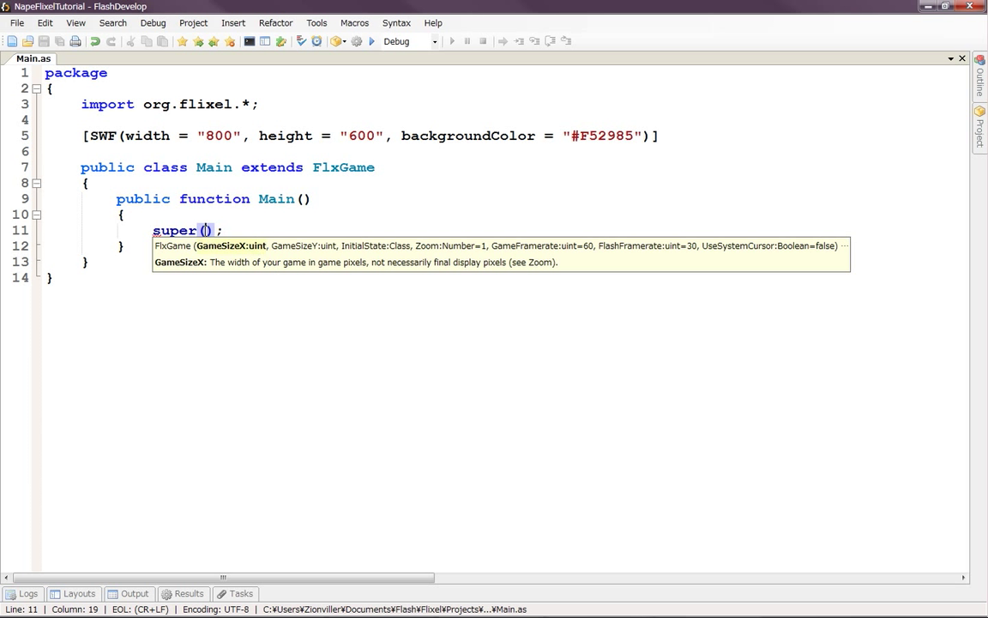
mouse_move(222, 136)
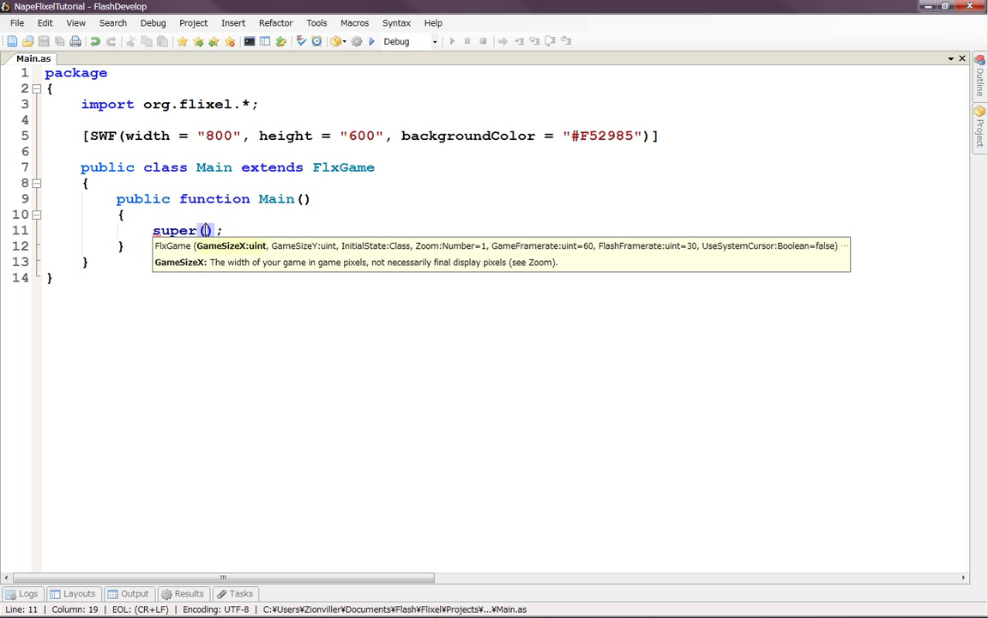
mouse_move(279, 227)
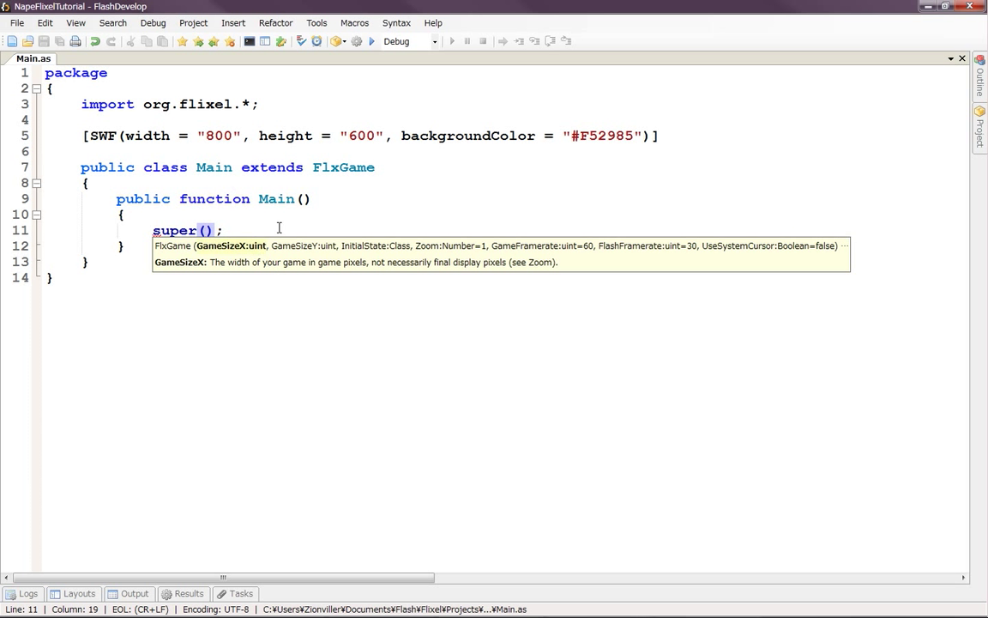
Pass 400, 300, TestState and zoom 2 as the super() arguments
text(400)
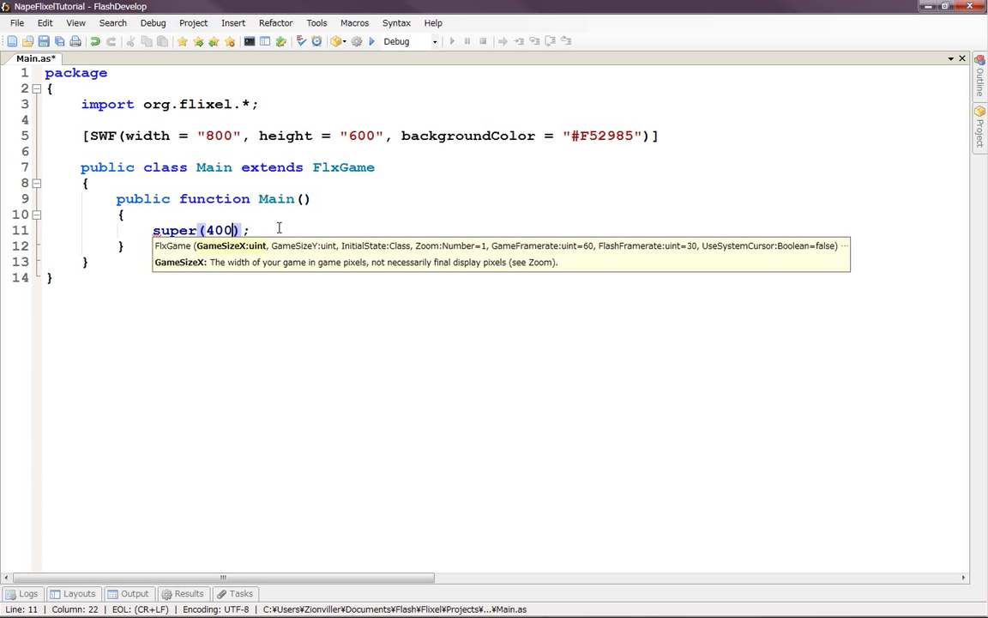
text(,)
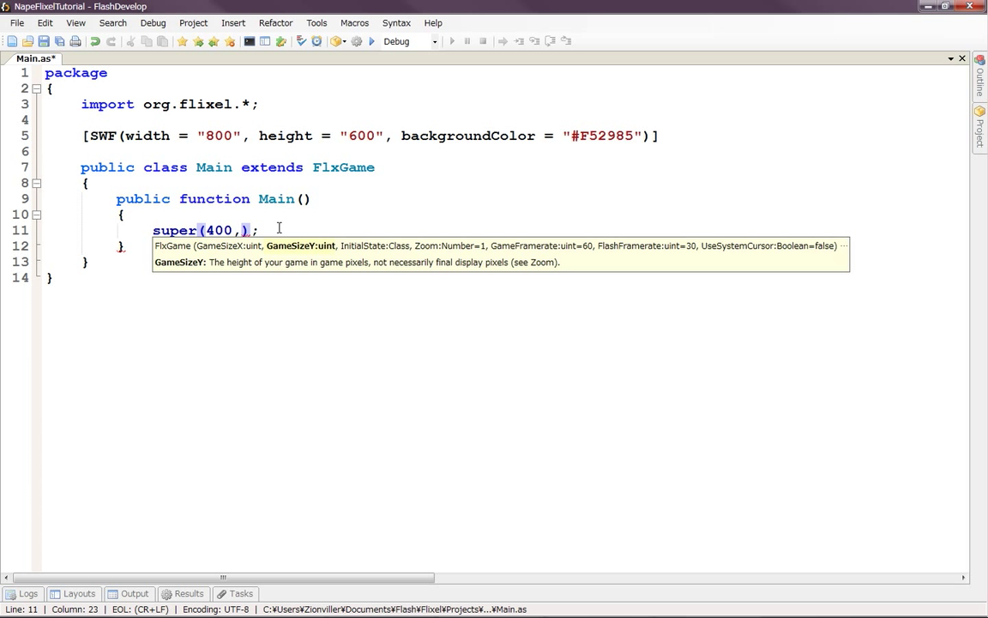
text(300)
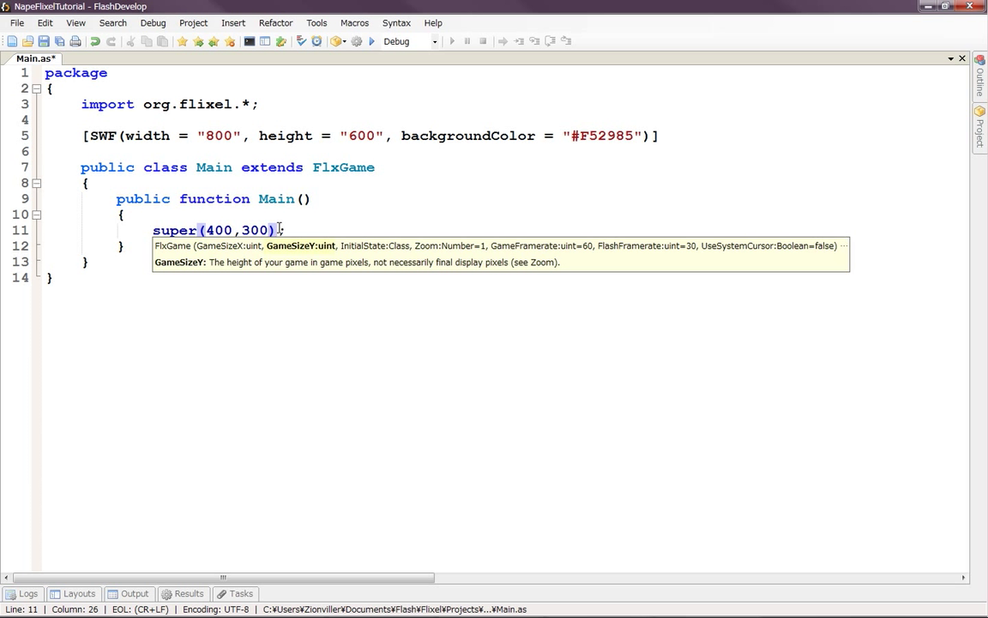
text(,)
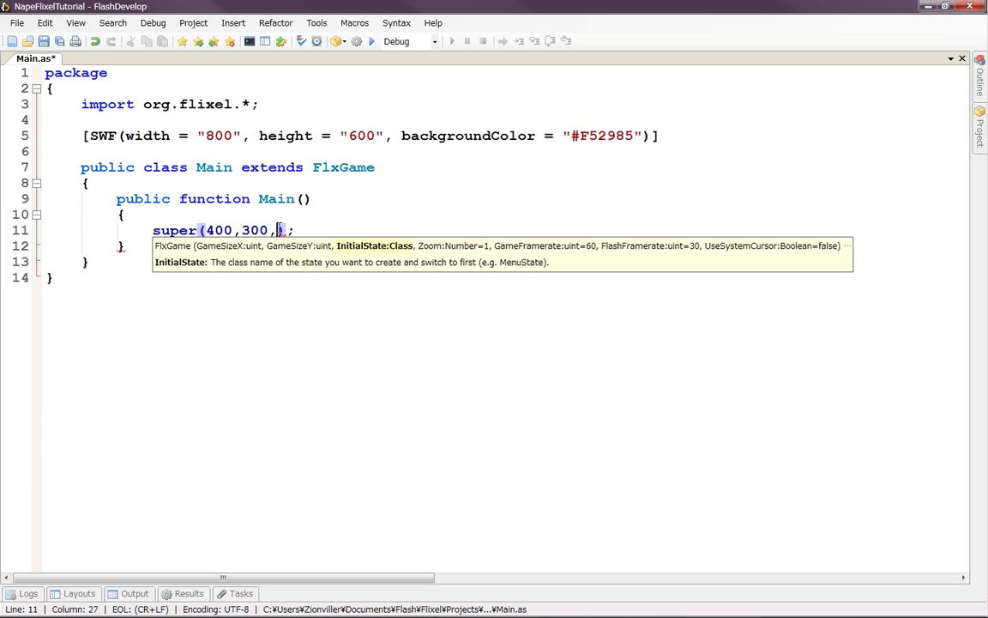
text(Test)
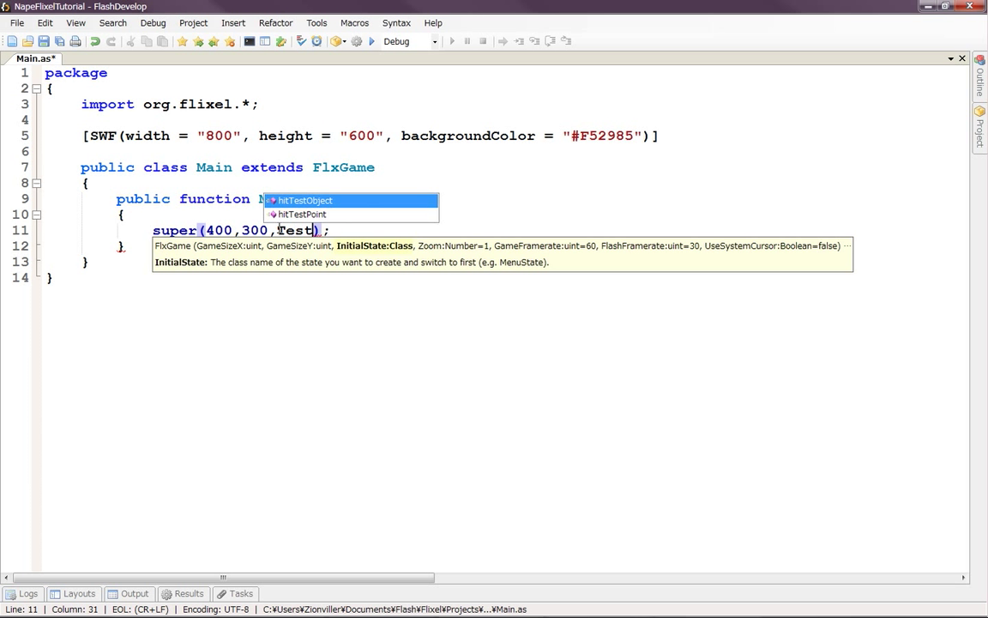
text(State,)
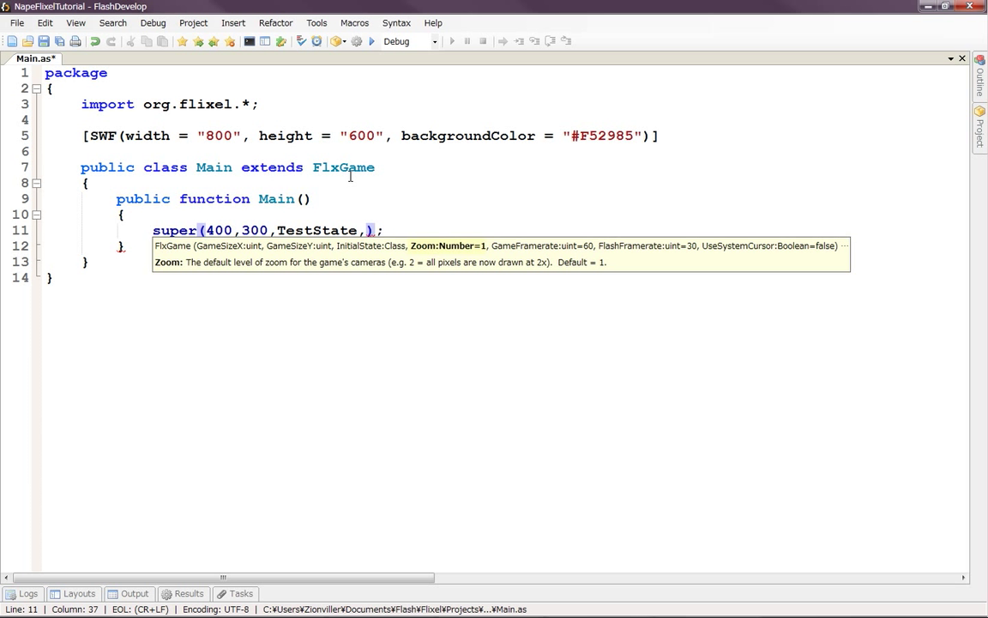
mouse_move(382, 204)
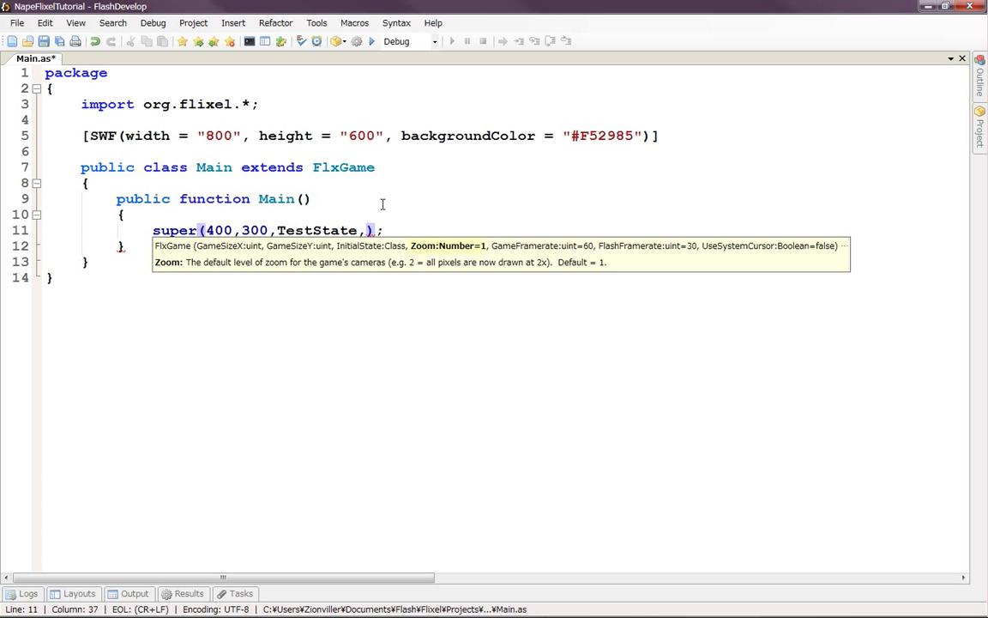
text(2)
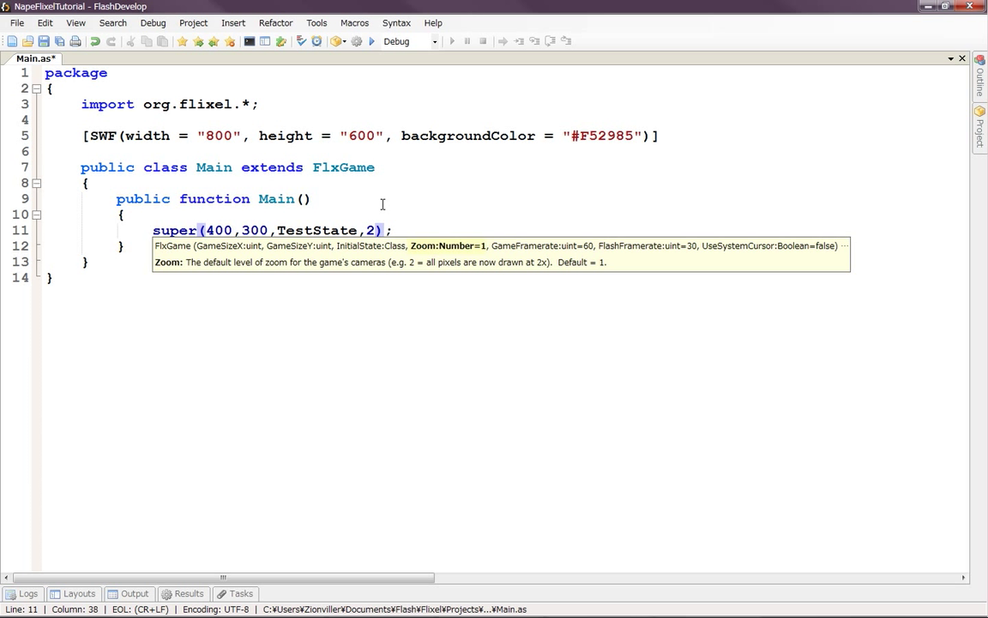
mouse_move(414, 224)
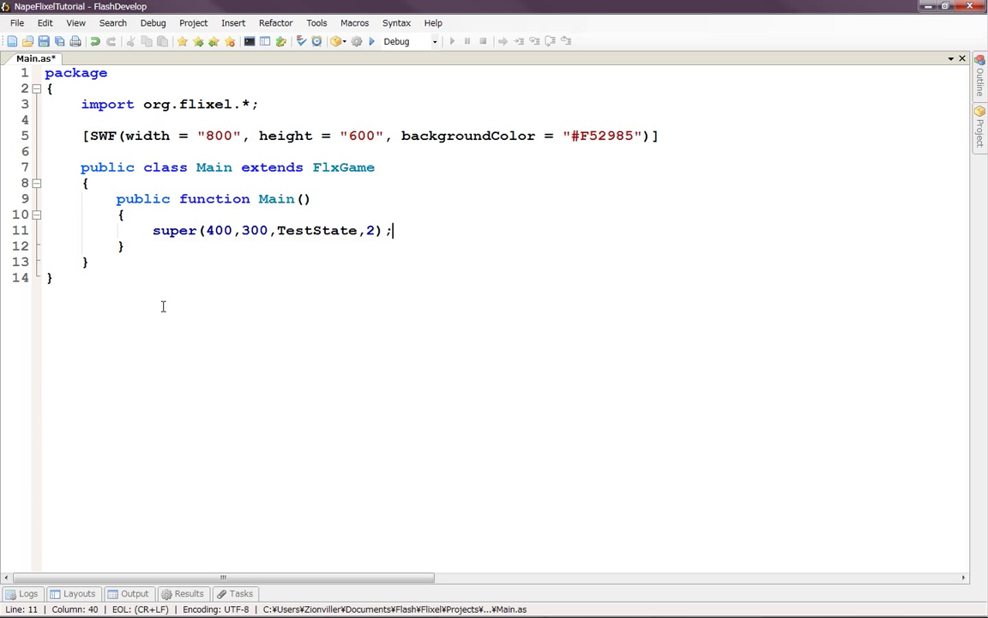
mouse_move(373, 41)
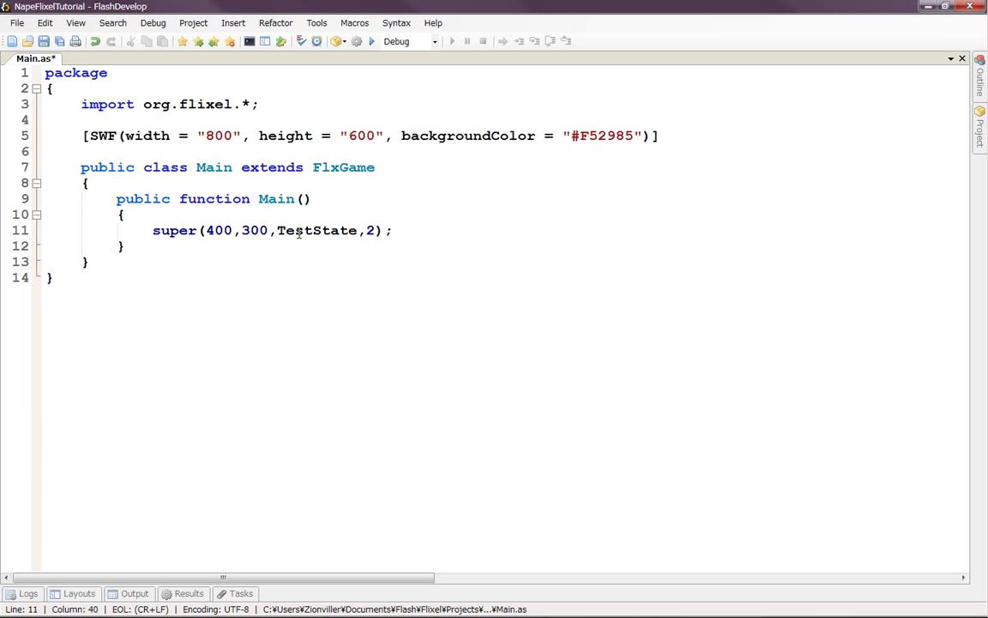
Create a TestState class in src extending org.flixel.FlxState, then select its constructor
click(980, 112)
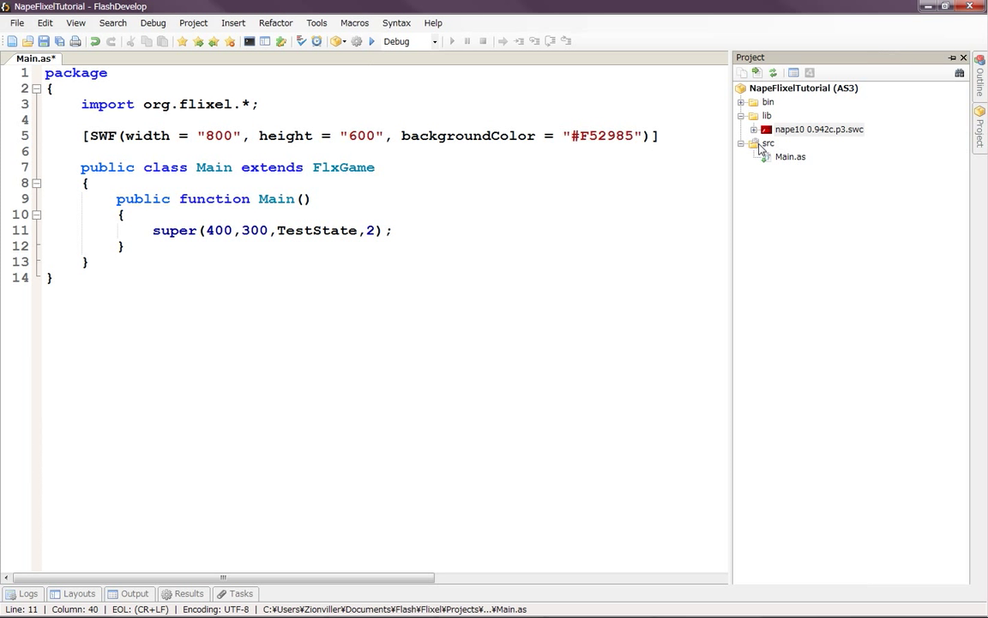
click(769, 143)
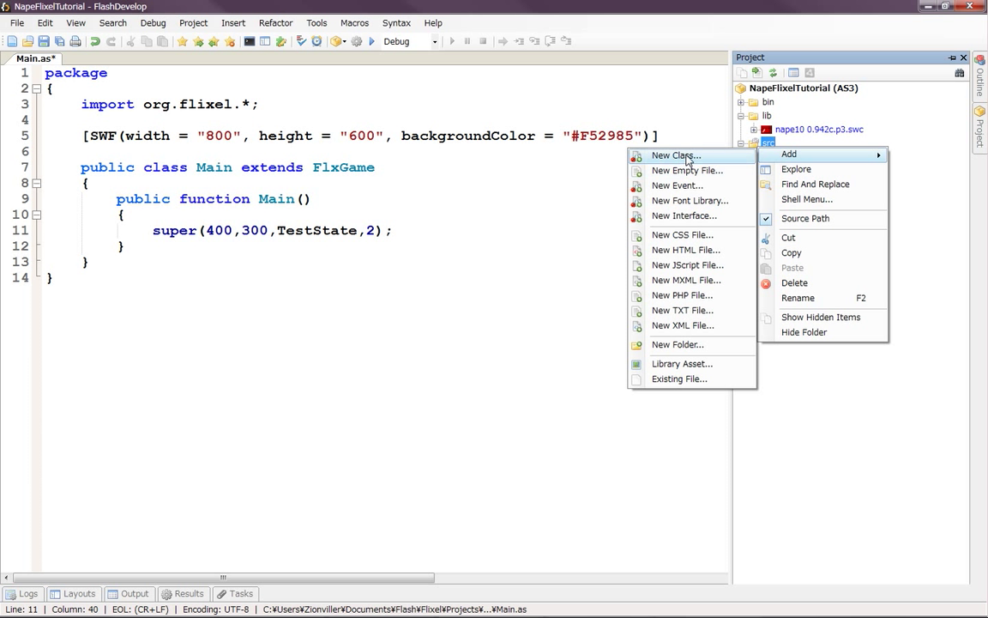
click(677, 156)
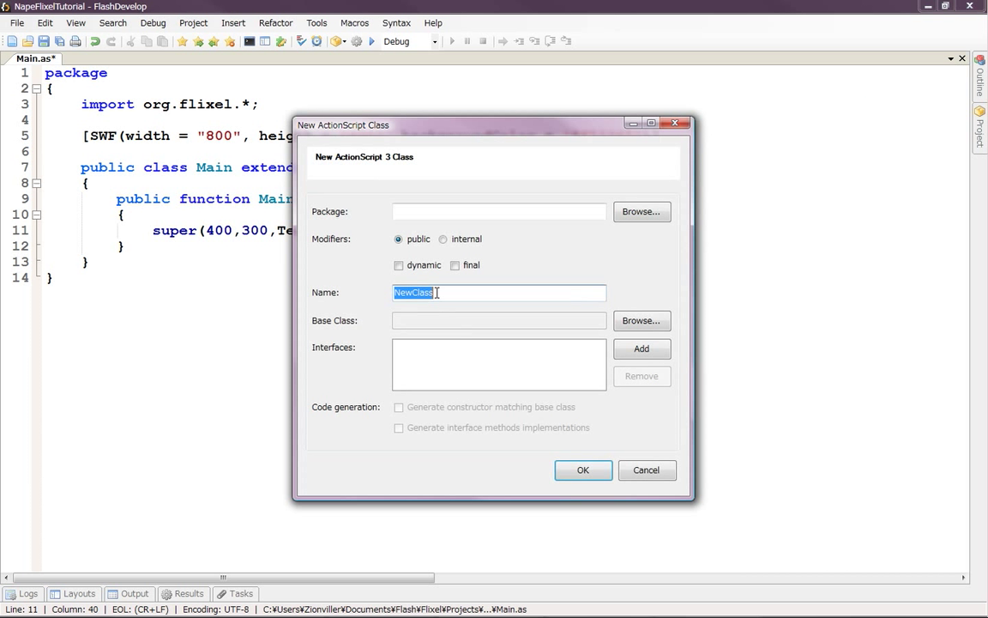
drag(493, 124, 584, 123)
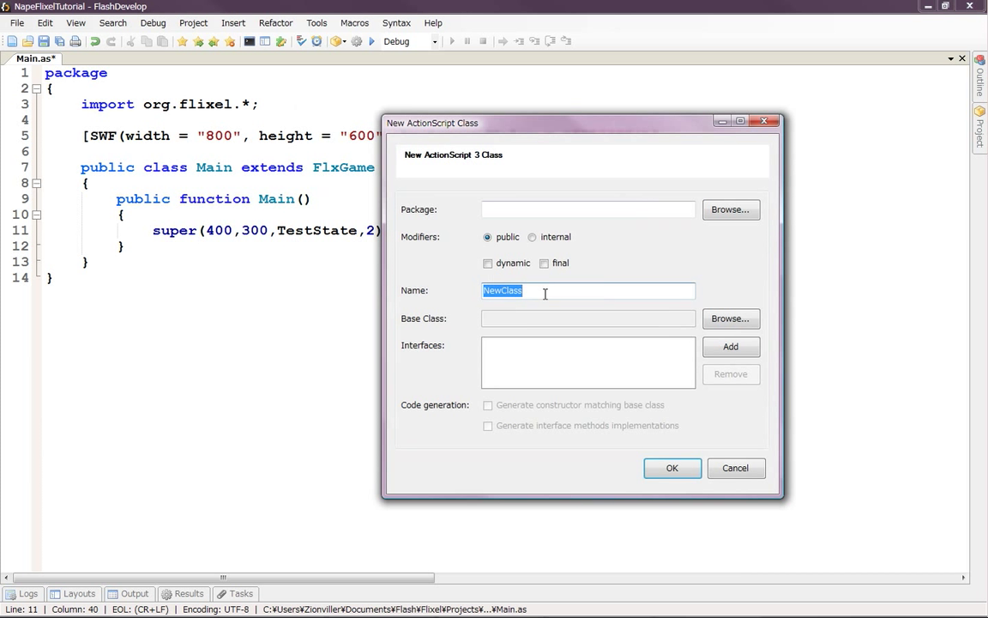
text(TestState)
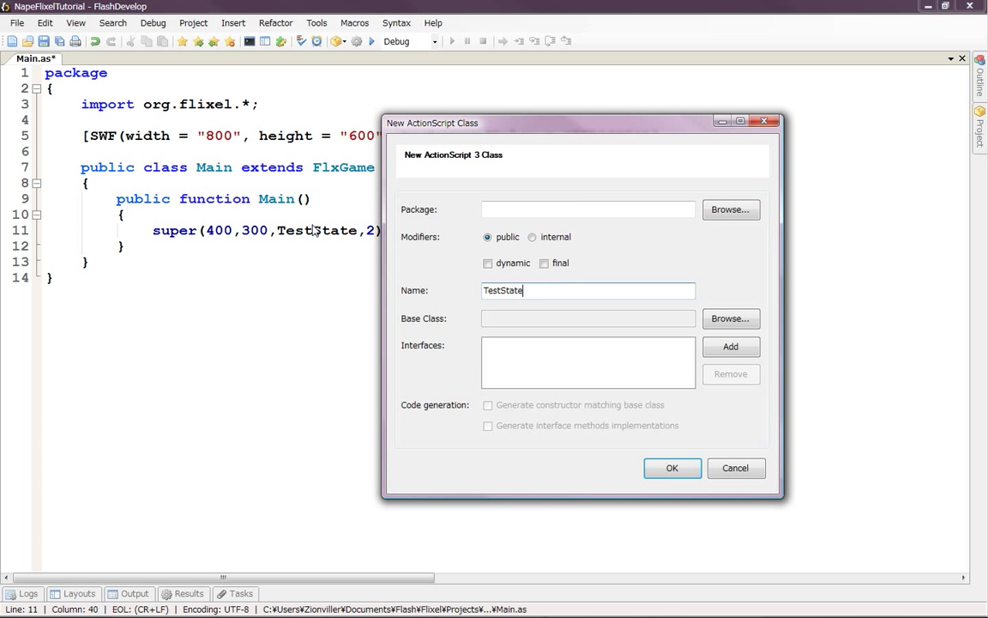
mouse_move(416, 329)
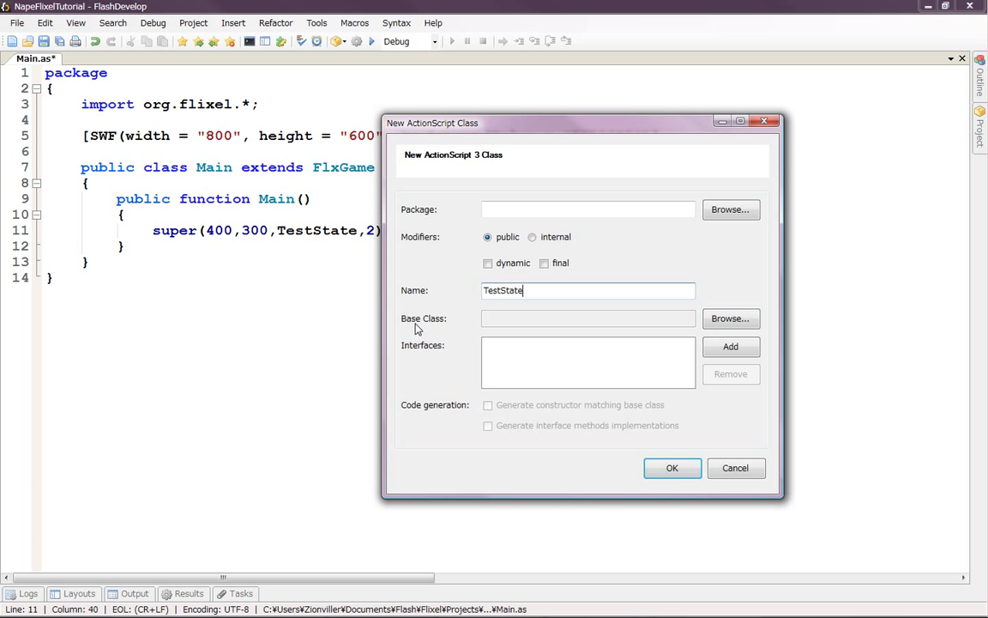
click(730, 319)
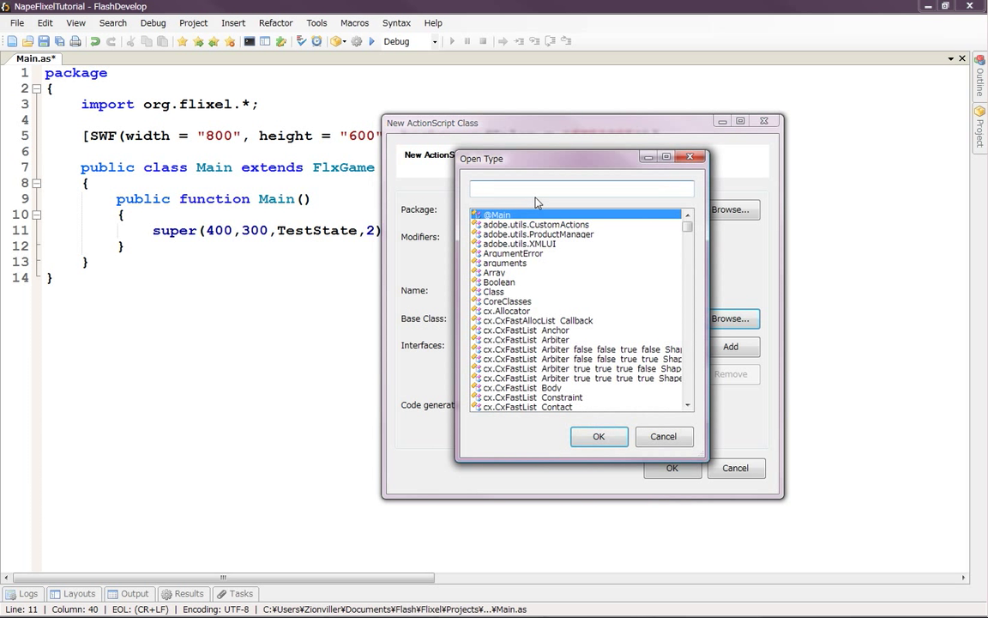
text(flxstat)
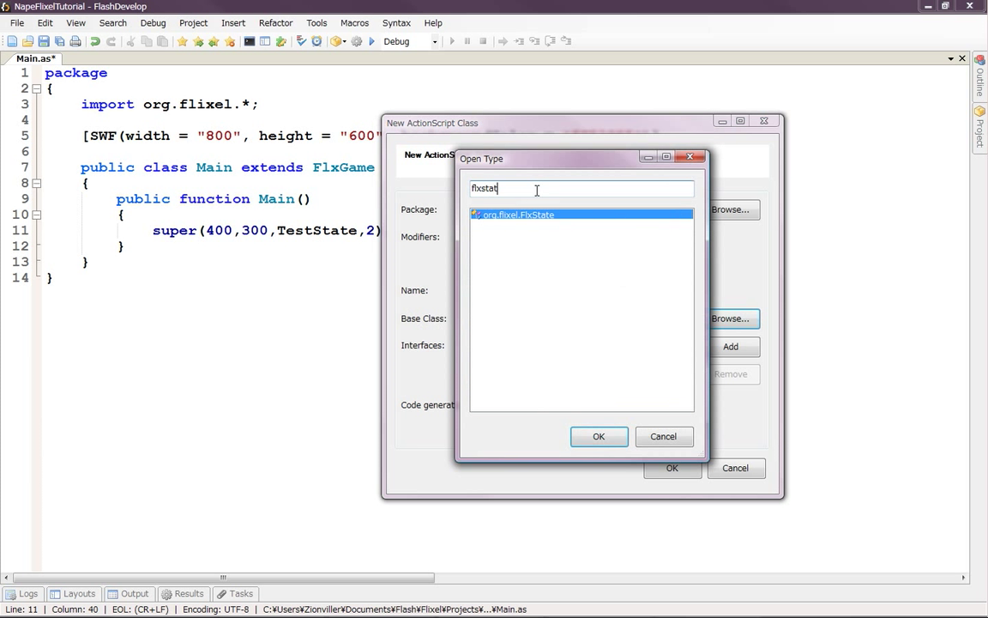
click(599, 436)
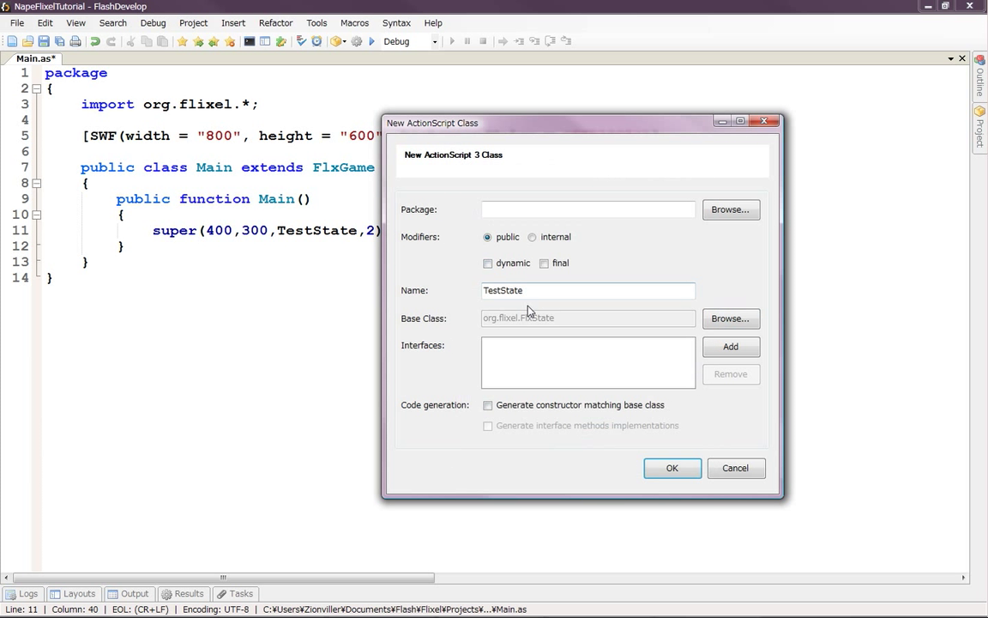
click(672, 467)
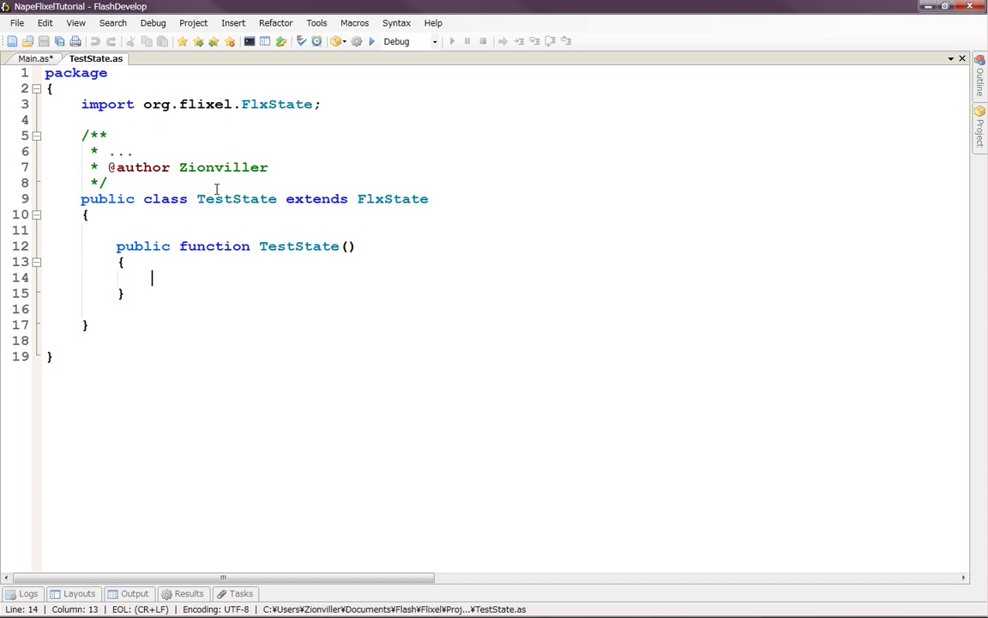
mouse_move(124, 184)
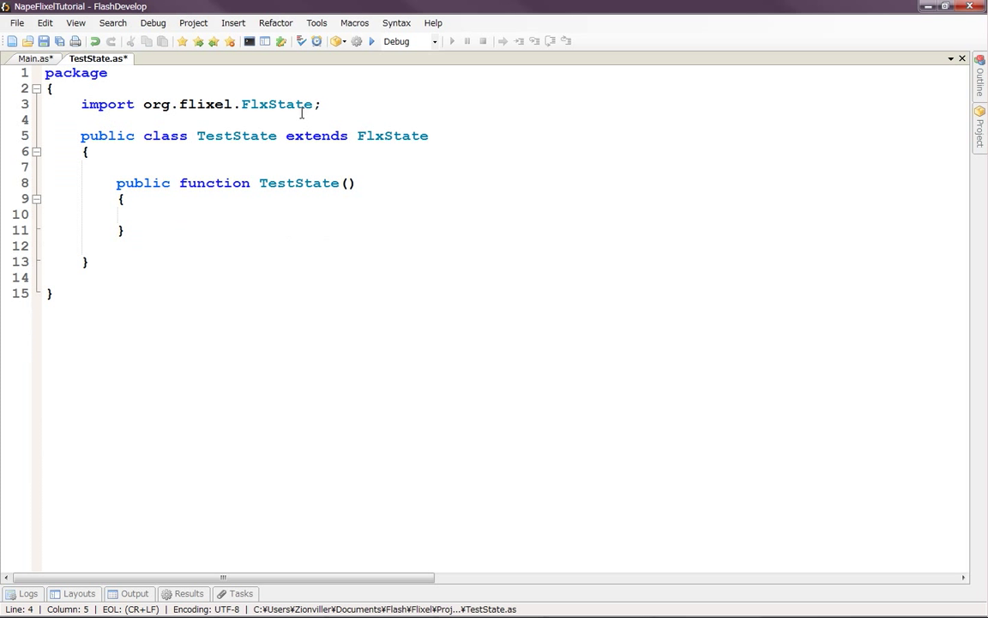
click(82, 119)
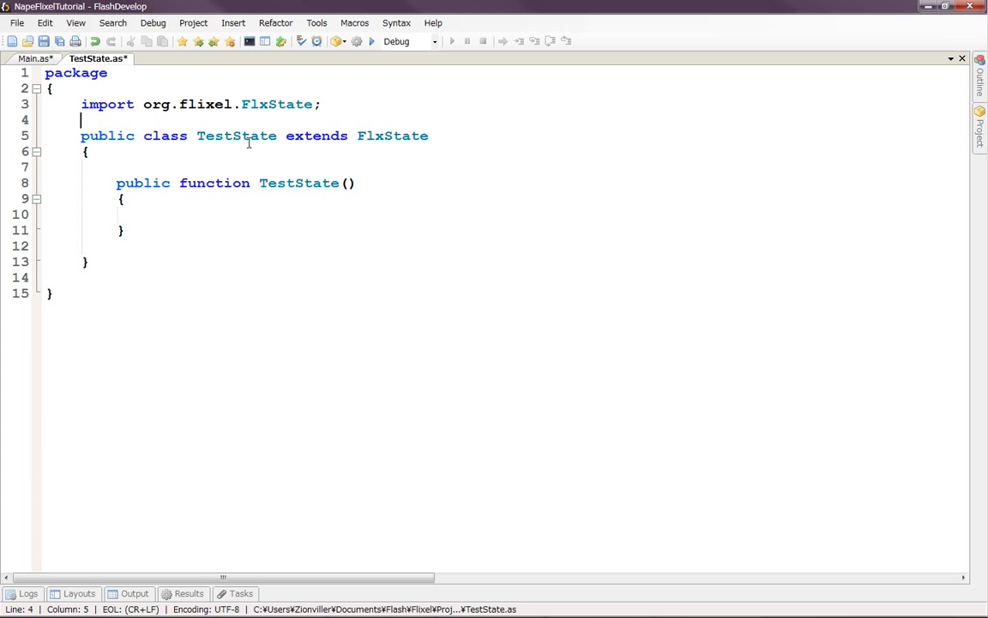
click(153, 215)
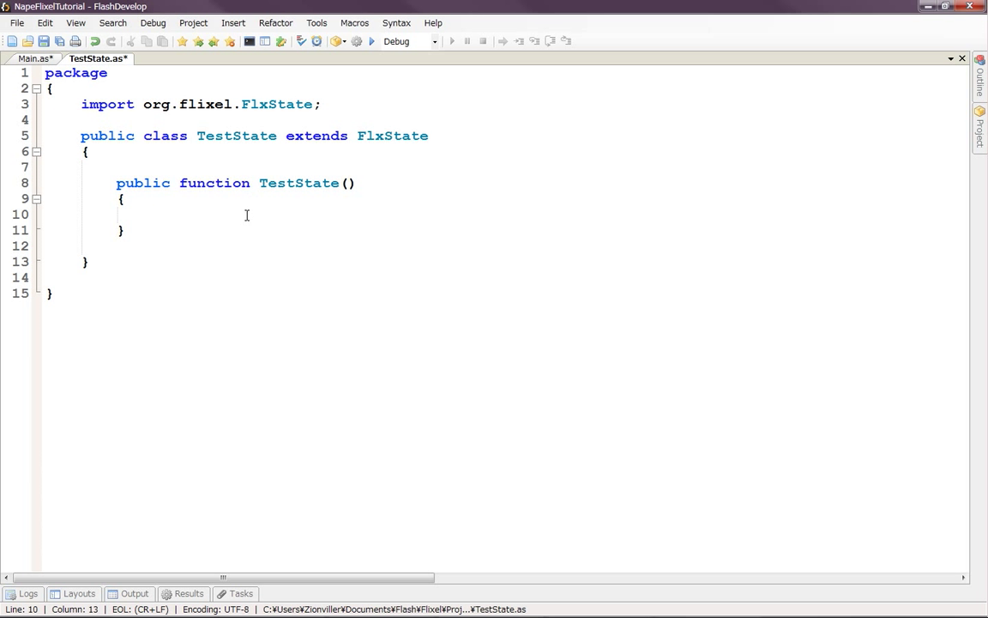
mouse_move(123, 136)
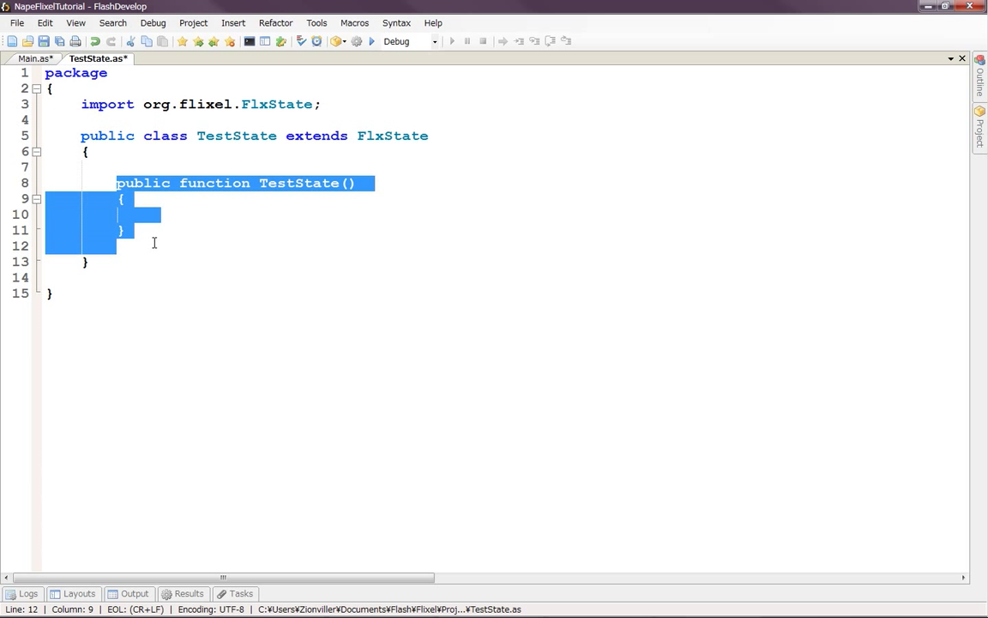
Replace the selected constructor with override public function create():void and put the caret inside its body
text(override)
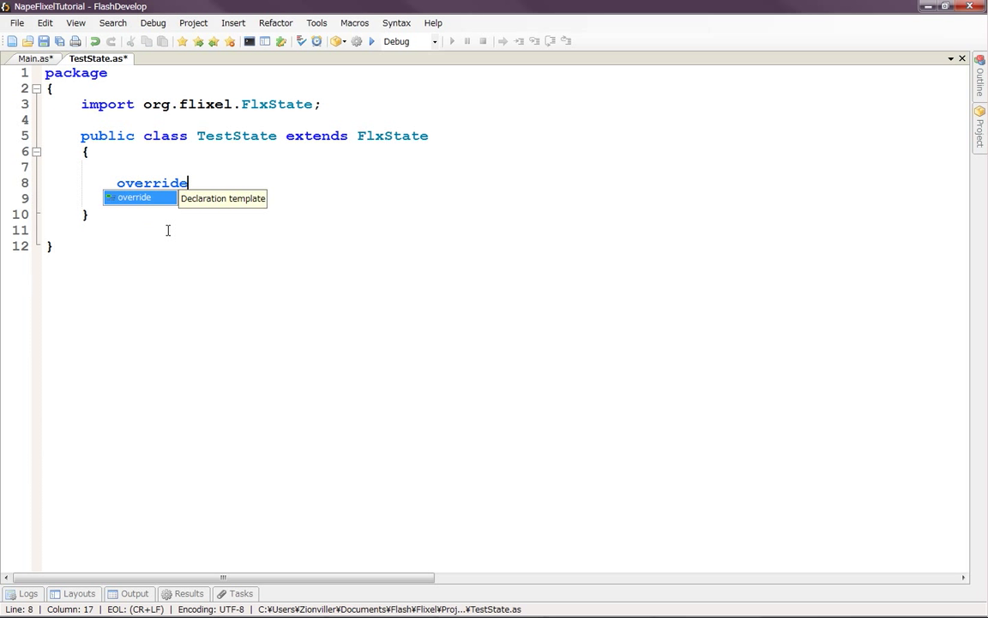
text(publ)
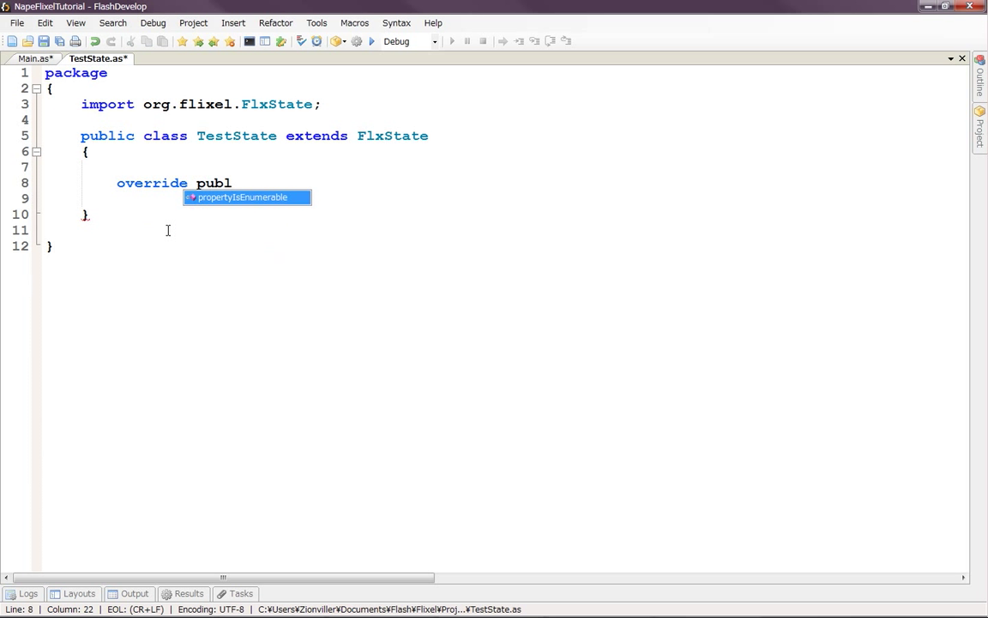
text(ic cunt)
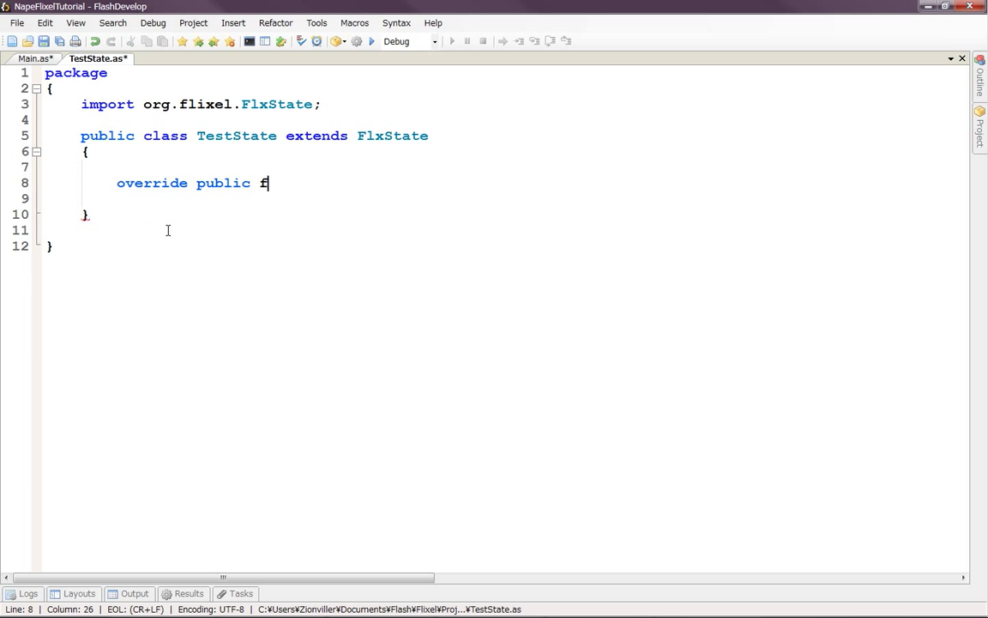
text(untion)
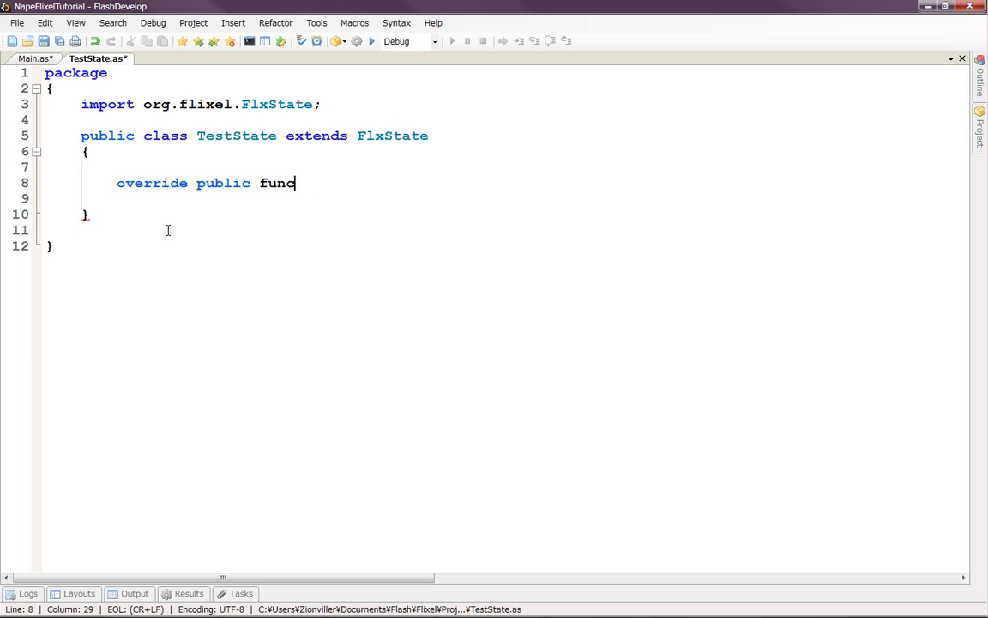
text(tion)
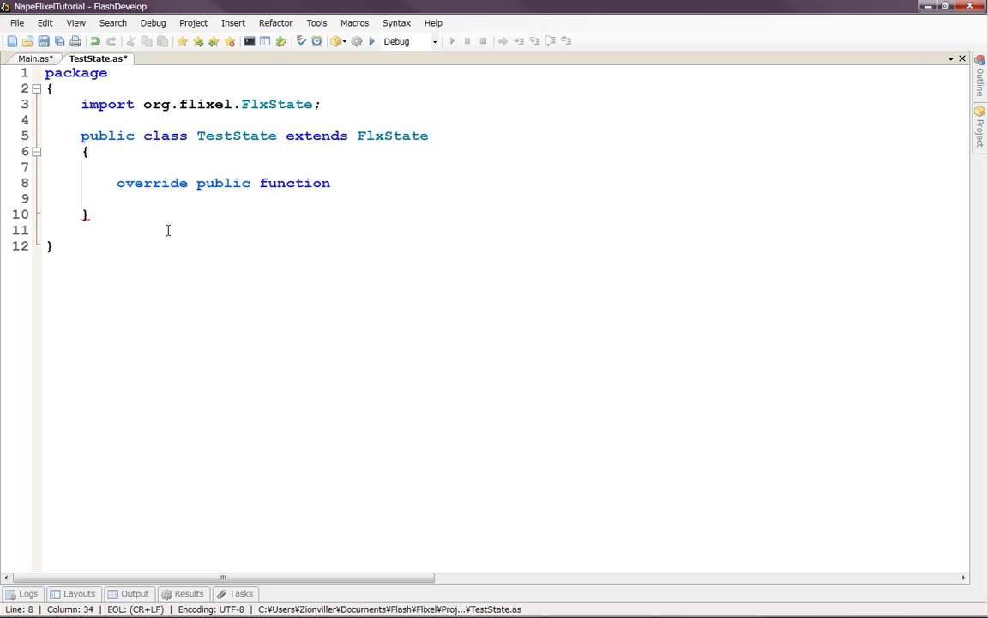
text(create)
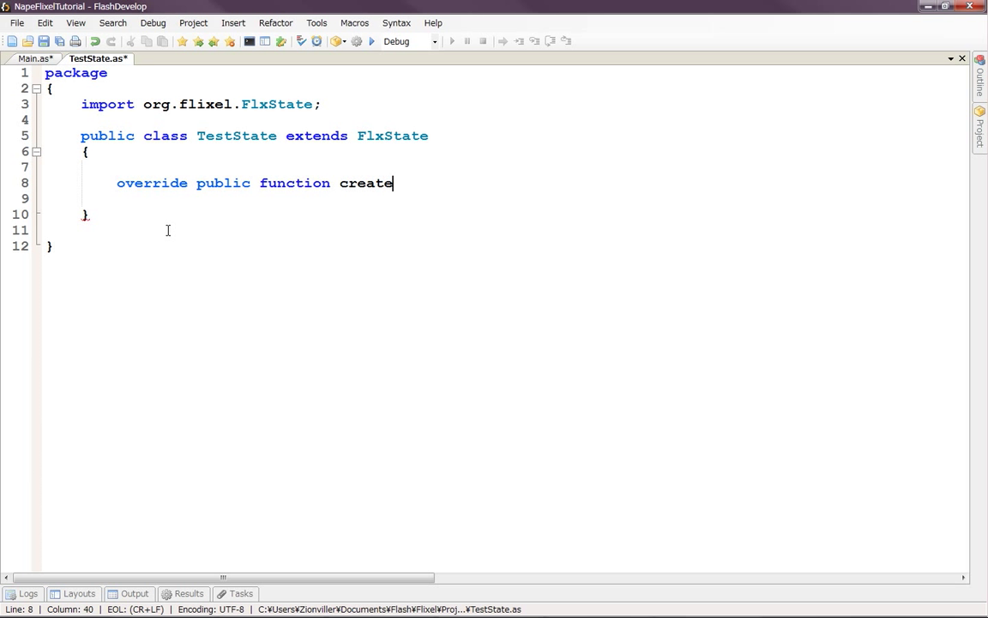
text(():void)
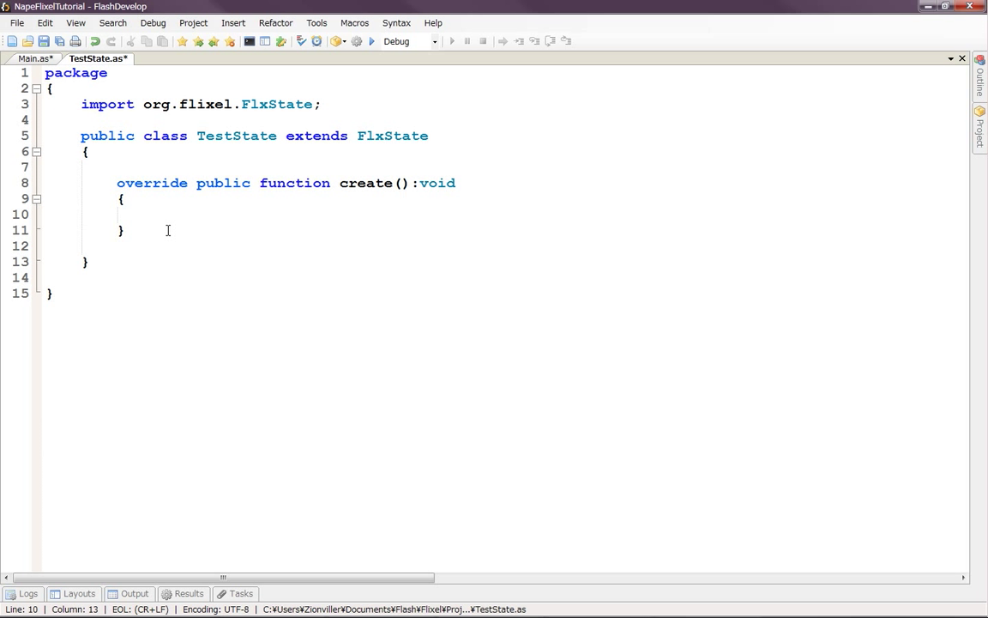
click(152, 214)
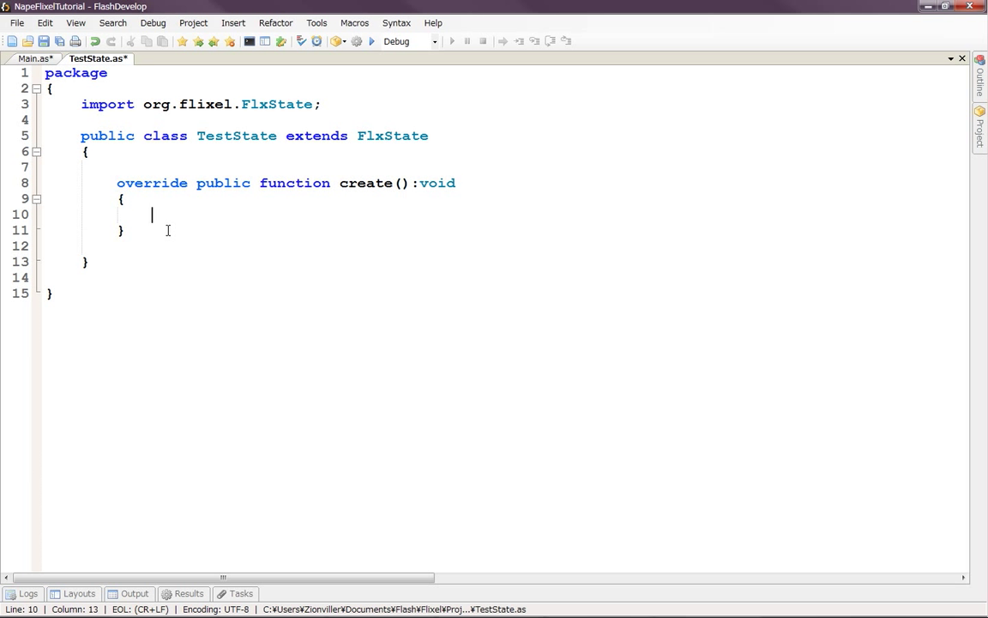
Begin an add(new FlxText call in create(), auto-importing org.flixel.FlxText
text(a)
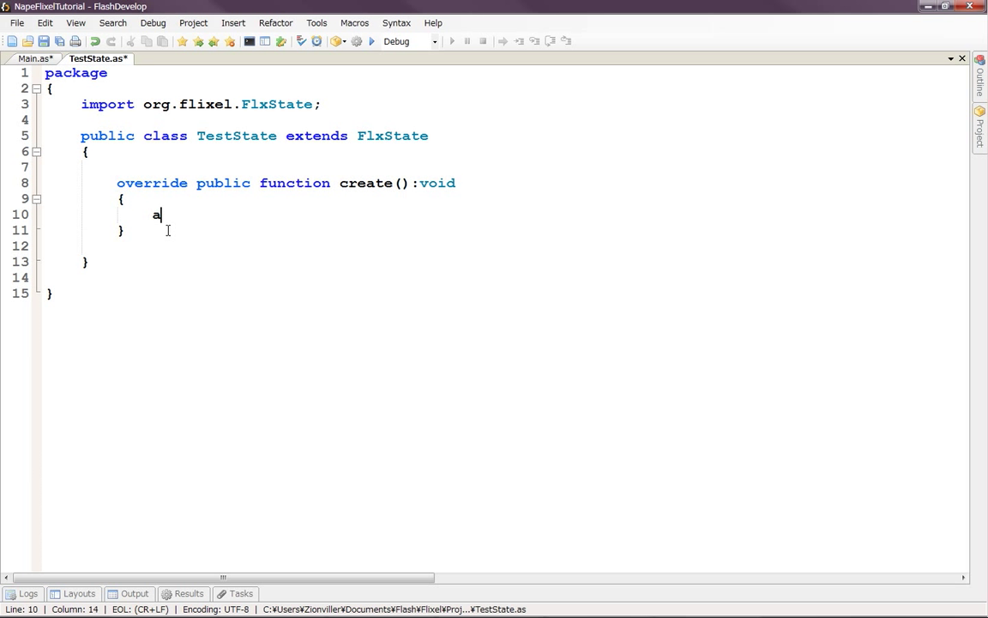
text(dd)
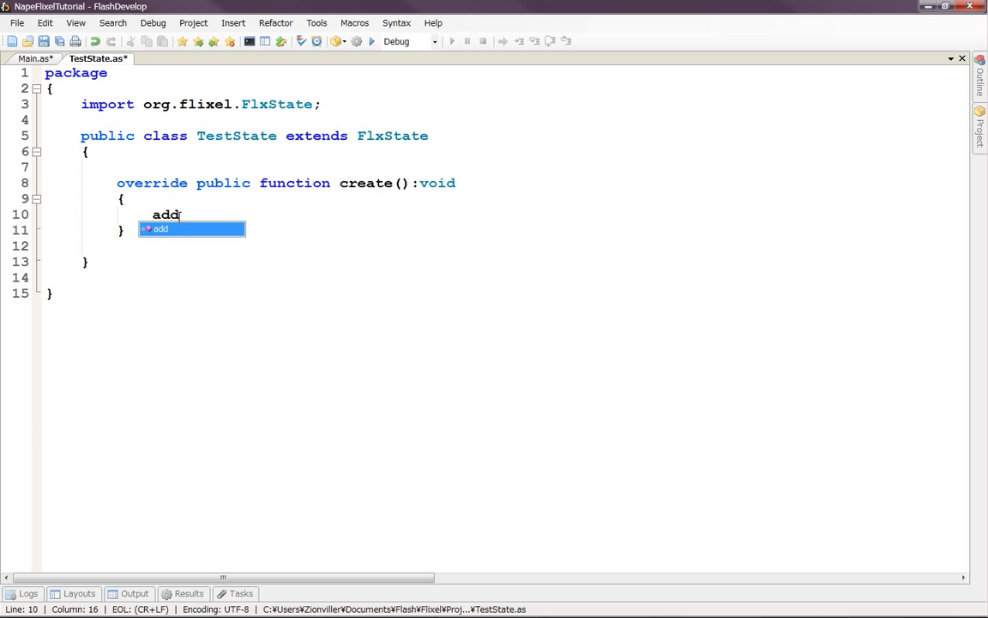
text(()
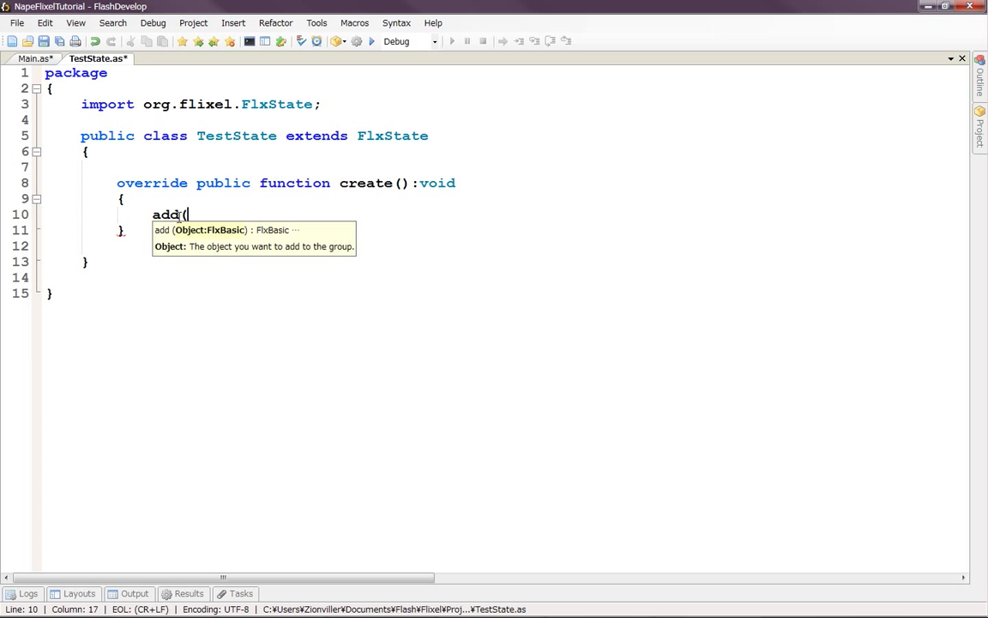
mouse_move(194, 234)
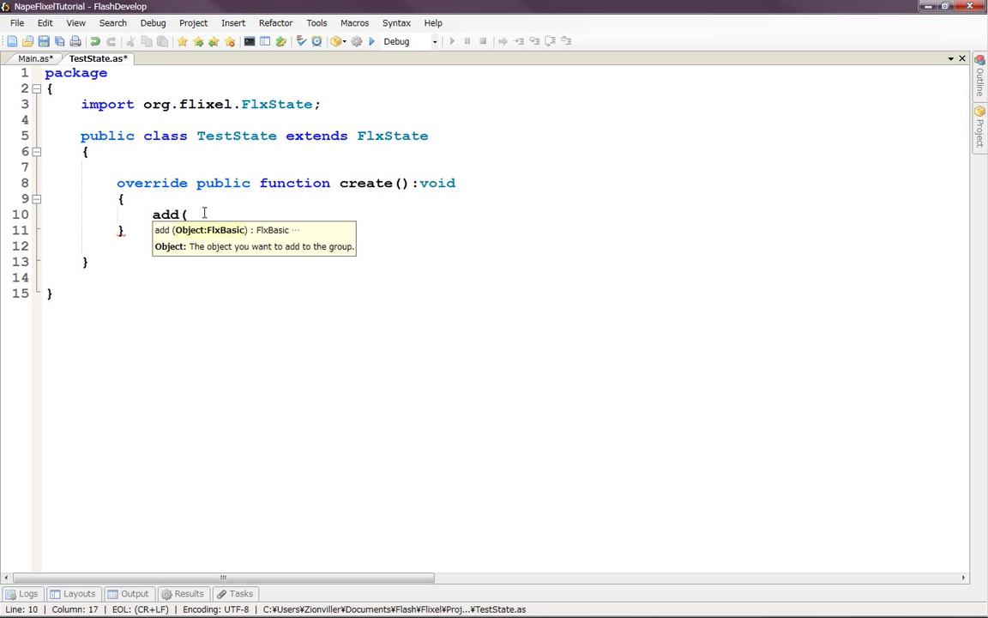
text(new f)
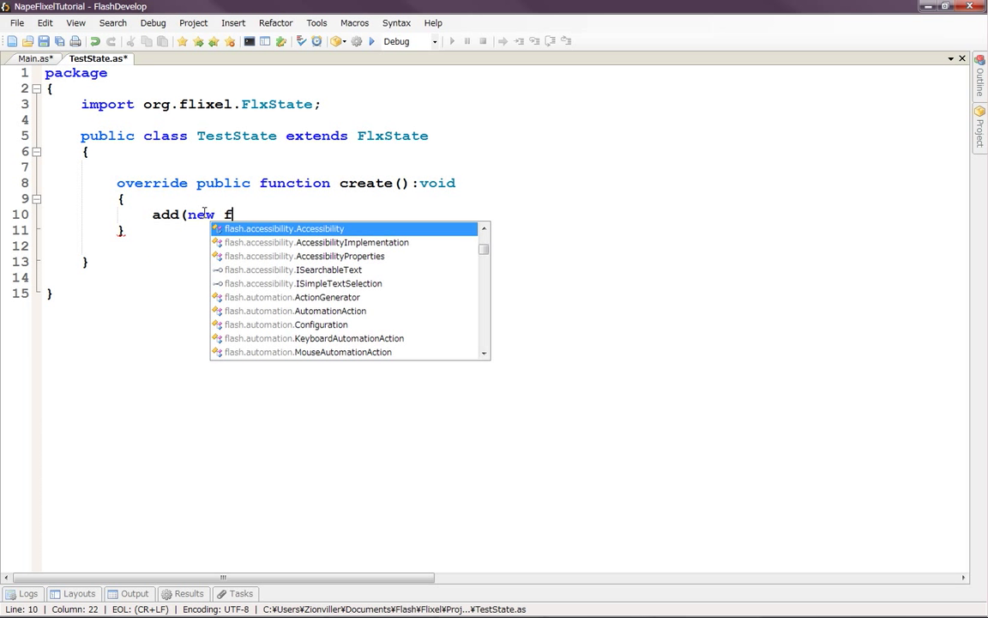
text(lxTe)
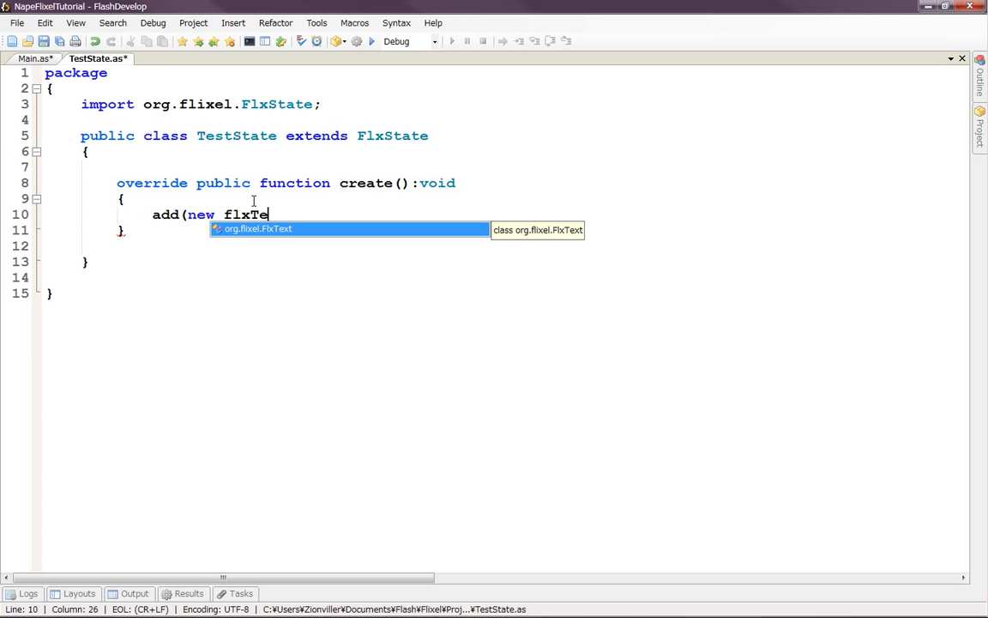
mouse_move(272, 237)
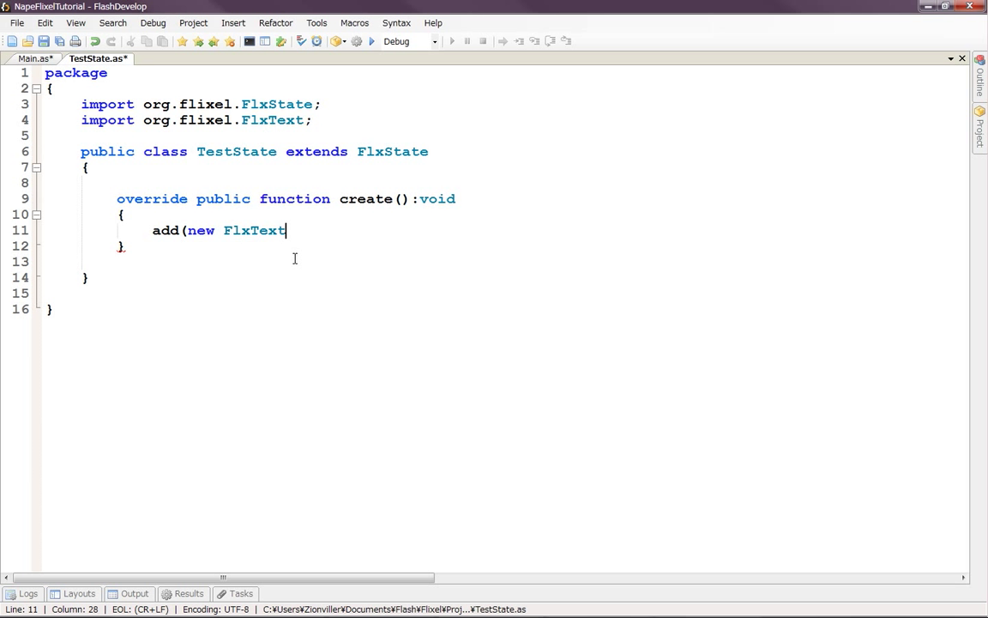
mouse_move(203, 184)
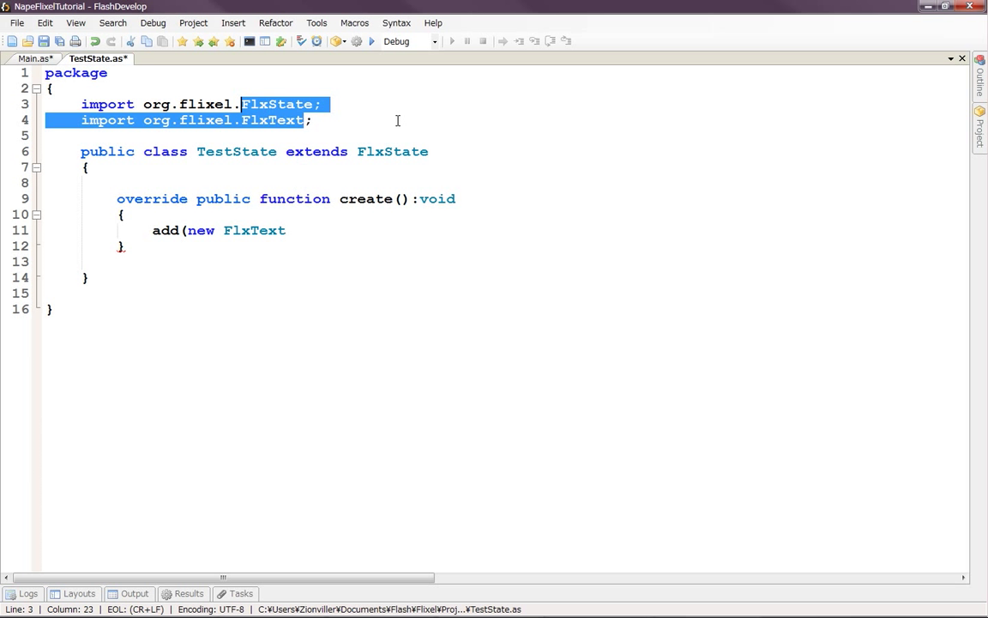
Change the import to org.flixel.* and start the FlxText arguments with position 0, 0
text(*)
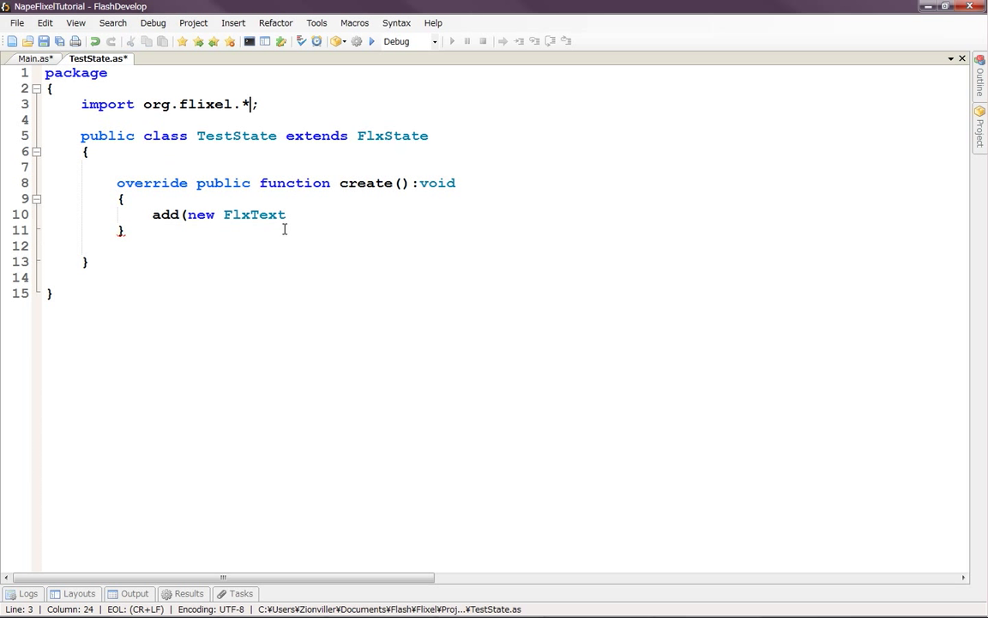
click(290, 214)
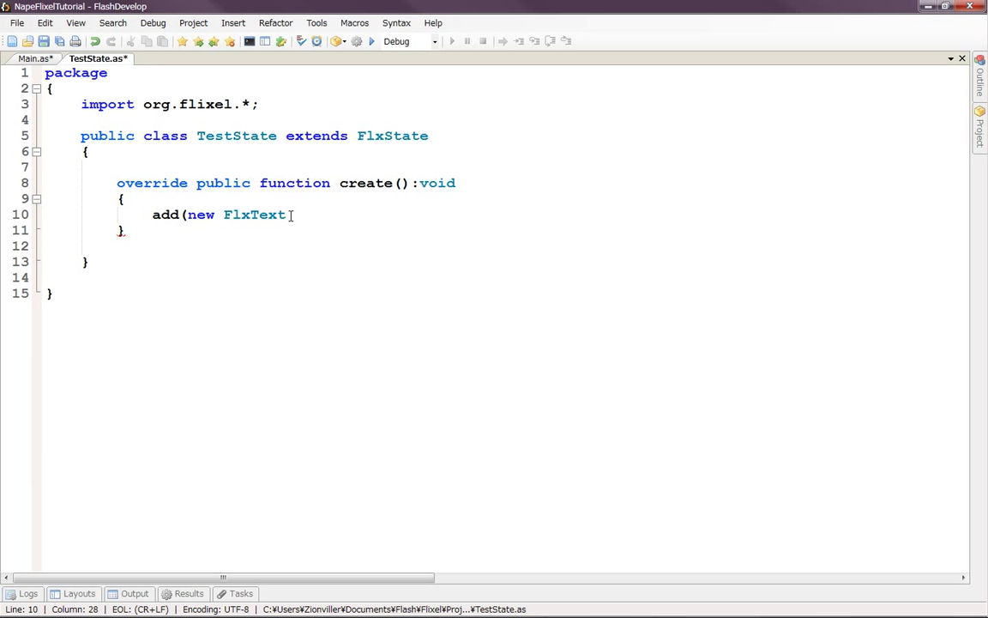
text(()
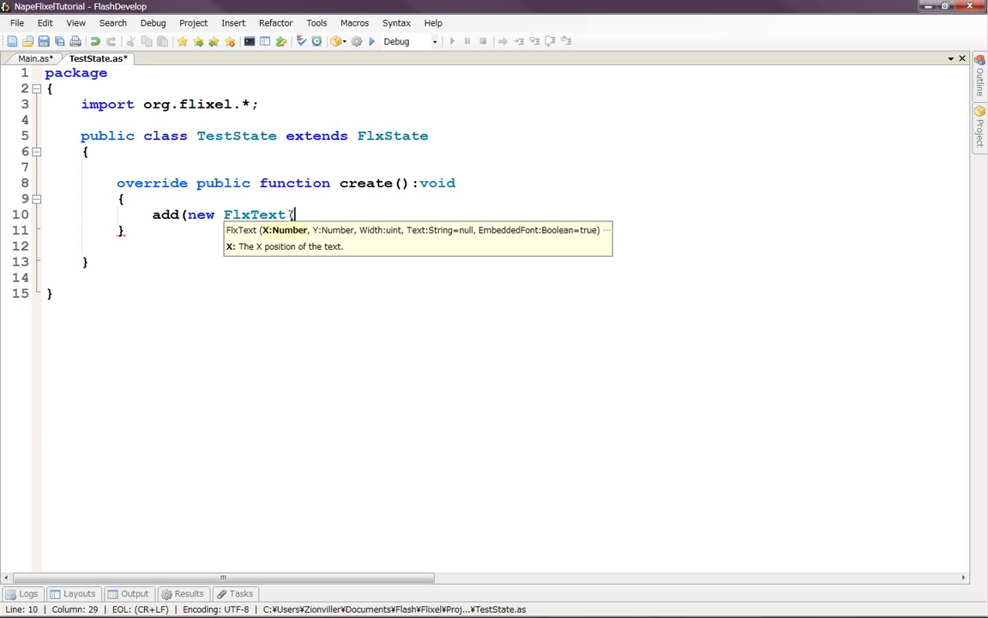
text((0,0)
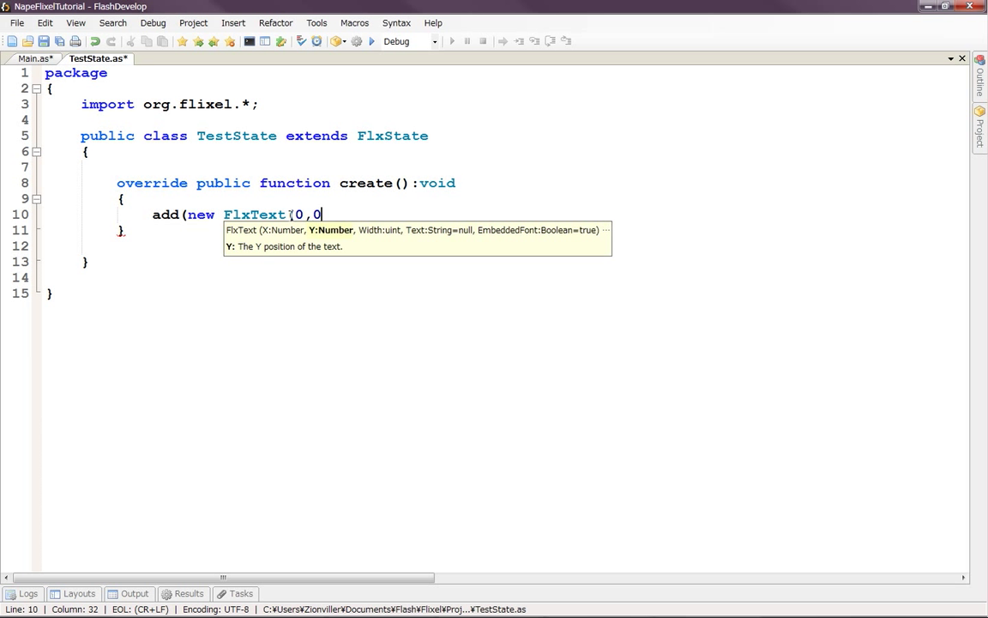
text(m)
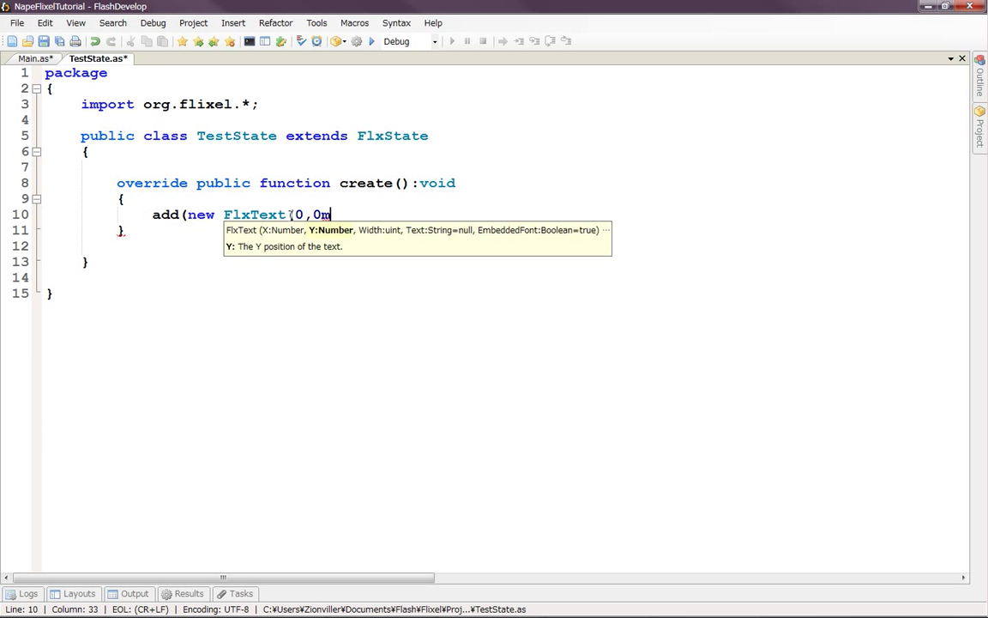
text(,)
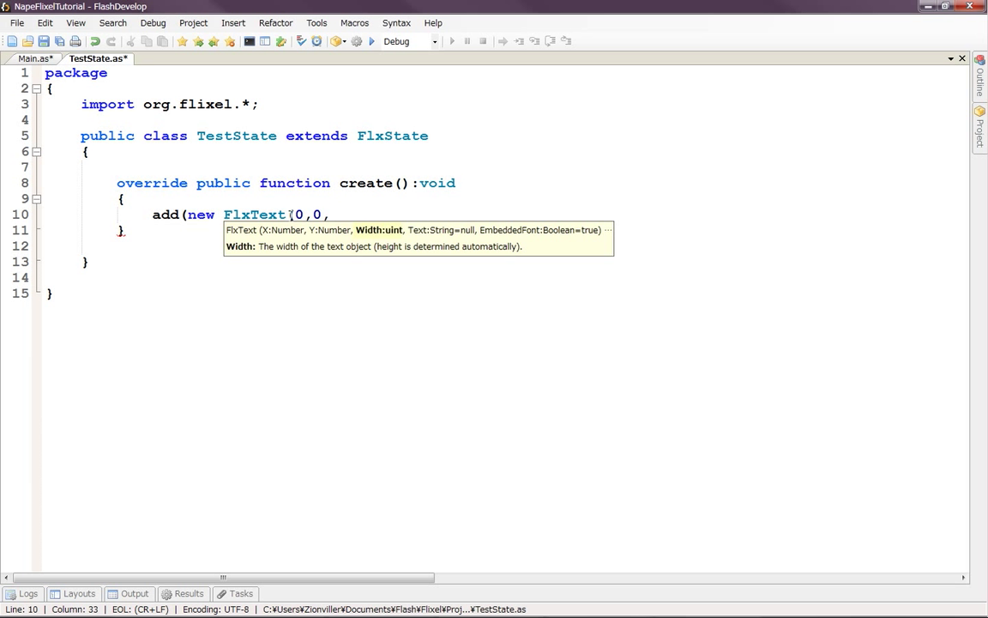
Complete the FlxText arguments with width 400 and the text "Hello World!"
text(400)
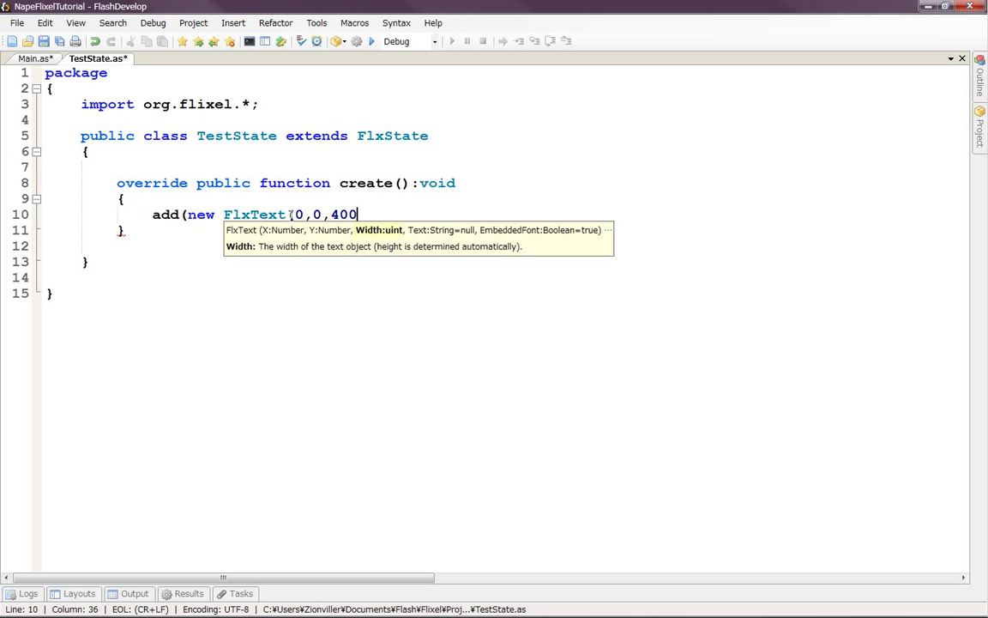
text(, ")
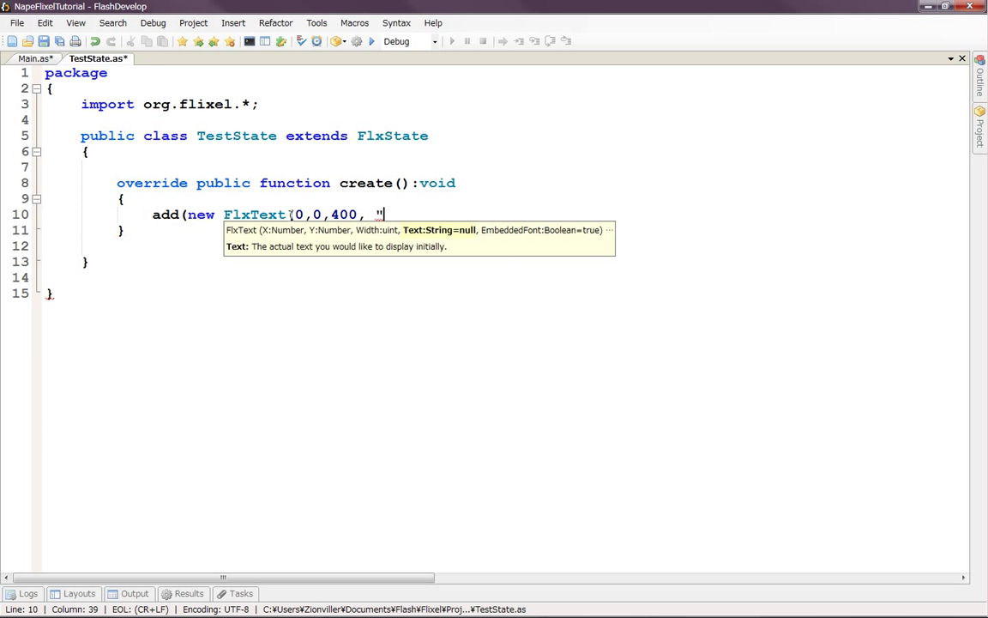
text(")
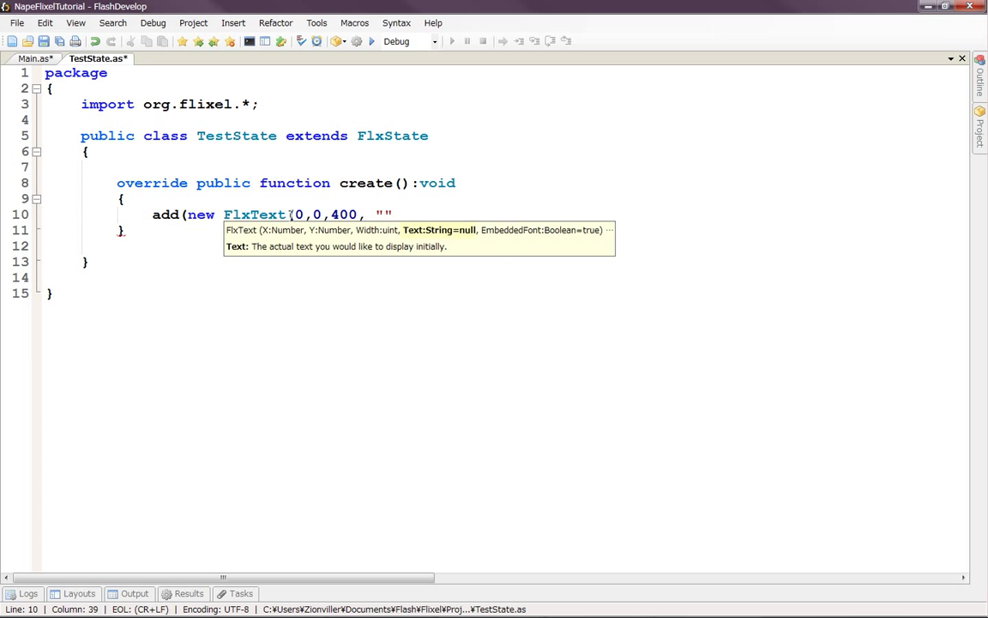
text(Hello,)
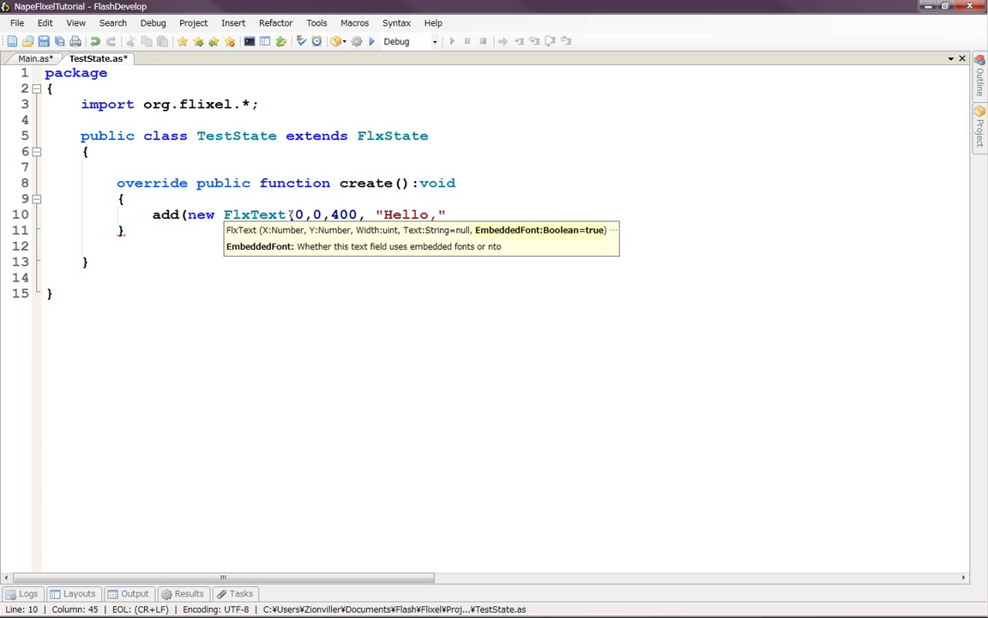
text(World)
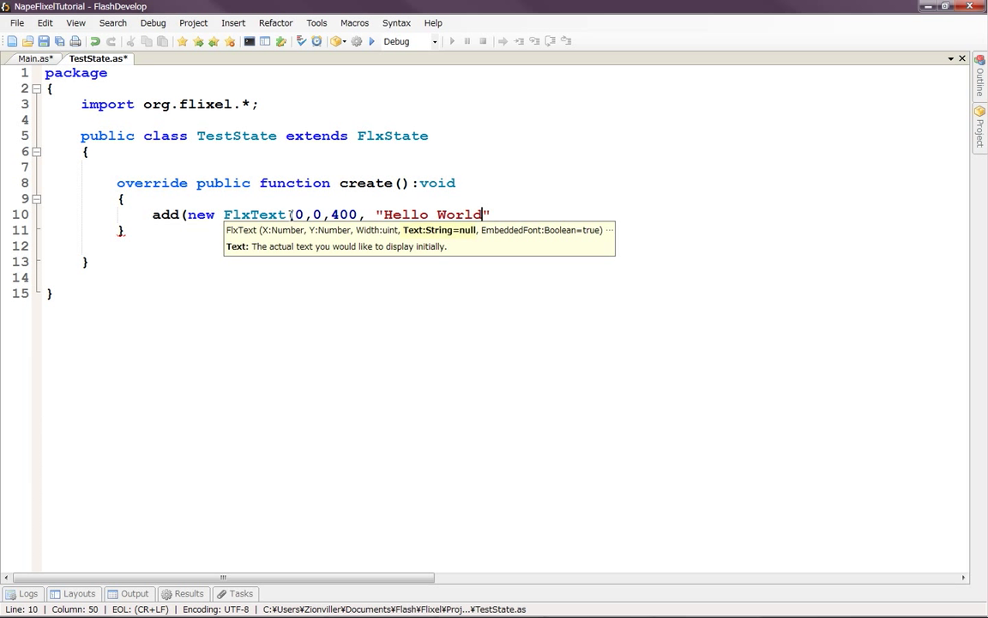
text(!)
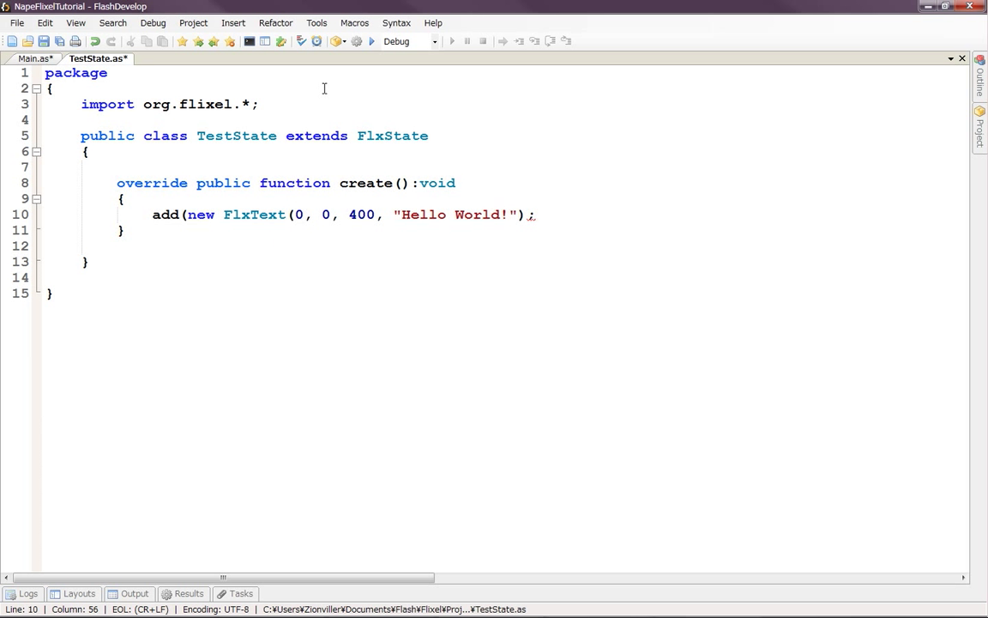
mouse_move(281, 263)
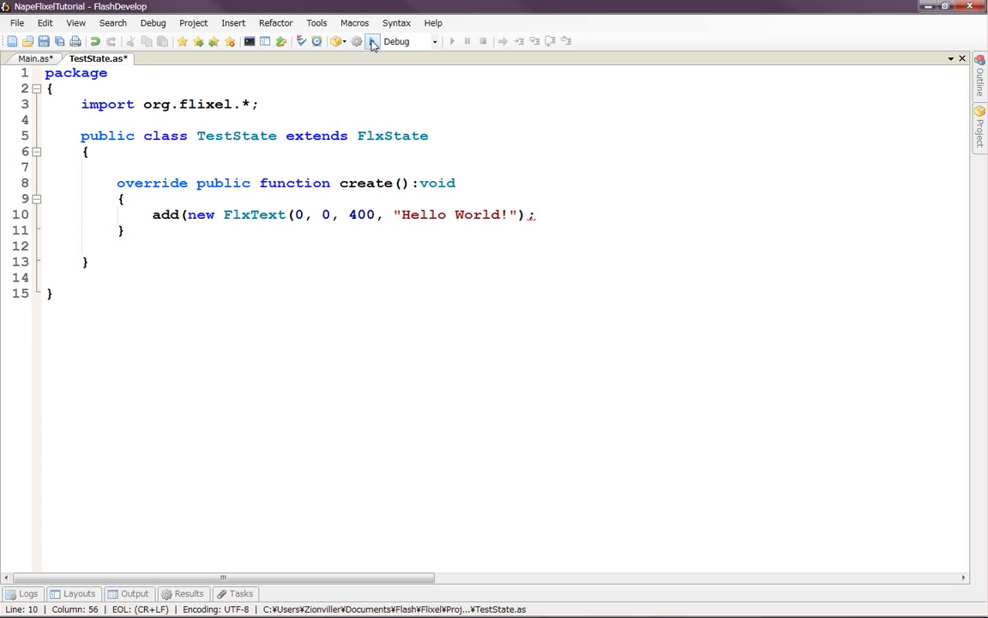
Test the project, trace the missing right parenthesis on line 10, and add it
click(371, 41)
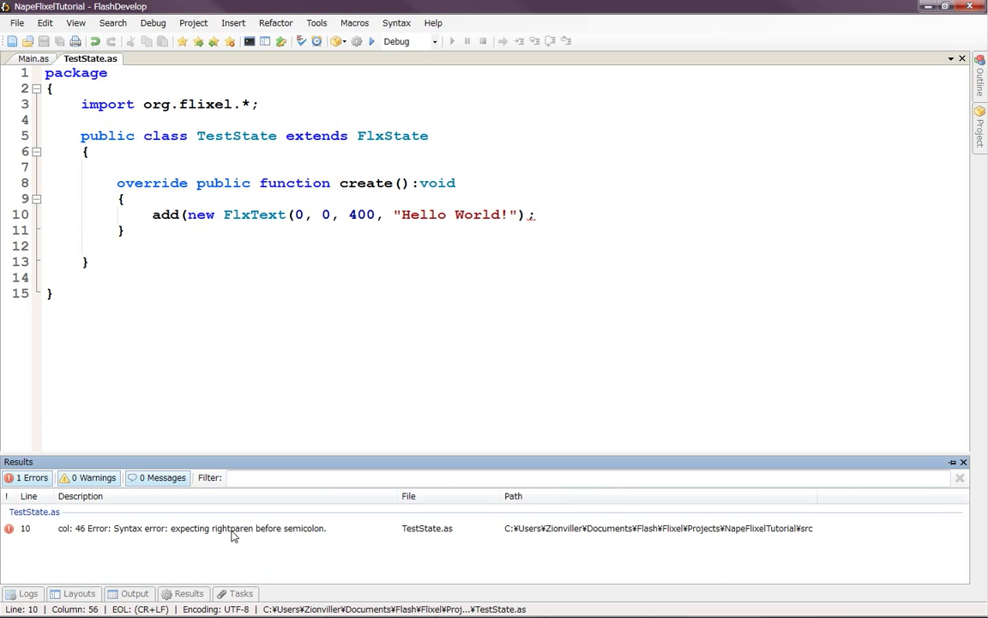
mouse_move(178, 213)
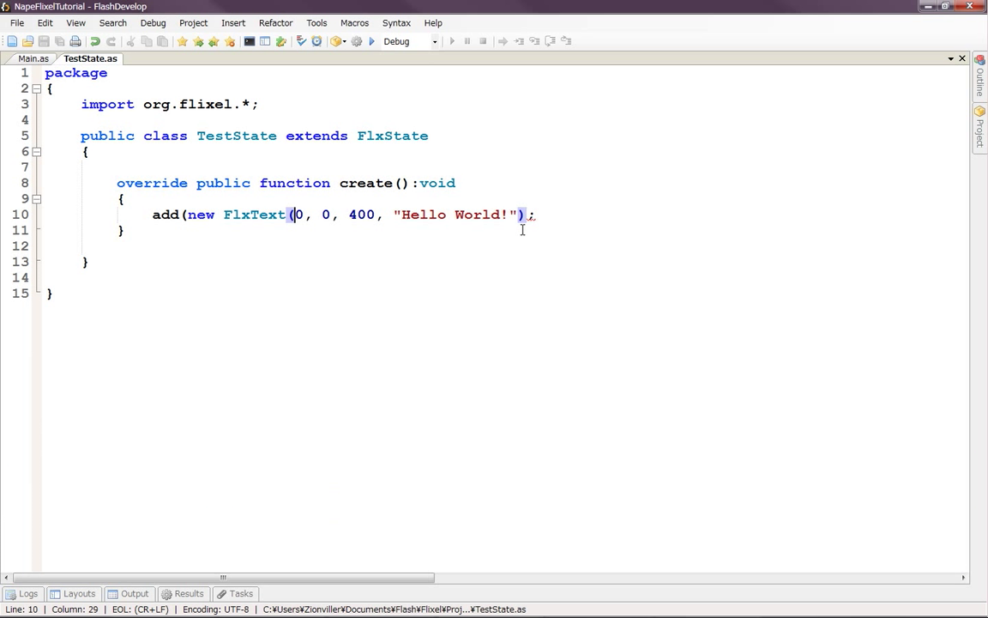
click(294, 214)
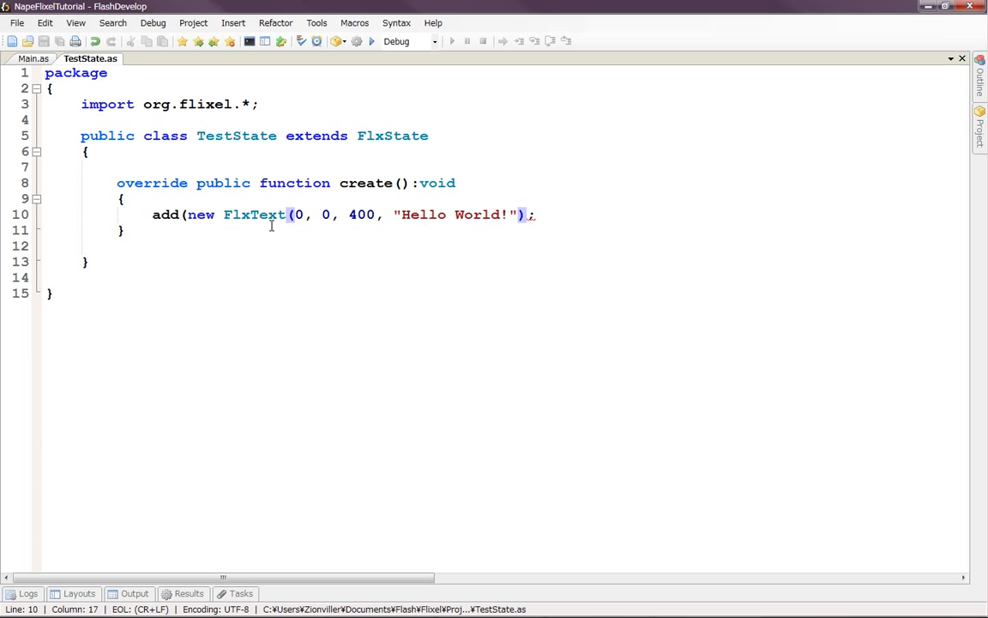
click(527, 214)
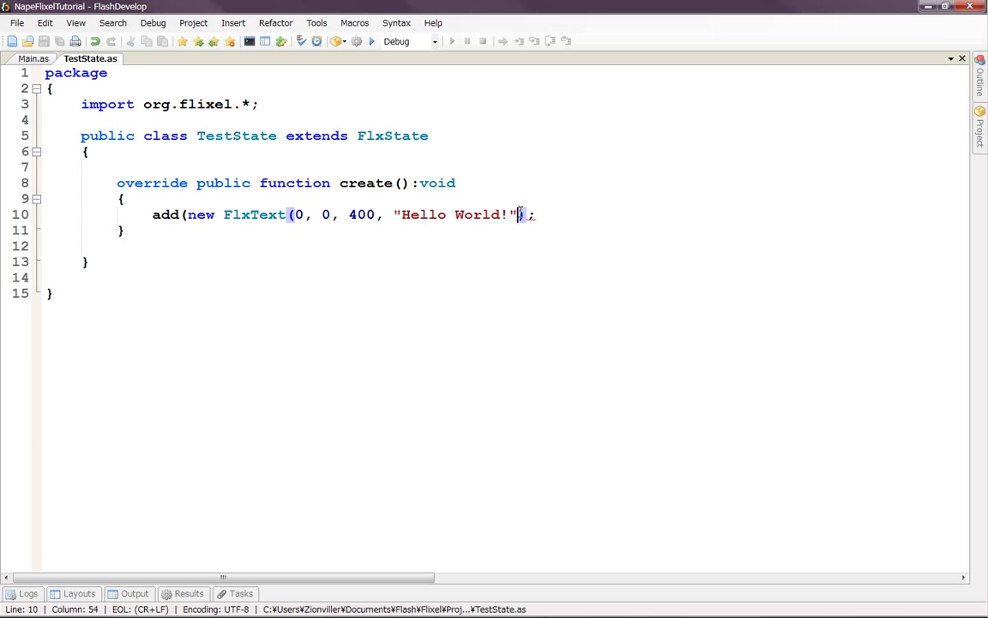
mouse_move(520, 215)
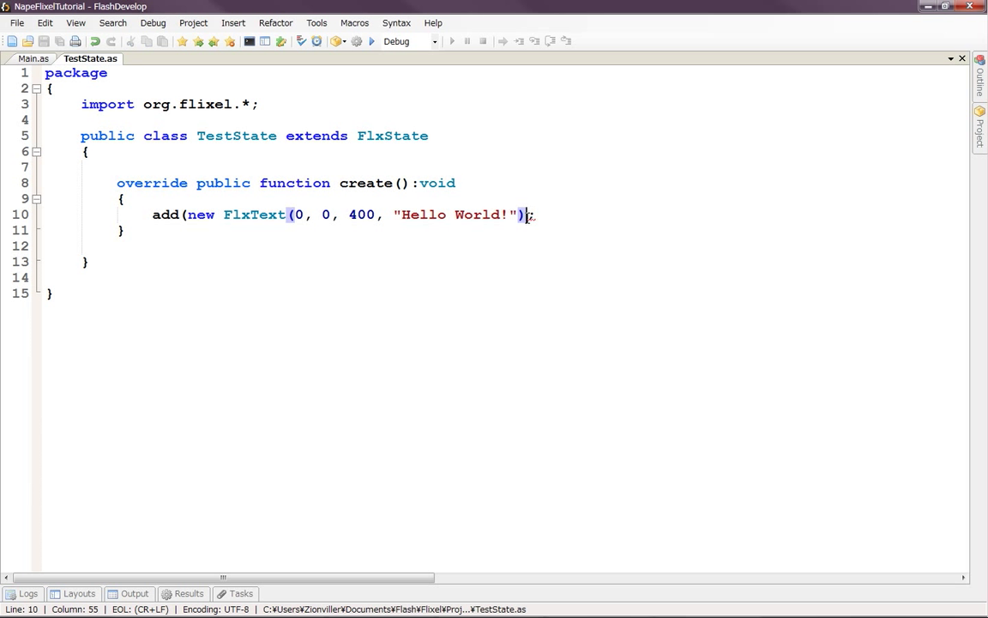
text())
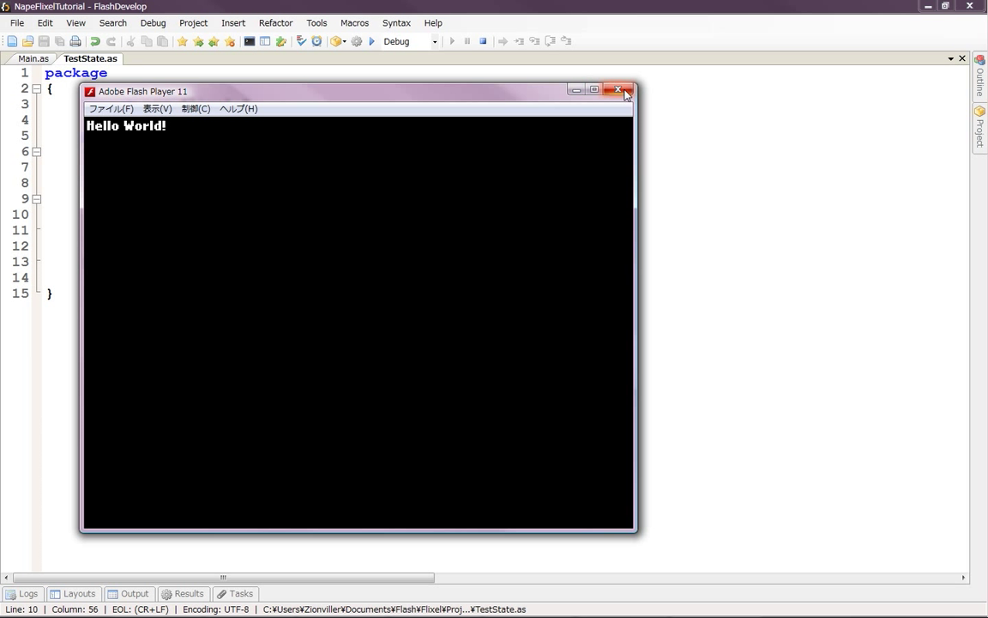
click(618, 90)
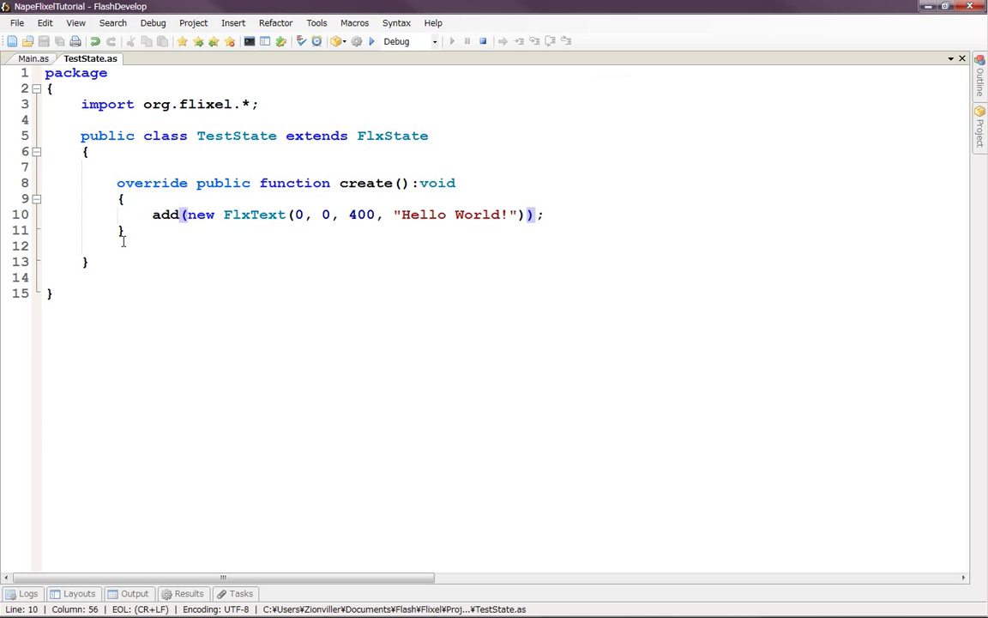
mouse_move(147, 259)
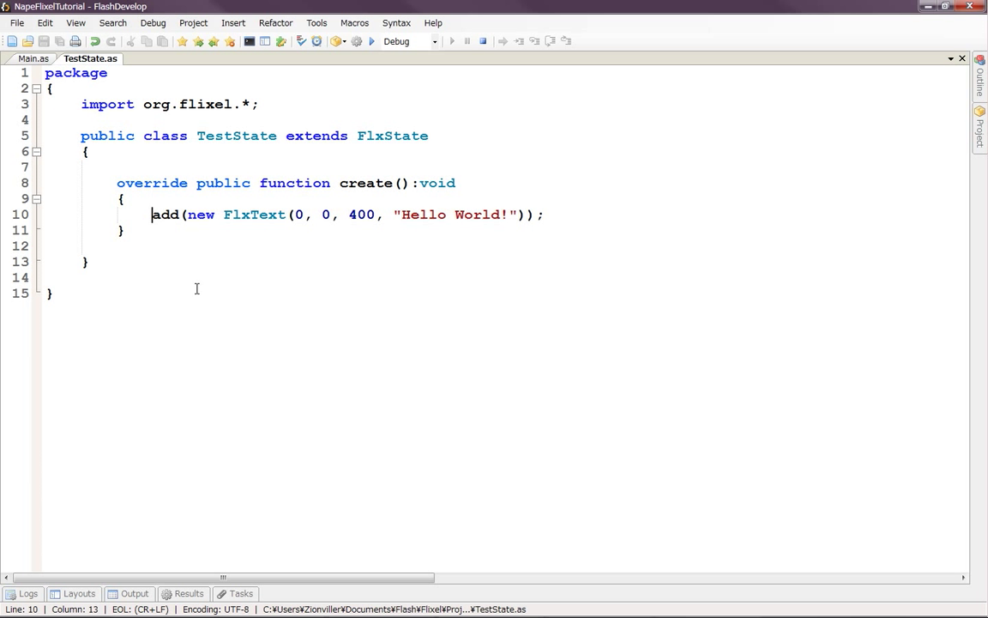
mouse_move(187, 283)
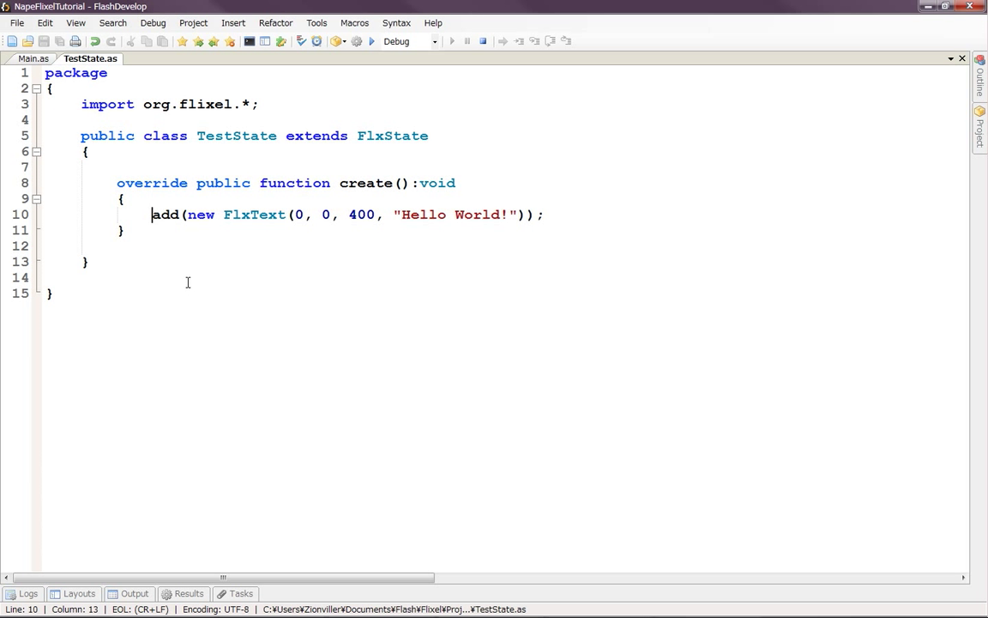
Insert a line above the add call and start the assignment FlxG.bgColor =
key(Return)
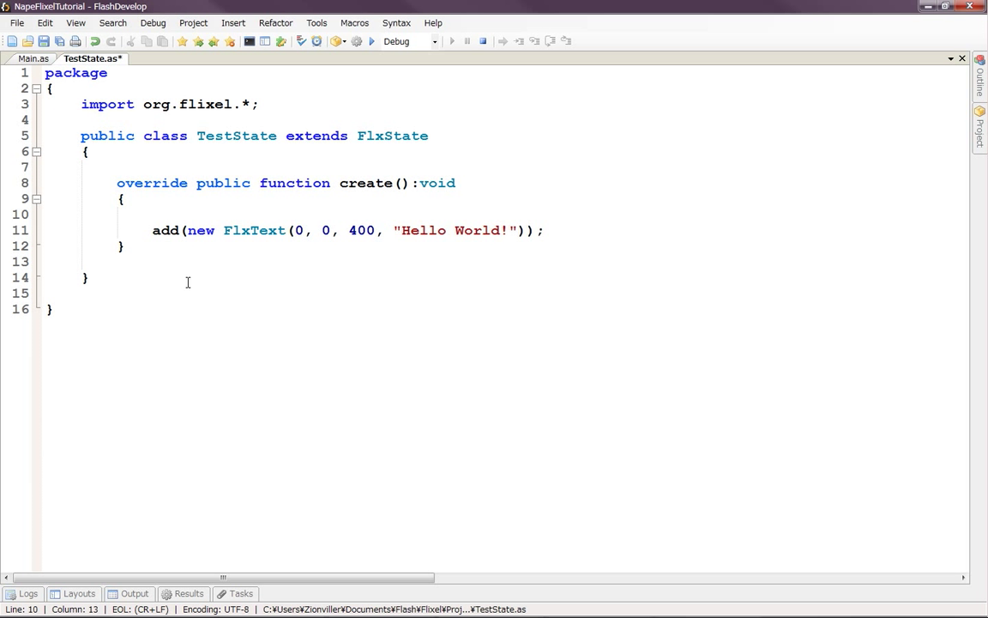
text(bg)
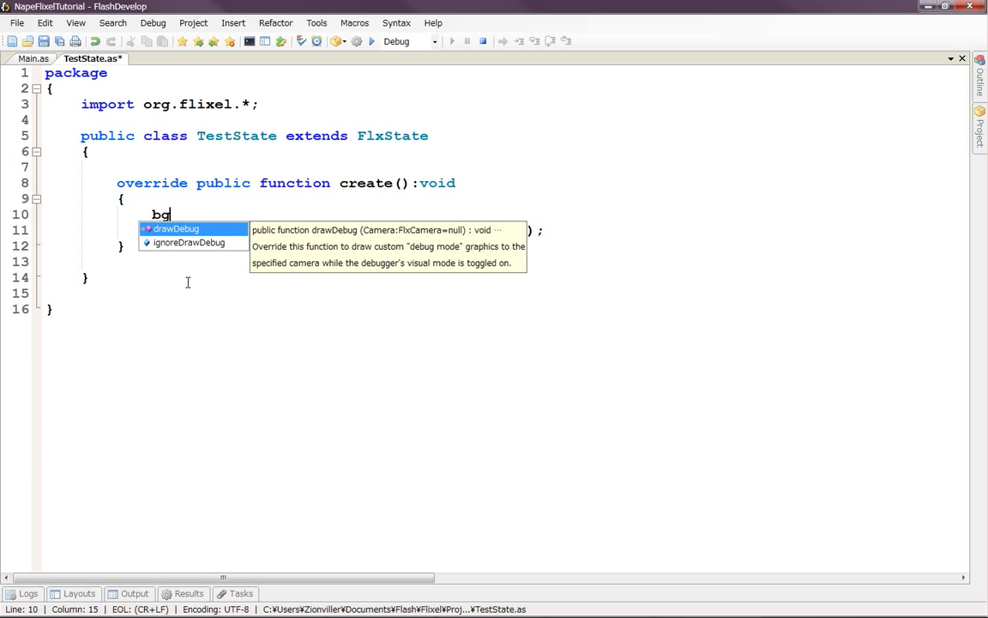
text(Color)
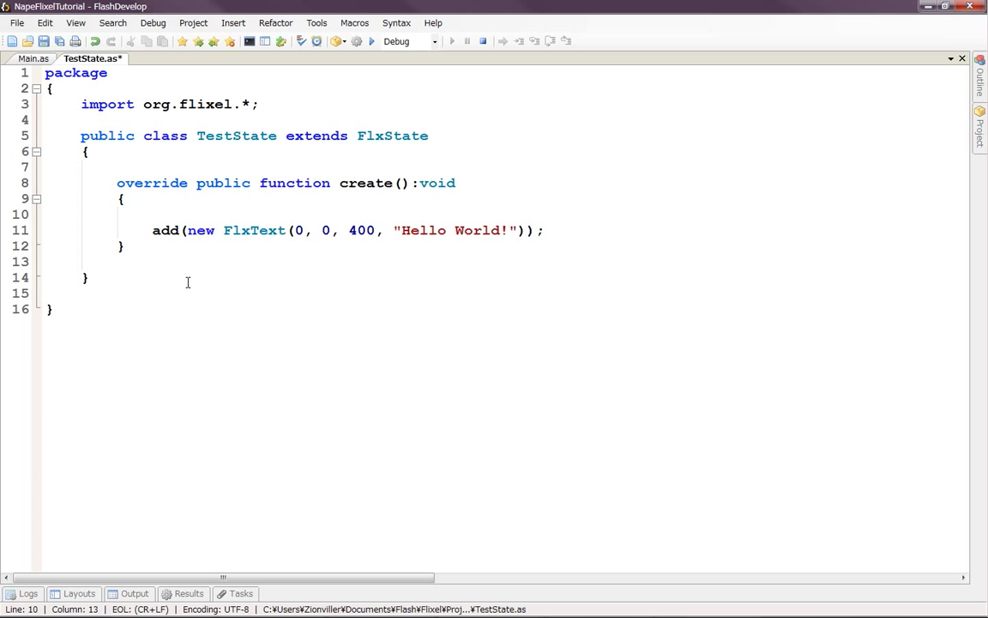
text(f)
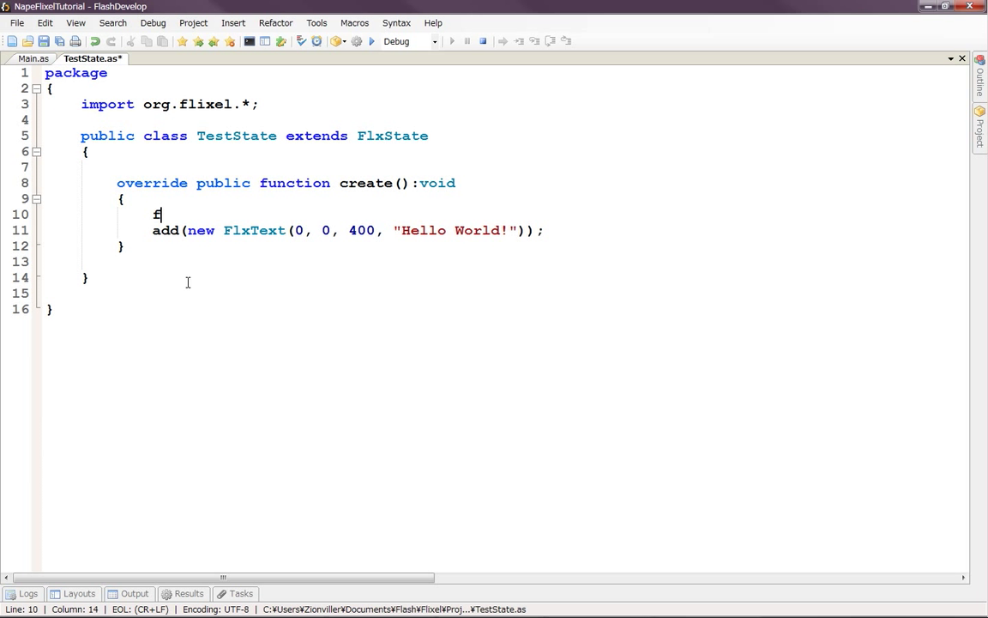
text(lxG)
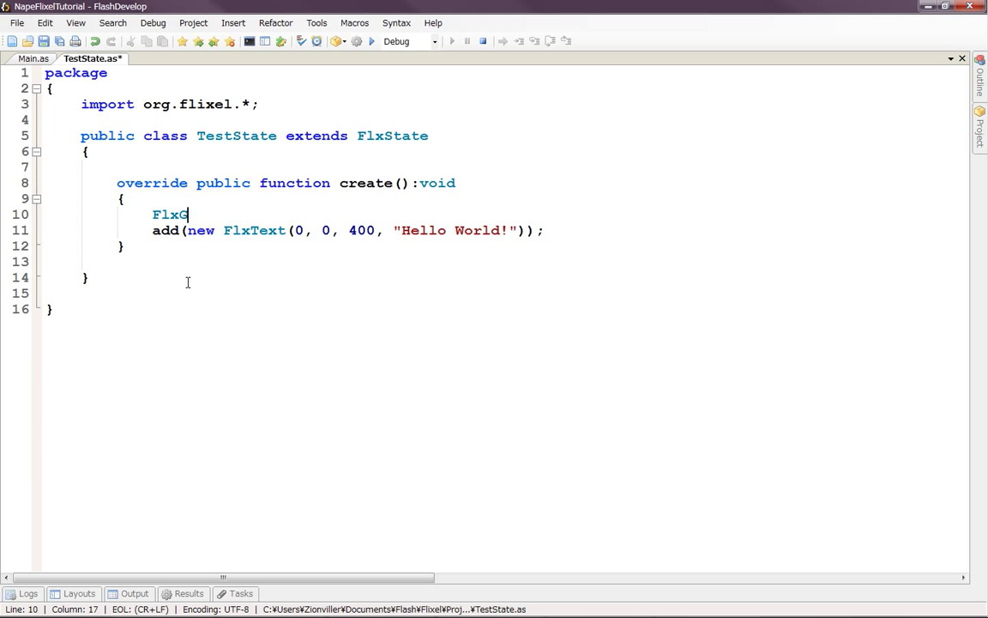
text(.bgColor)
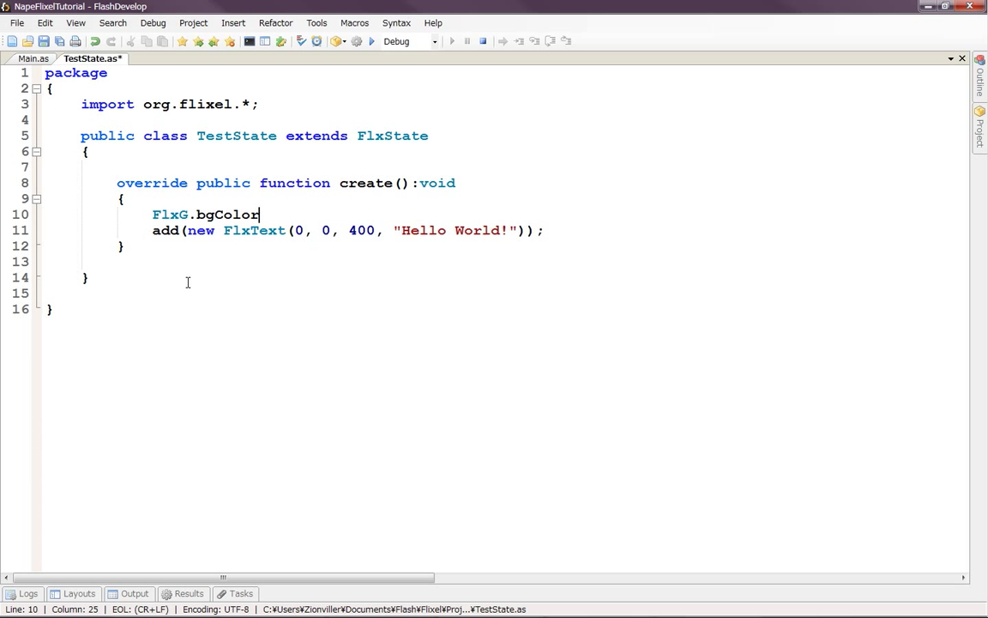
text(=)
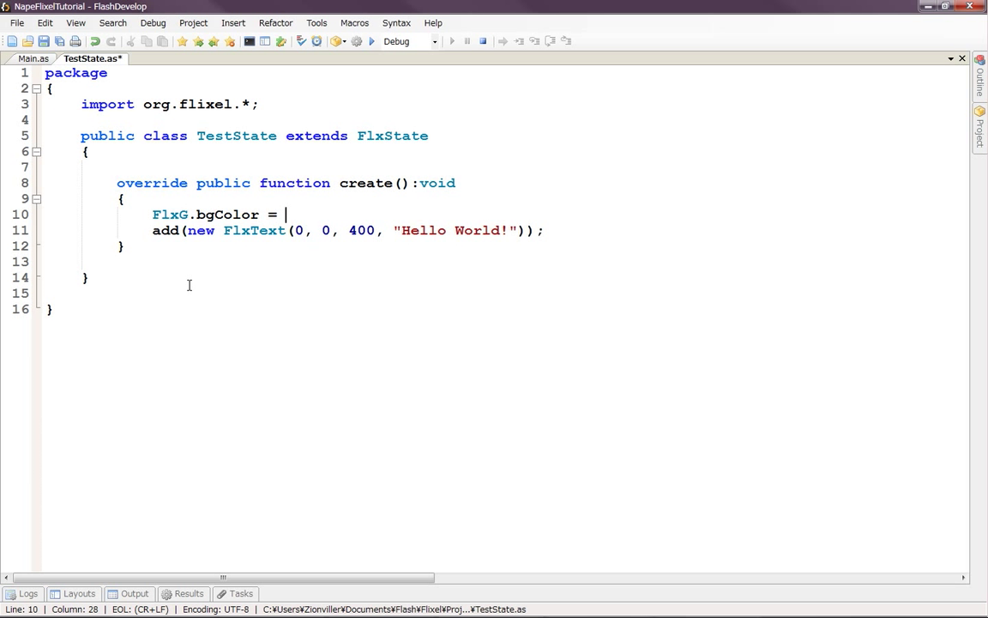
Insert the pink colour 0xF52985 after the equals sign using the Insert Color picker
right_click(291, 223)
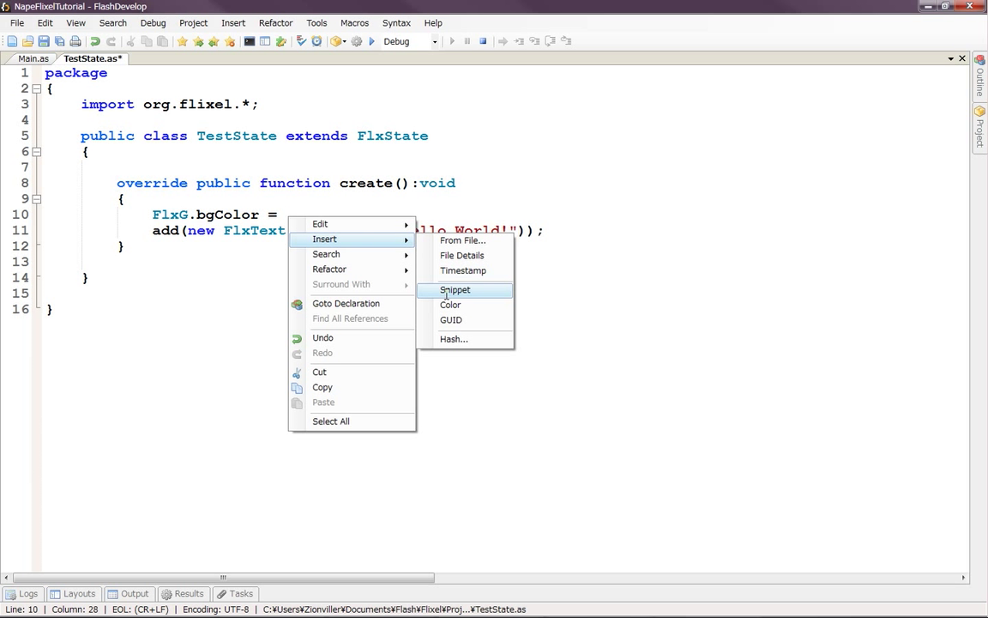
mouse_move(450, 304)
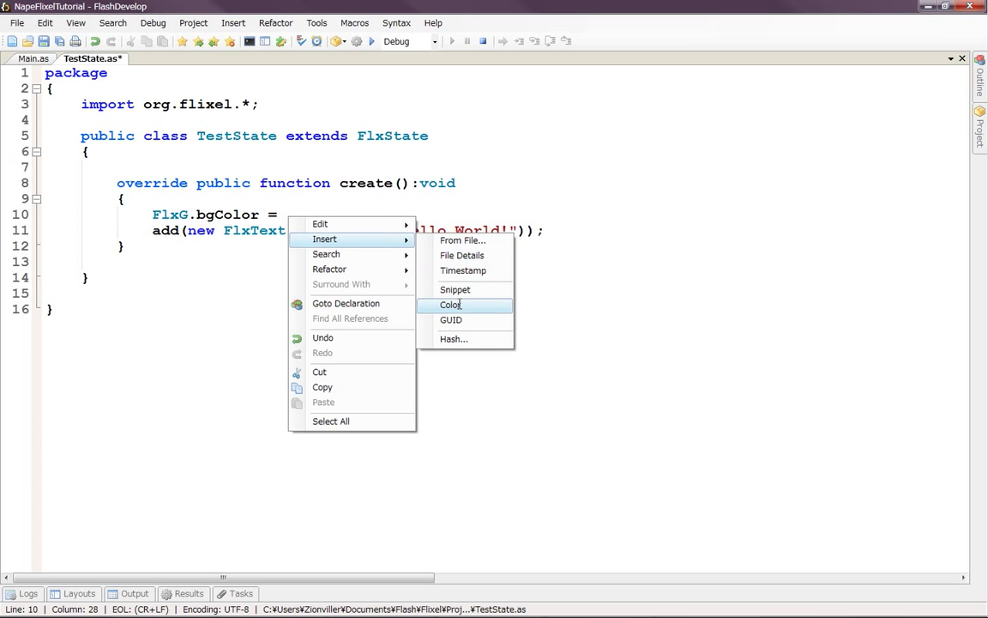
click(451, 305)
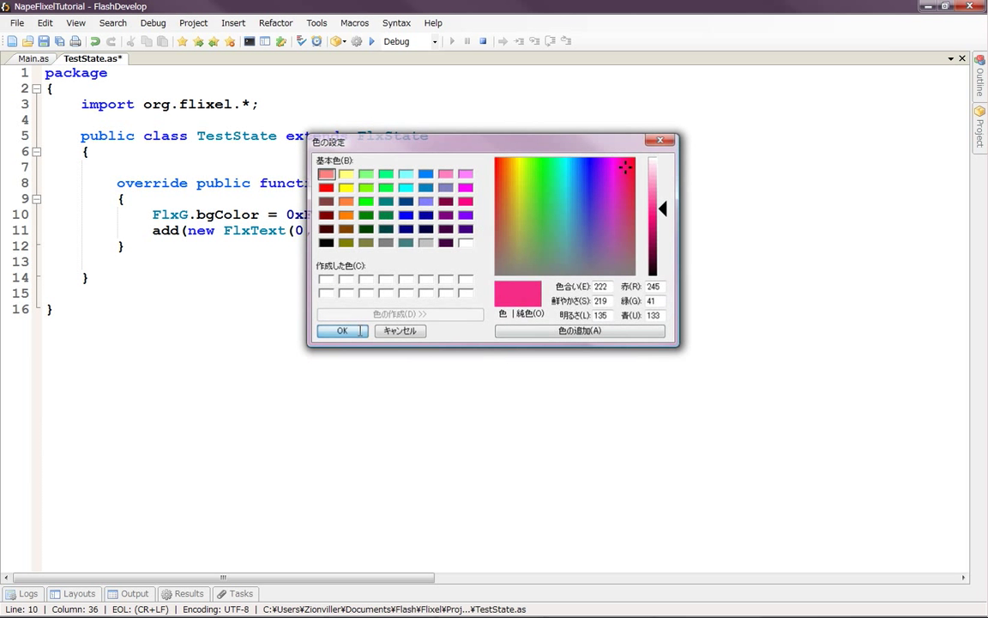
click(341, 330)
text(;)
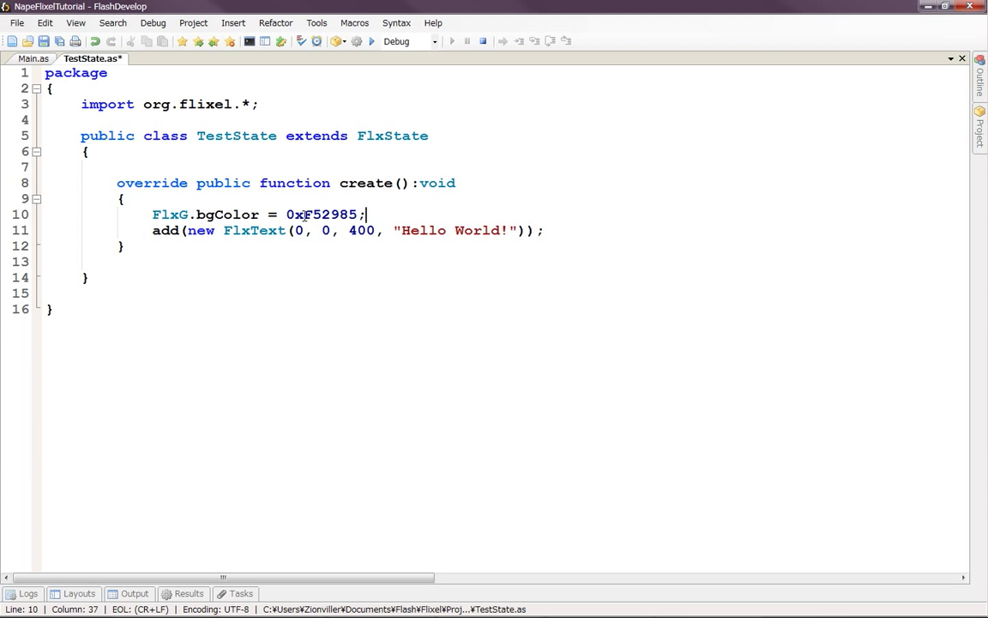
Add the FF alpha byte so the background colour reads 0xFFF52985
double_click(311, 215)
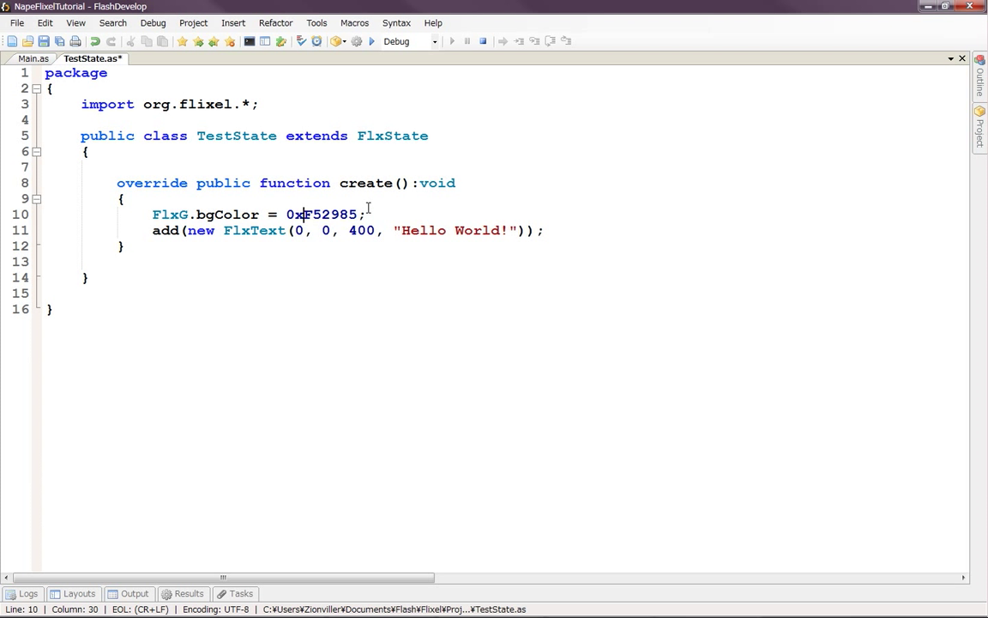
text(FF)
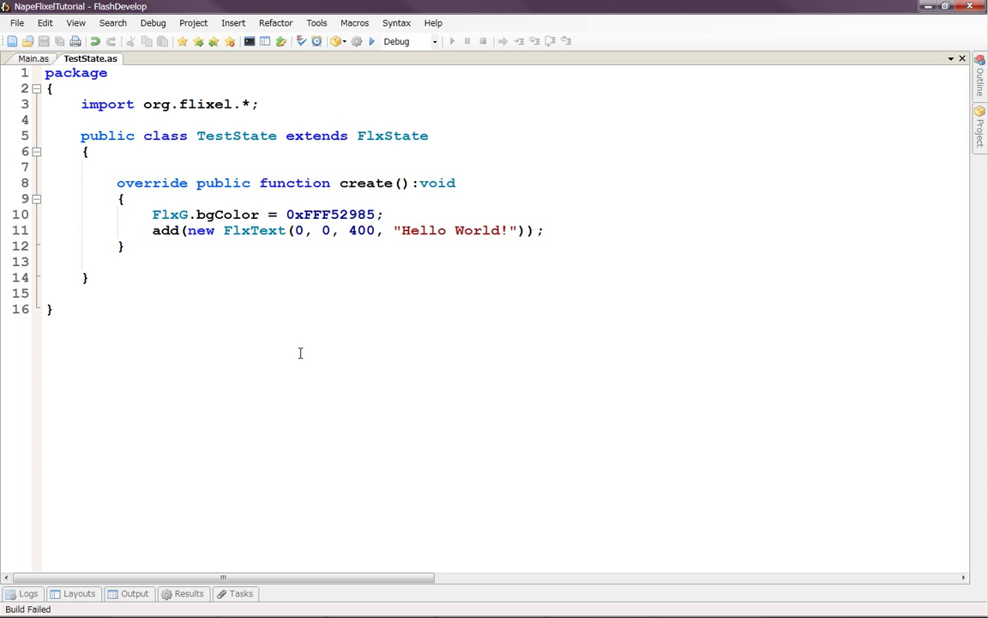
click(375, 214)
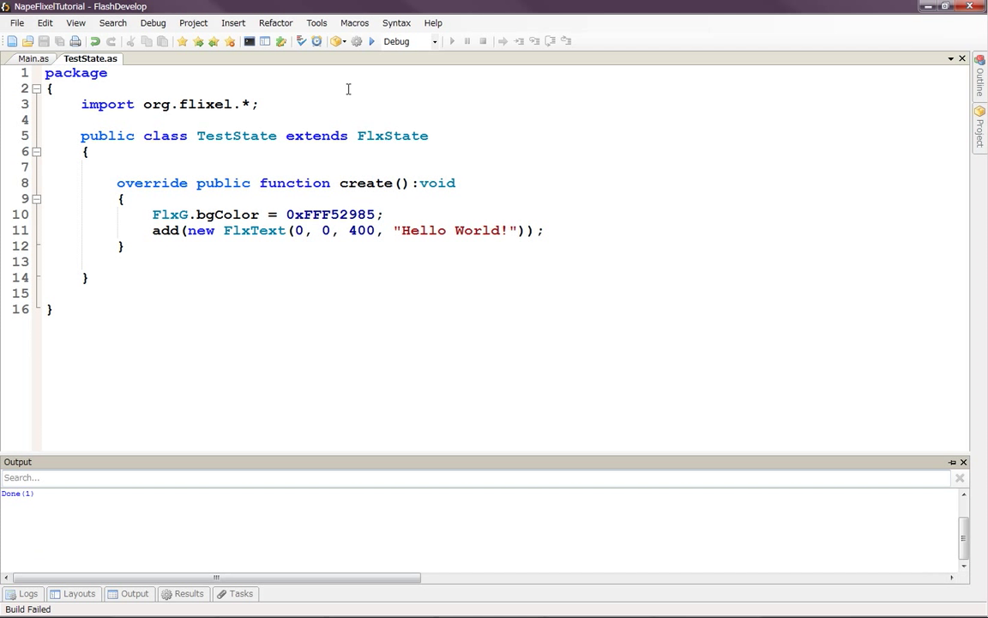
click(371, 41)
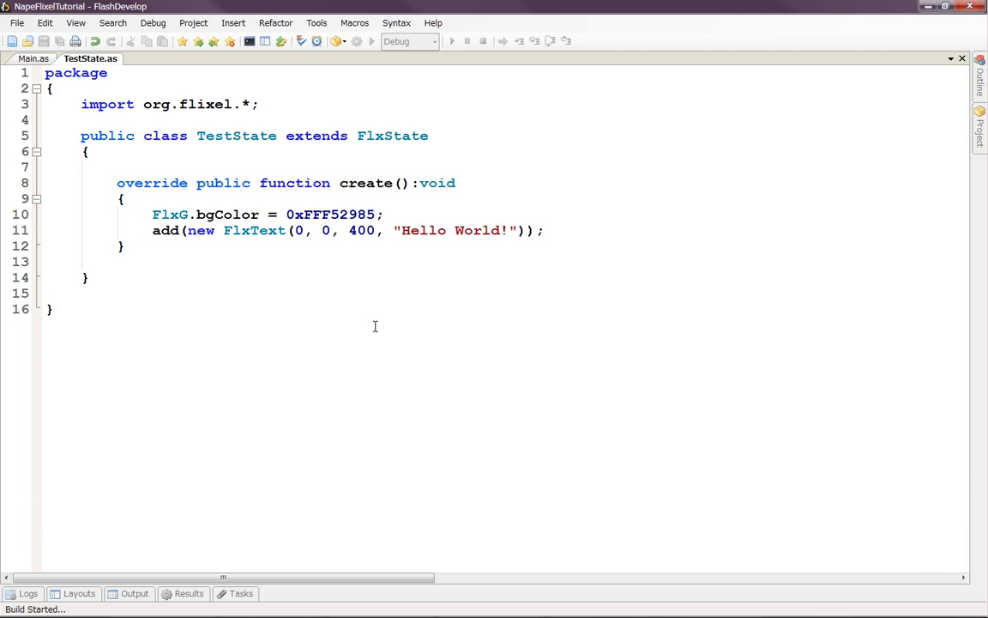
click(451, 41)
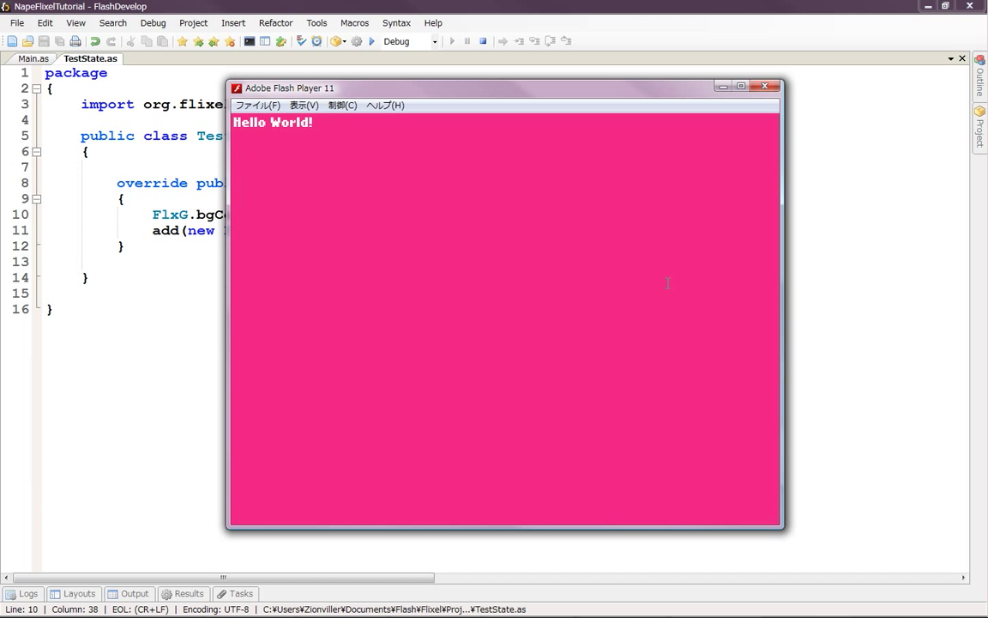
click(765, 85)
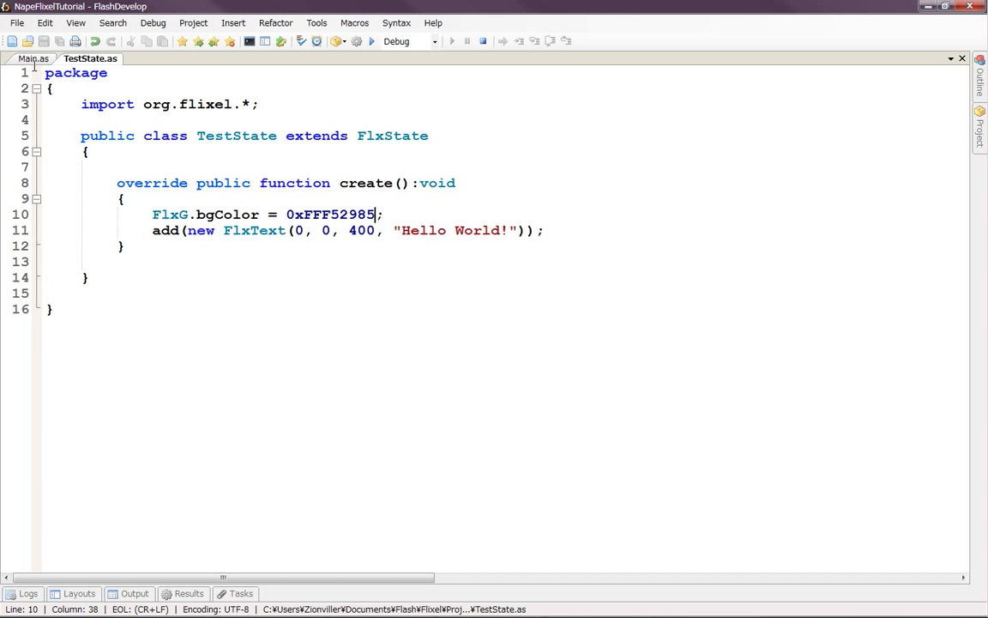
click(33, 58)
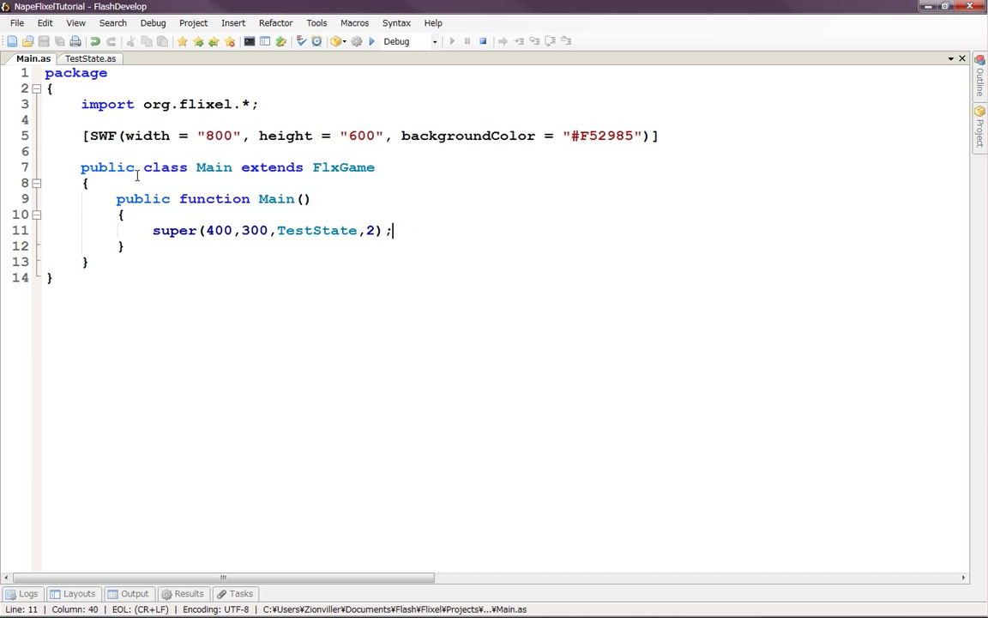
mouse_move(503, 276)
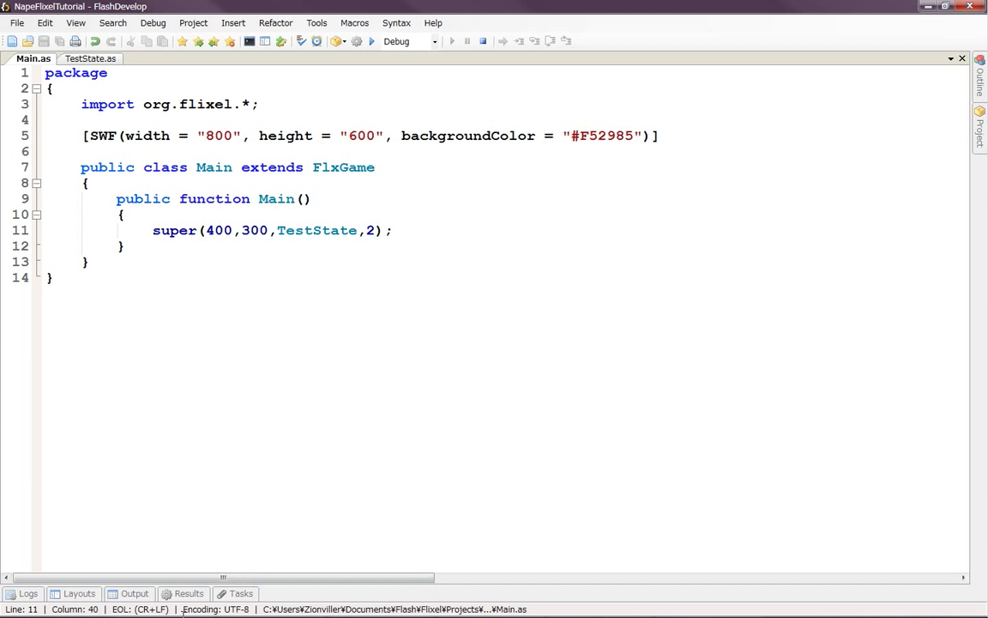
click(163, 612)
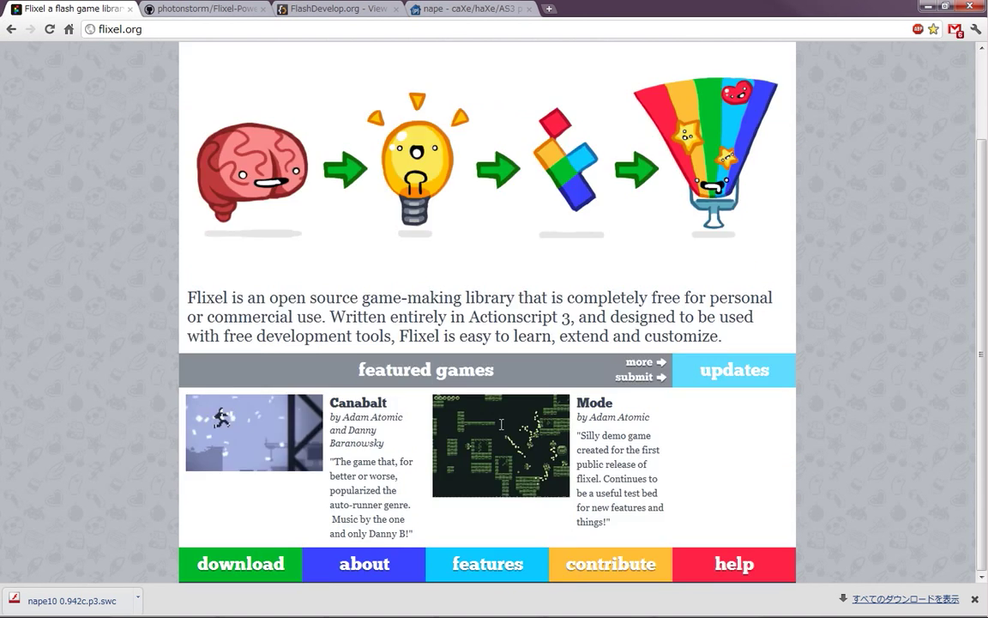
Go from flixel.org's help page to the Flash Game Dojo and open its Snippets category
scroll(up, 3)
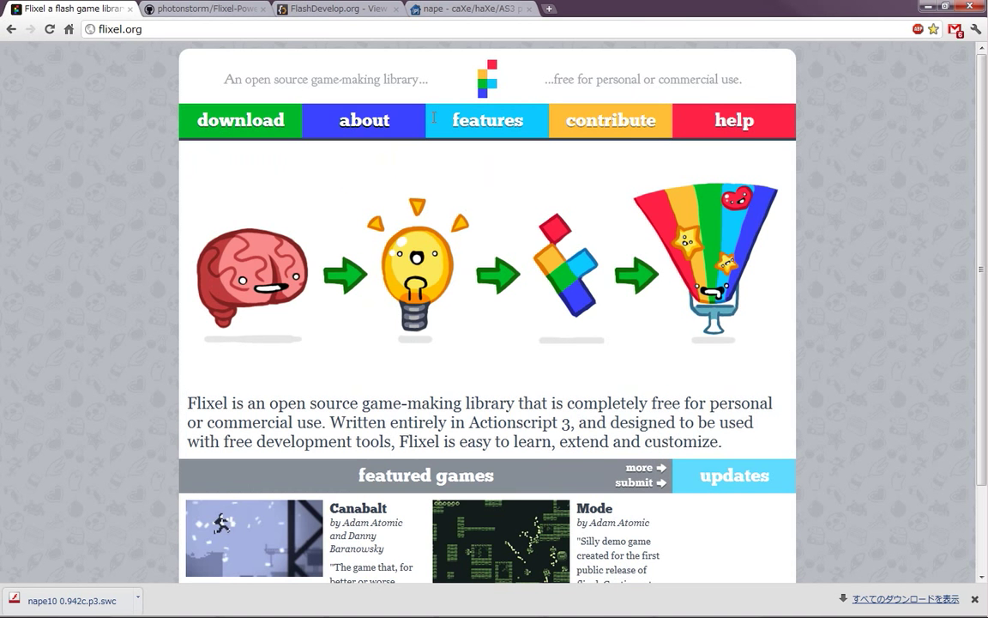
click(734, 120)
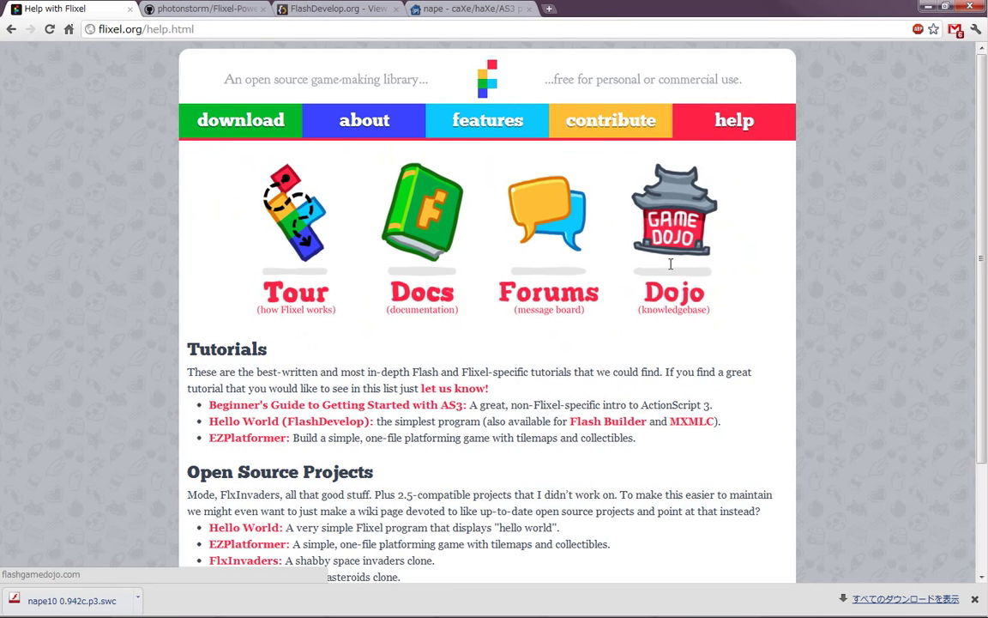
click(673, 215)
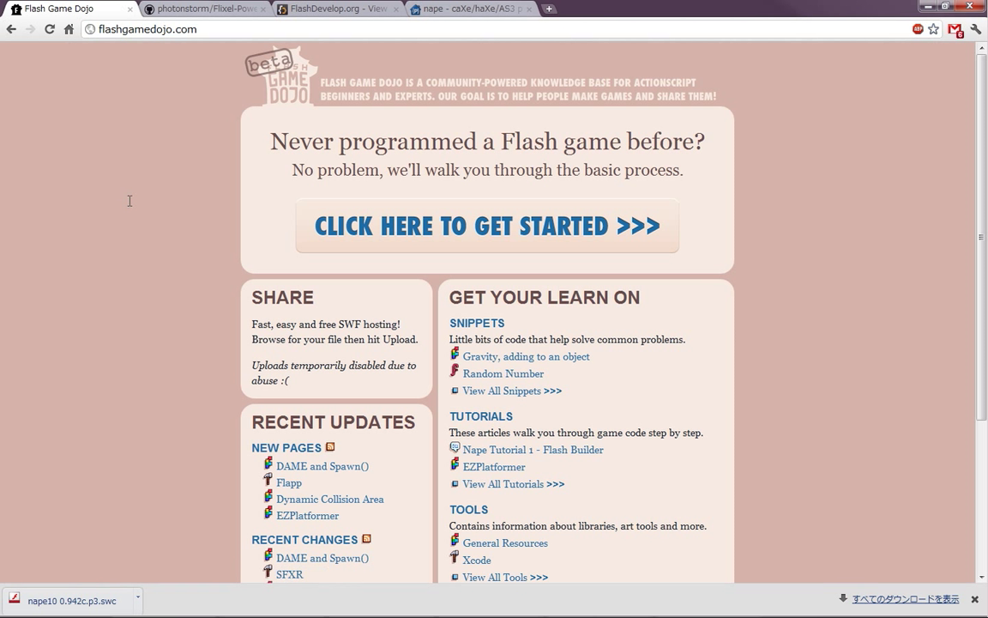
mouse_move(145, 69)
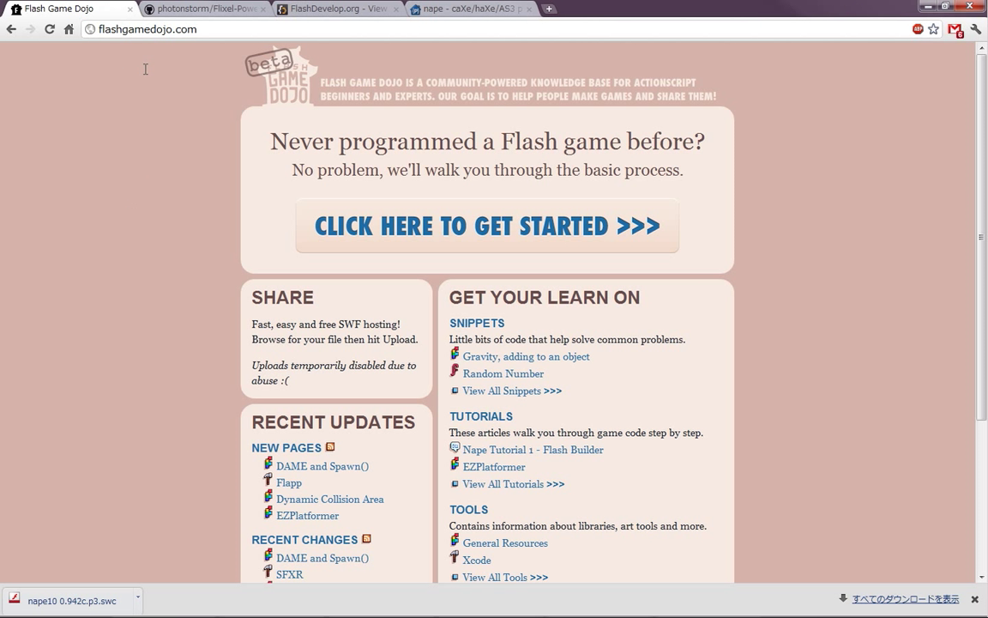
mouse_move(132, 86)
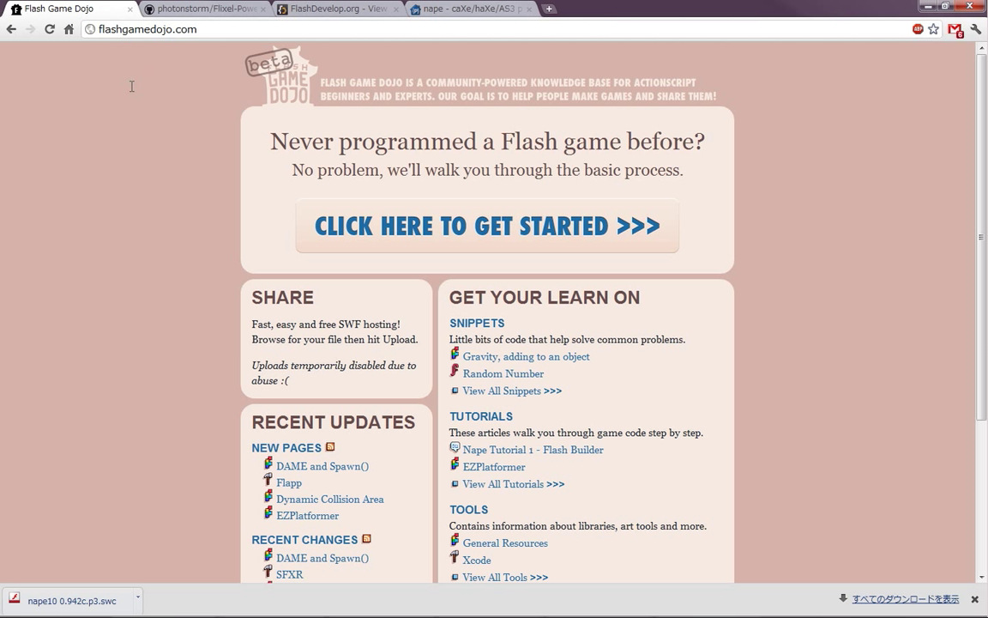
scroll(down, 3)
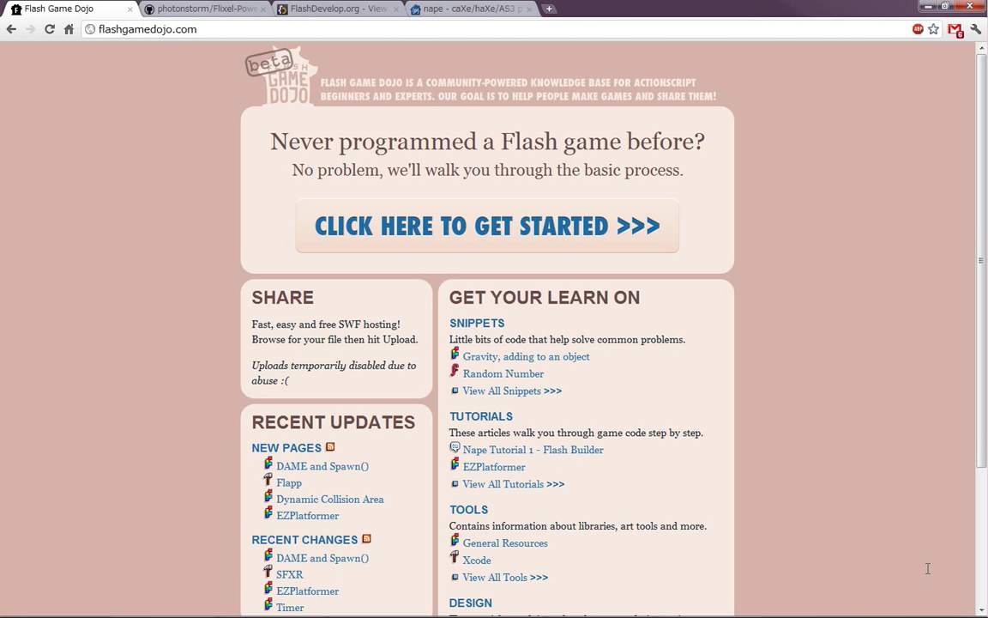
mouse_move(719, 422)
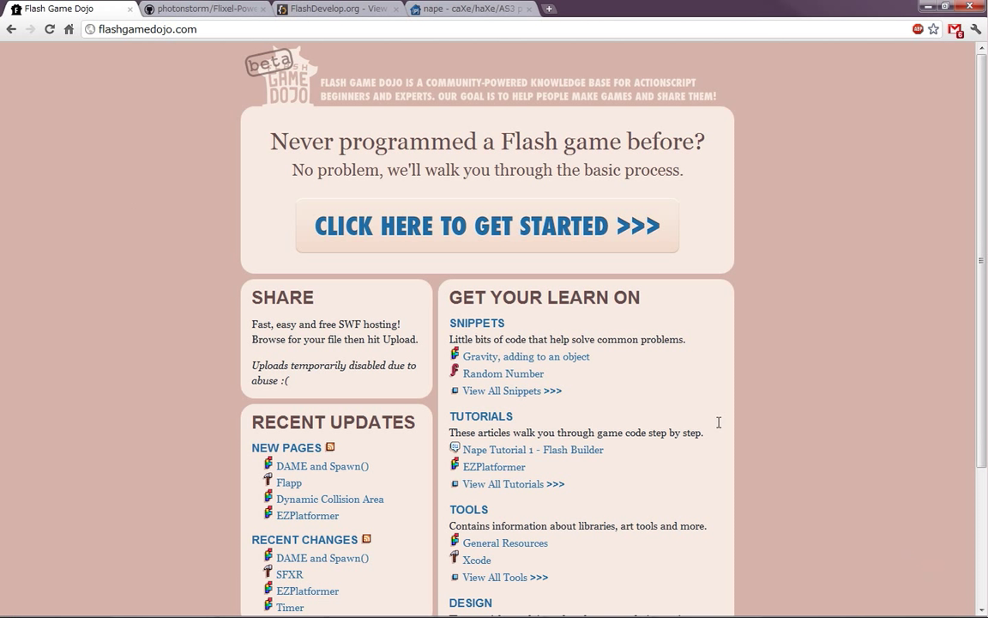
mouse_move(665, 403)
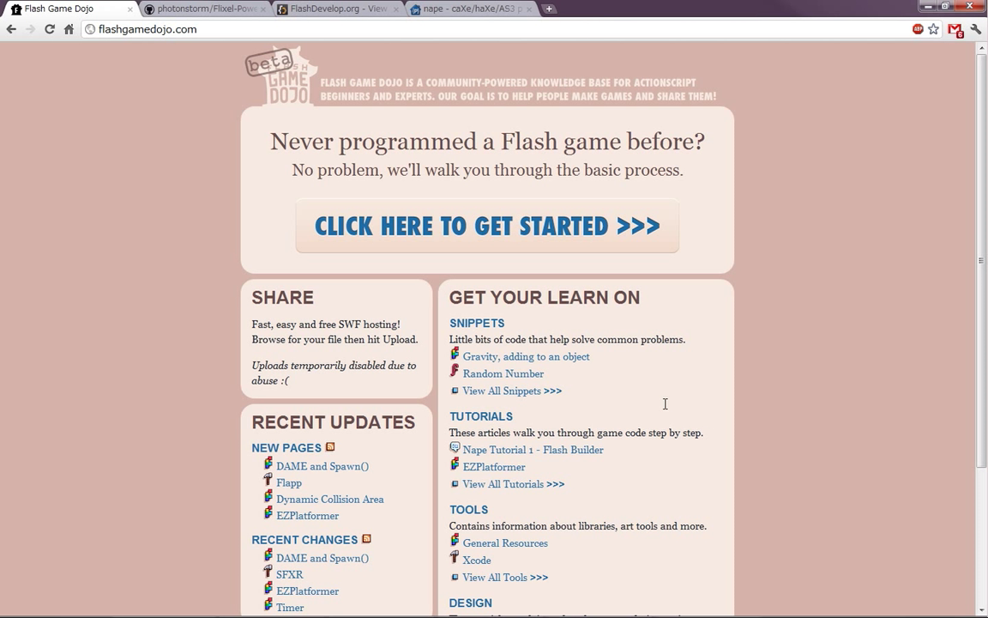
scroll(down, 3)
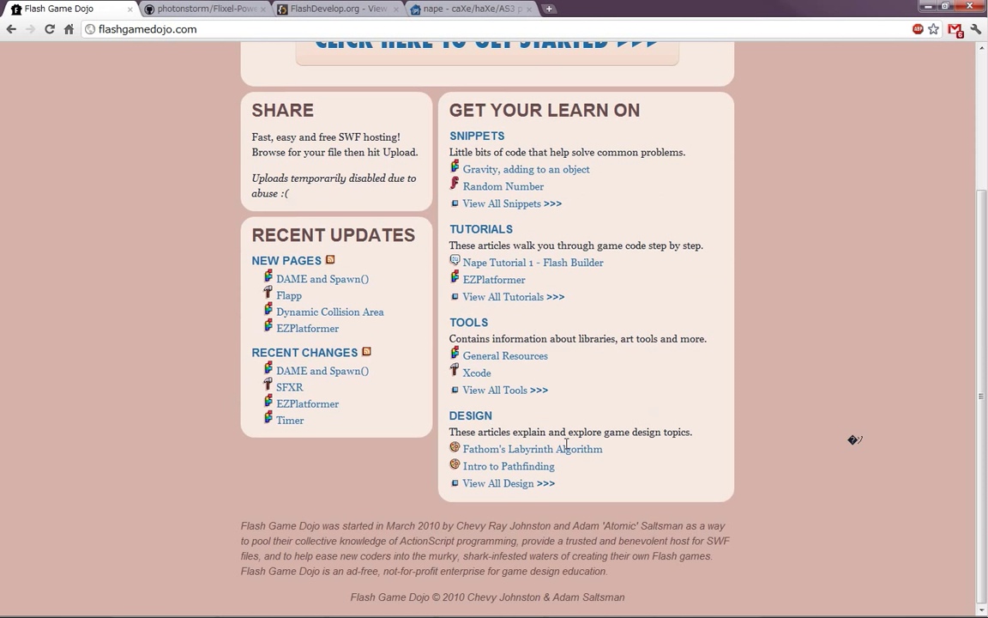
mouse_move(454, 541)
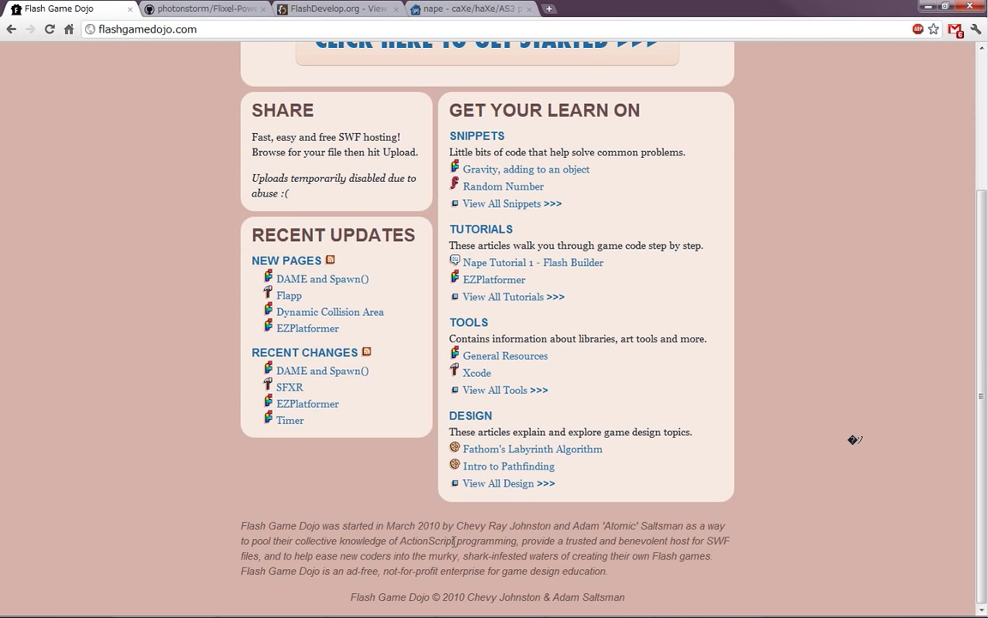
mouse_move(502, 249)
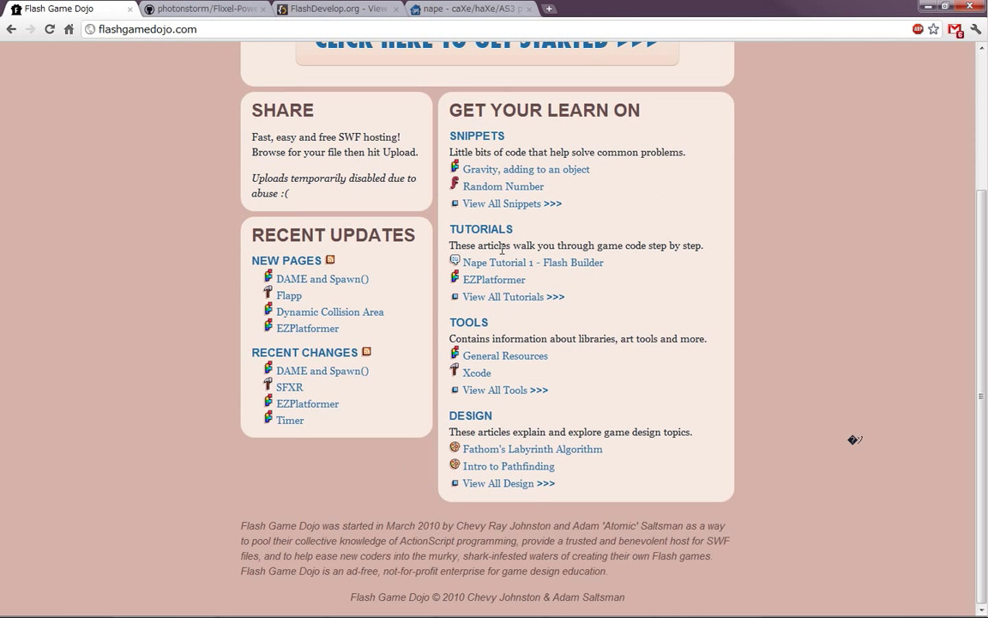
mouse_move(476, 136)
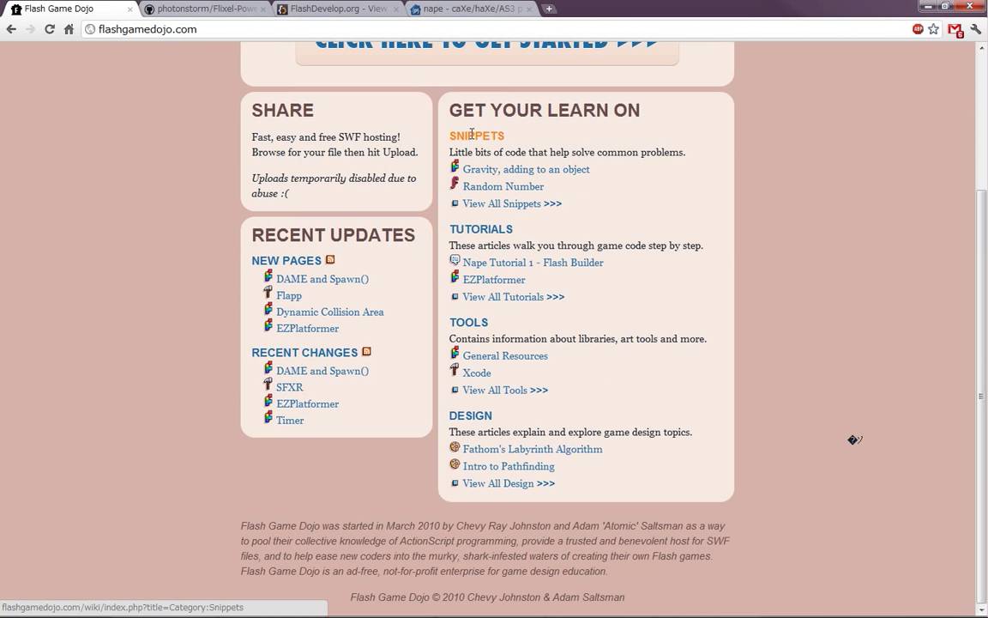
mouse_move(525, 169)
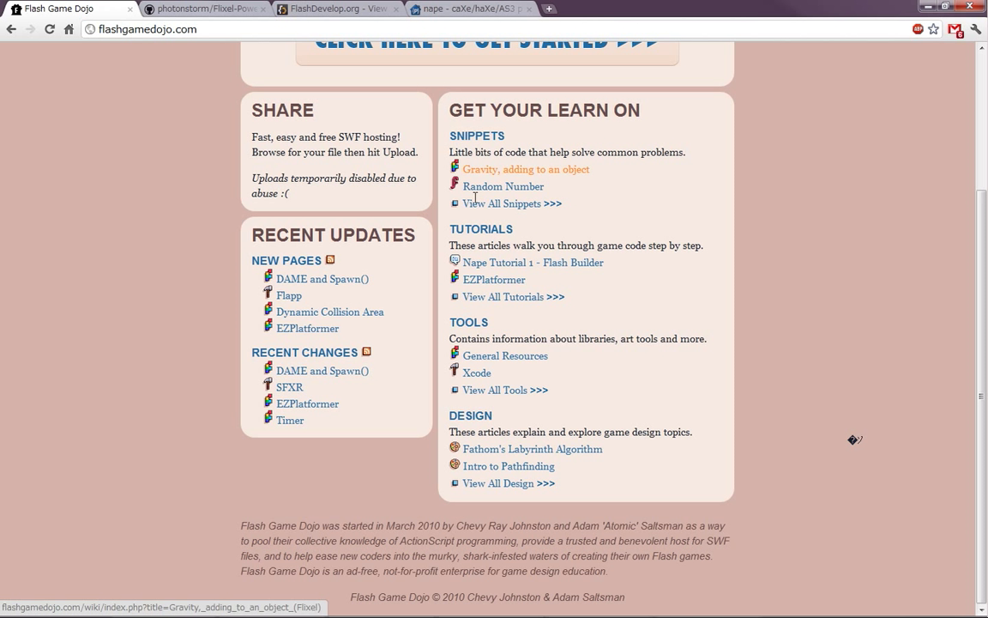
click(525, 169)
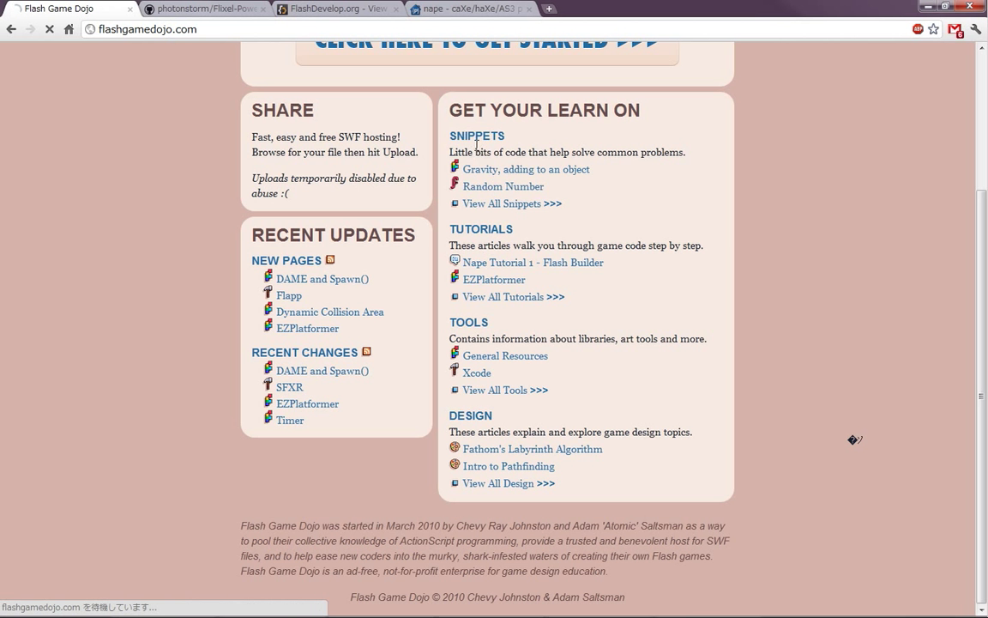
click(506, 203)
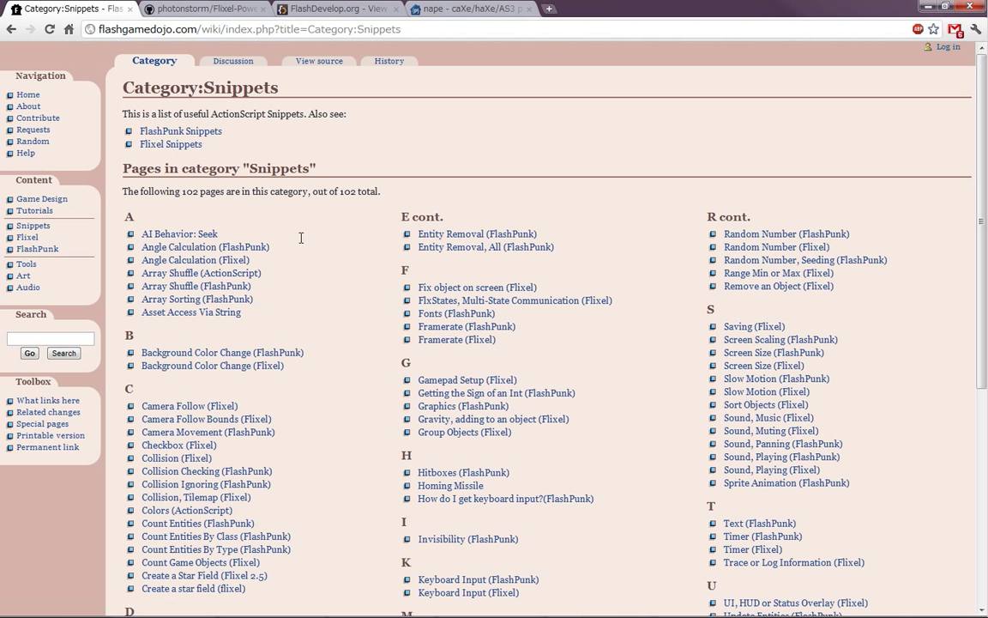
mouse_move(295, 337)
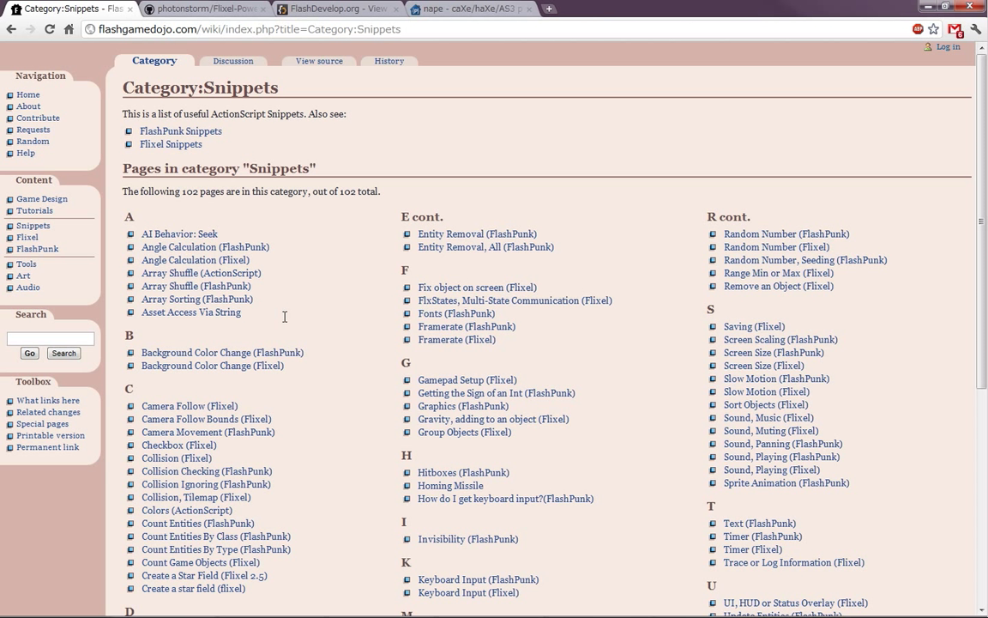
mouse_move(319, 375)
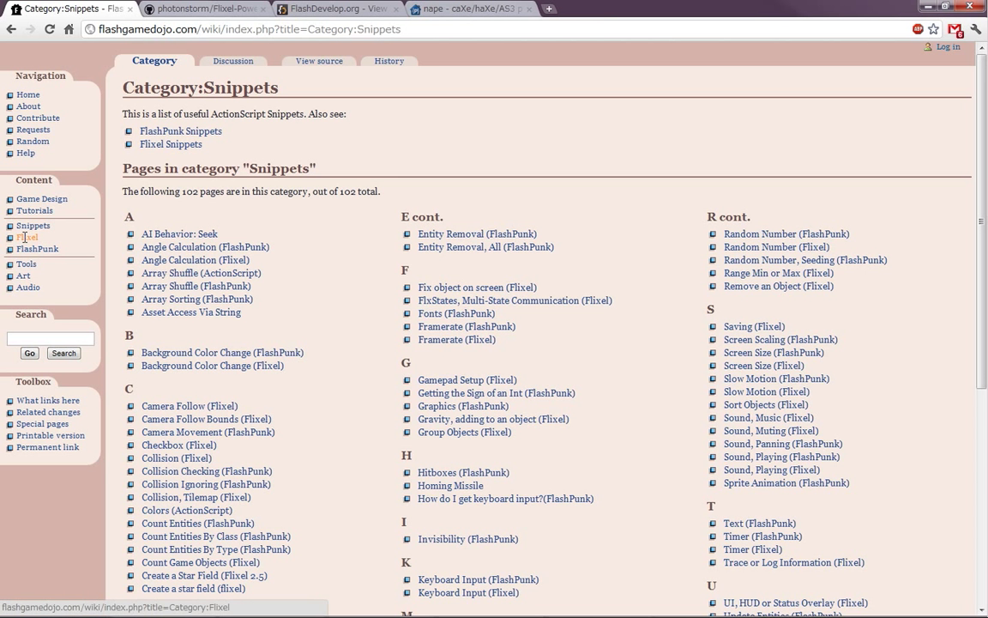
Browse the Flixel category and open the 'Hello World - FlashDevelop (Flixel)' tutorial
click(29, 238)
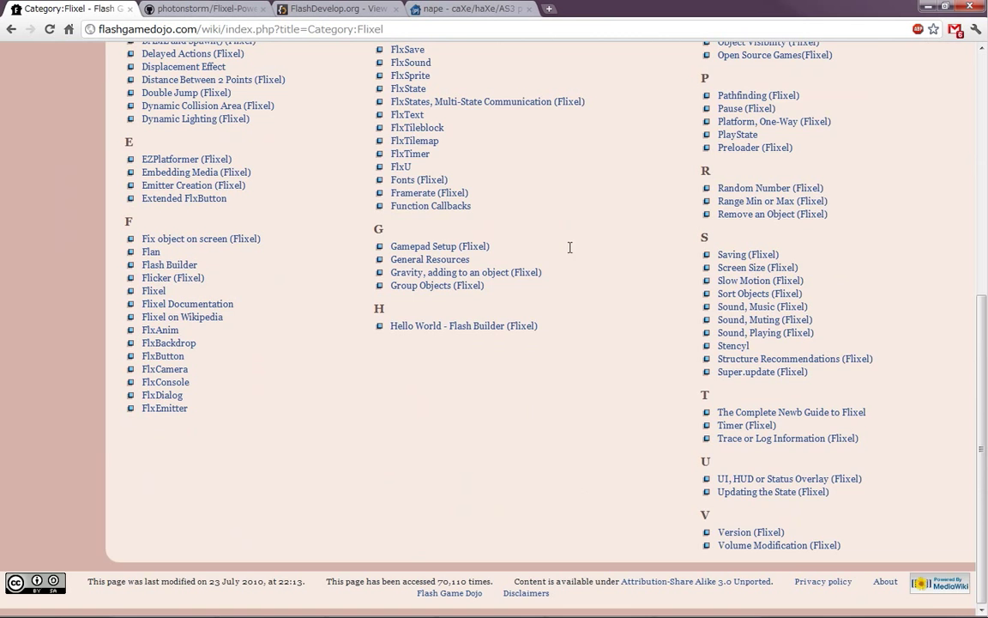
scroll(up, 3)
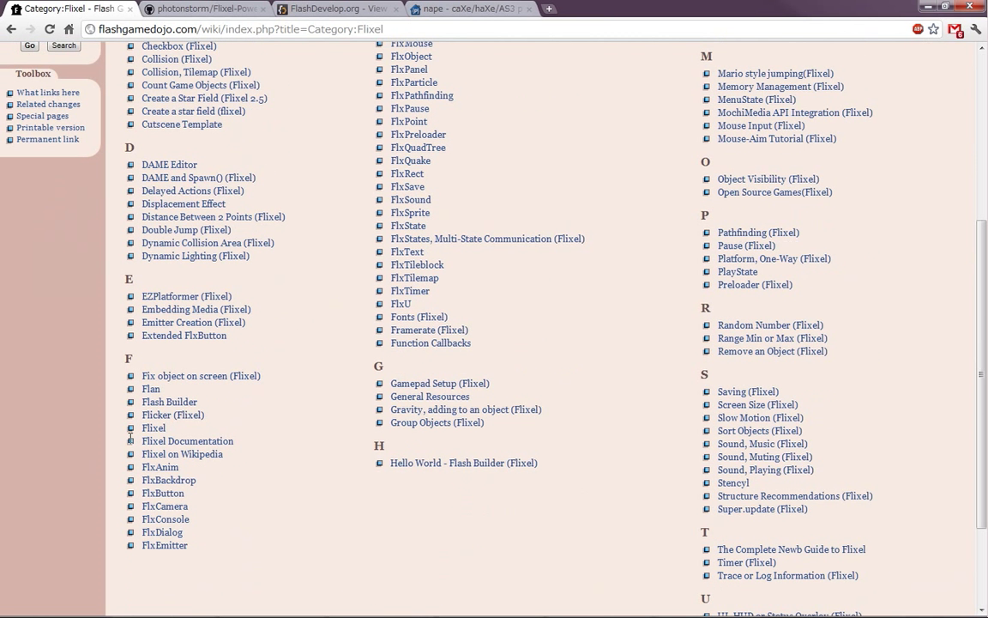
mouse_move(297, 295)
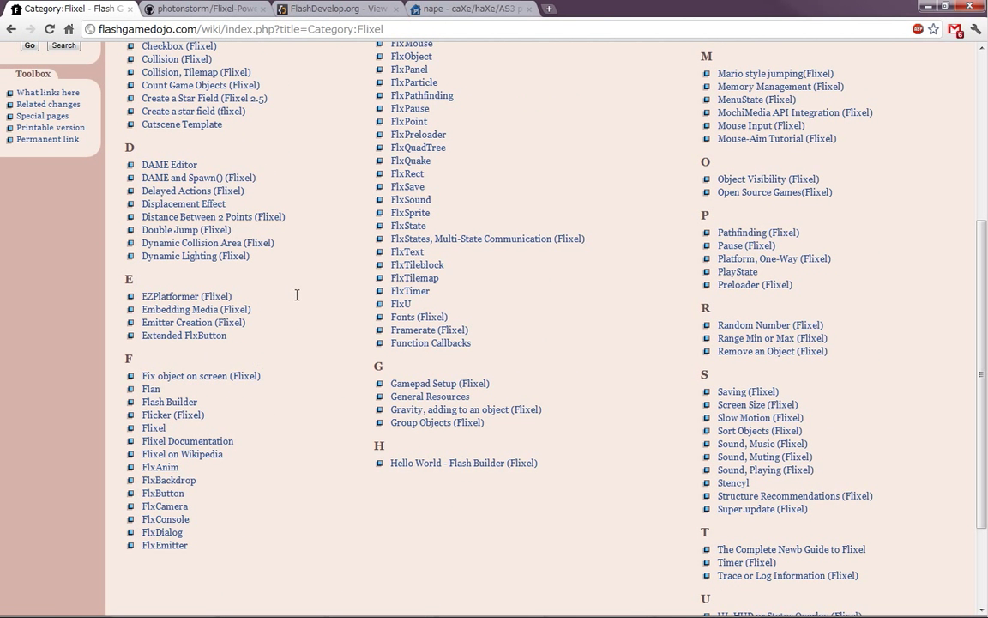
mouse_move(338, 360)
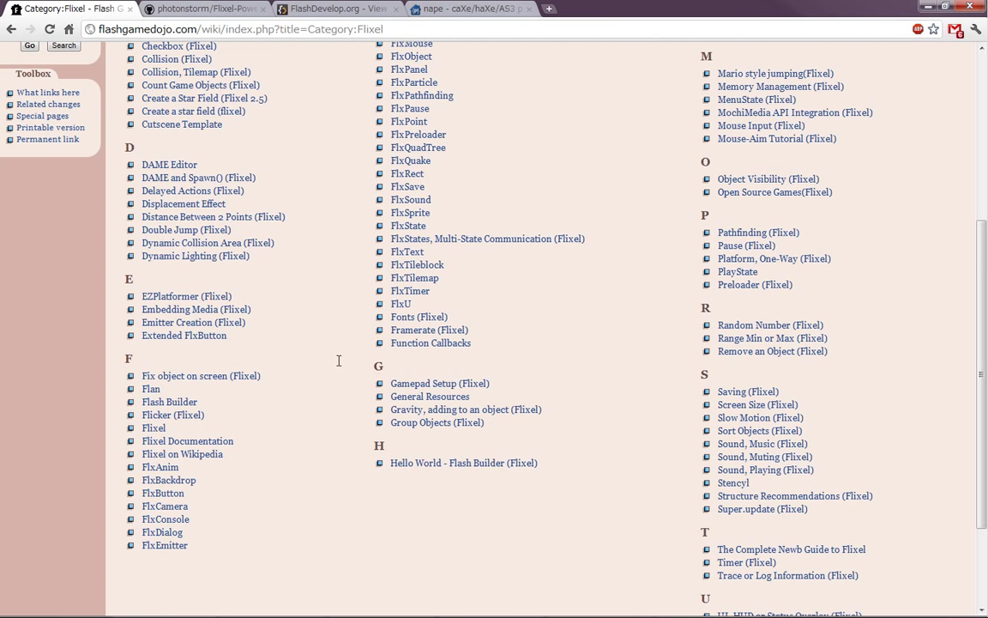
scroll(up, 3)
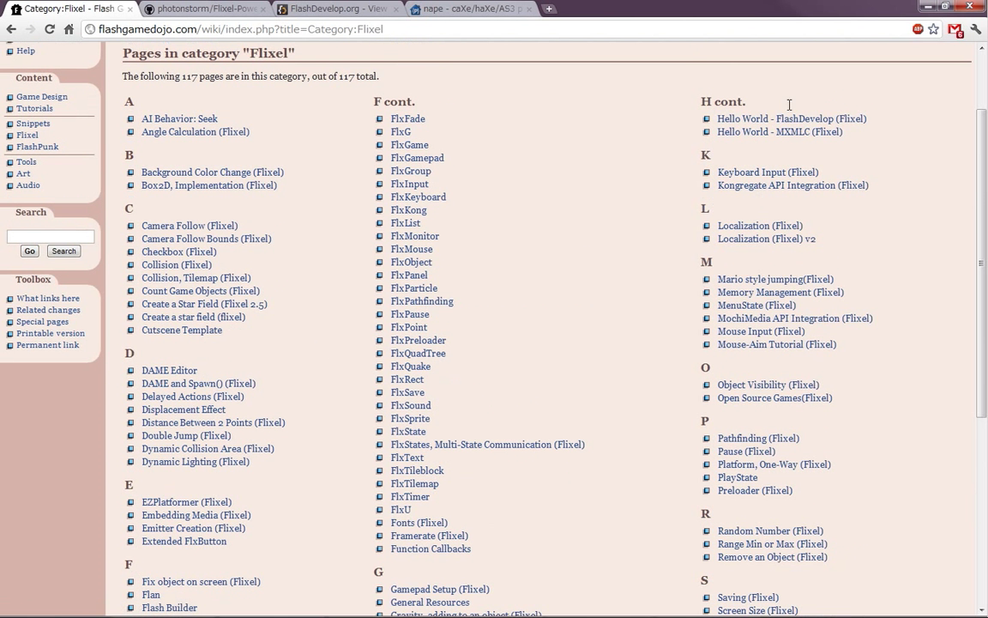
click(791, 118)
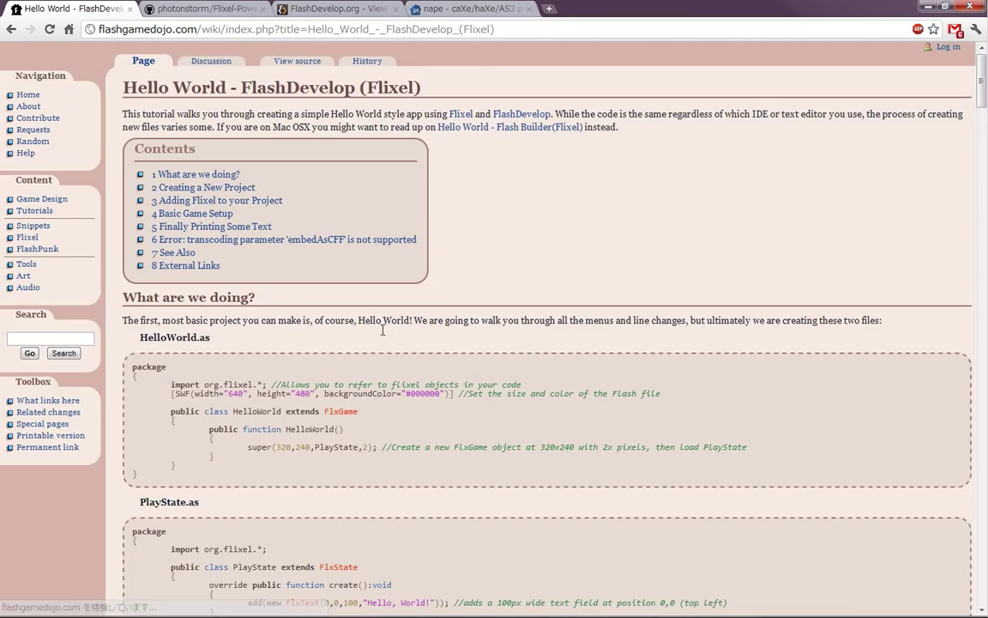
mouse_move(285, 223)
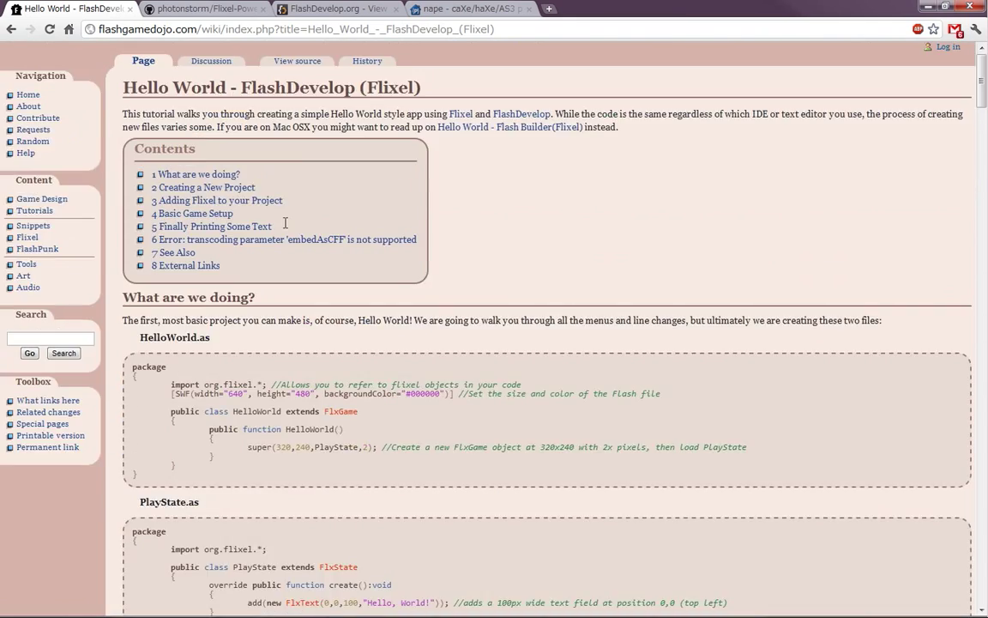
Scroll to the end of the Hello World tutorial, then switch back to FlashDevelop
scroll(down, 3)
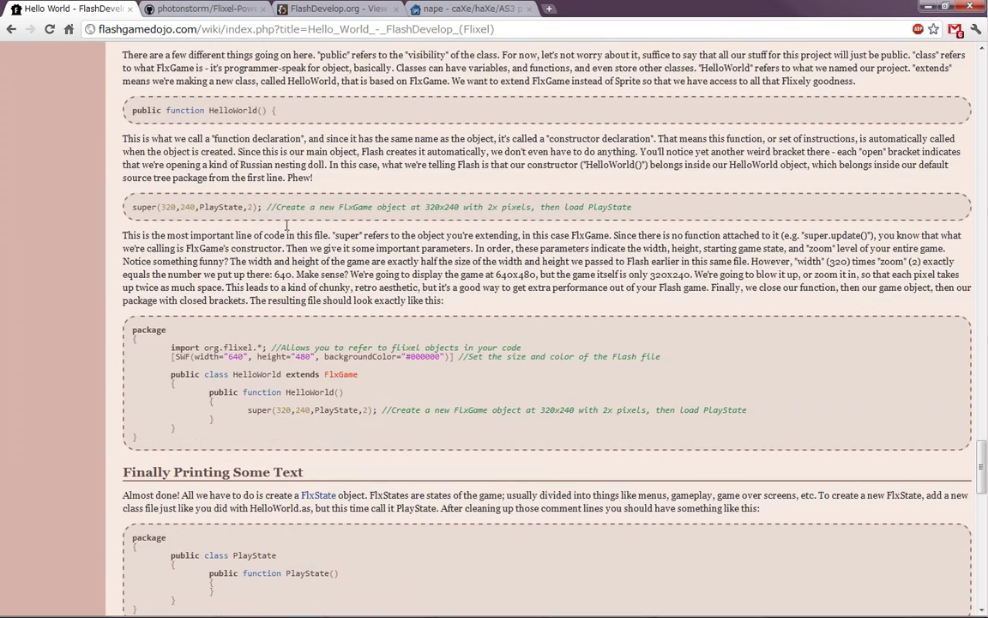
scroll(down, 3)
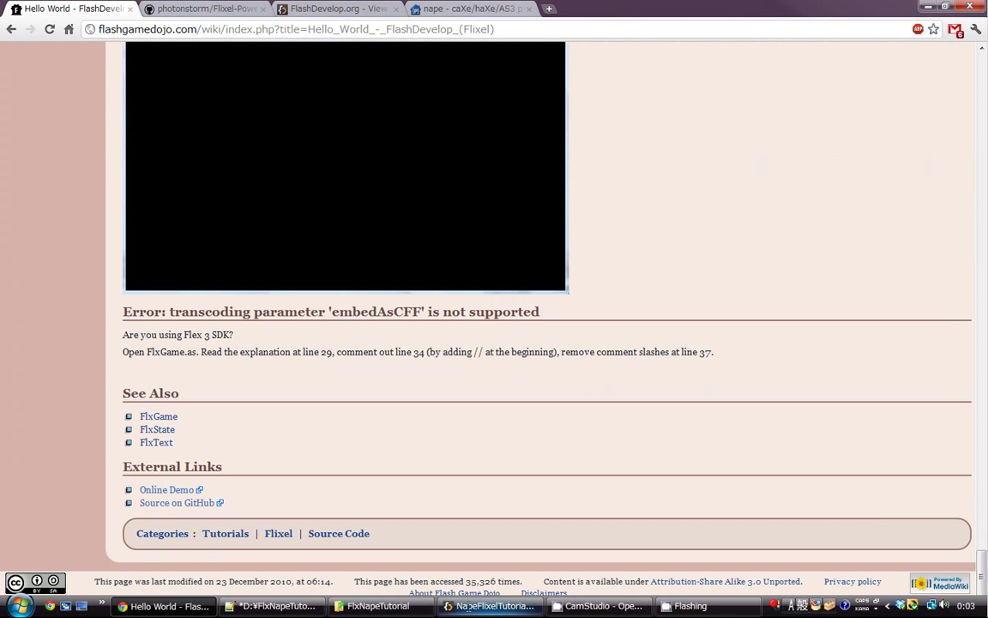
click(379, 606)
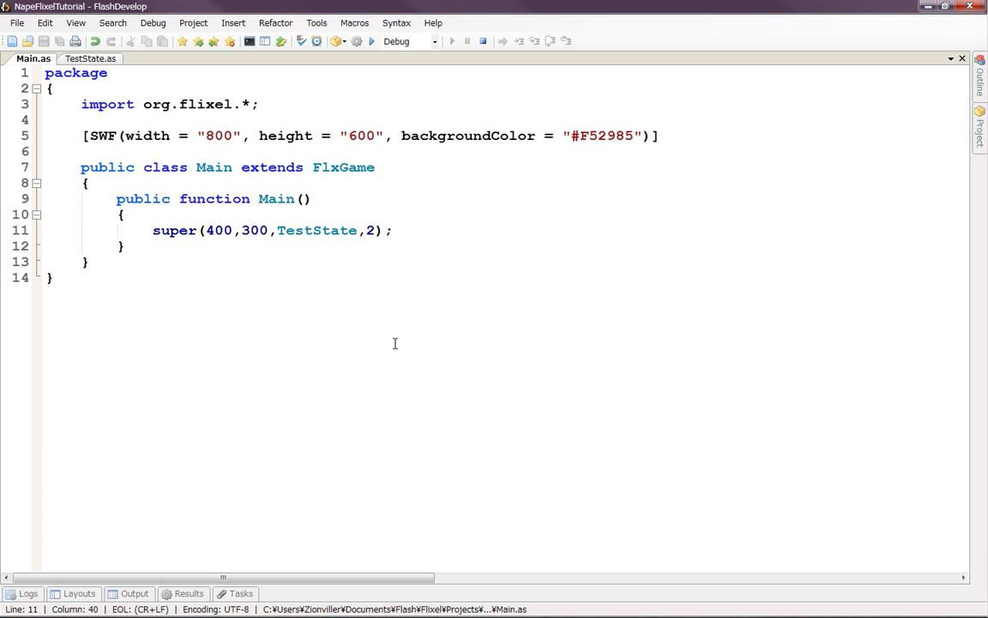
mouse_move(398, 345)
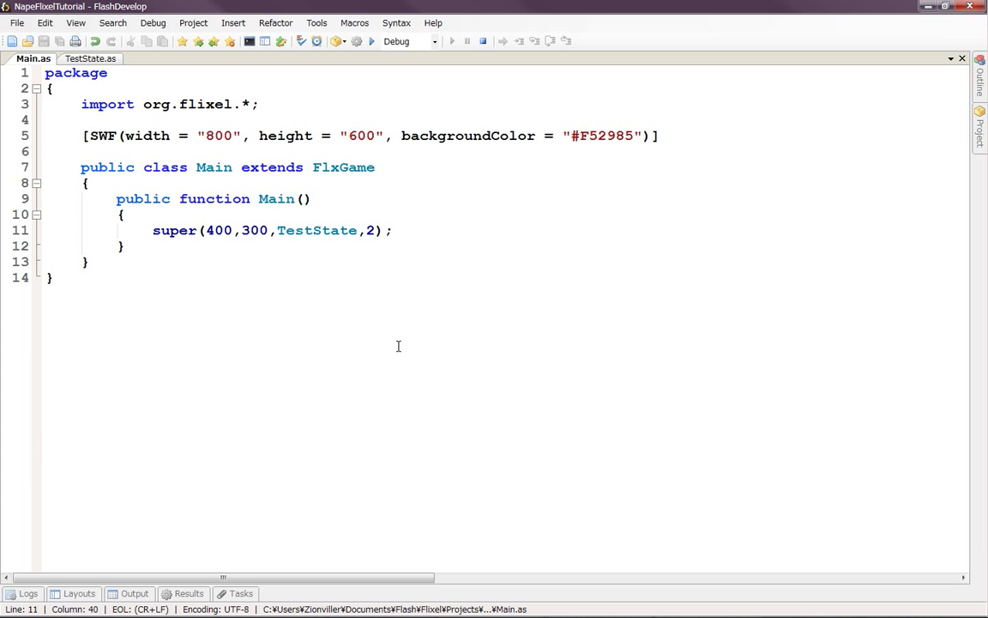